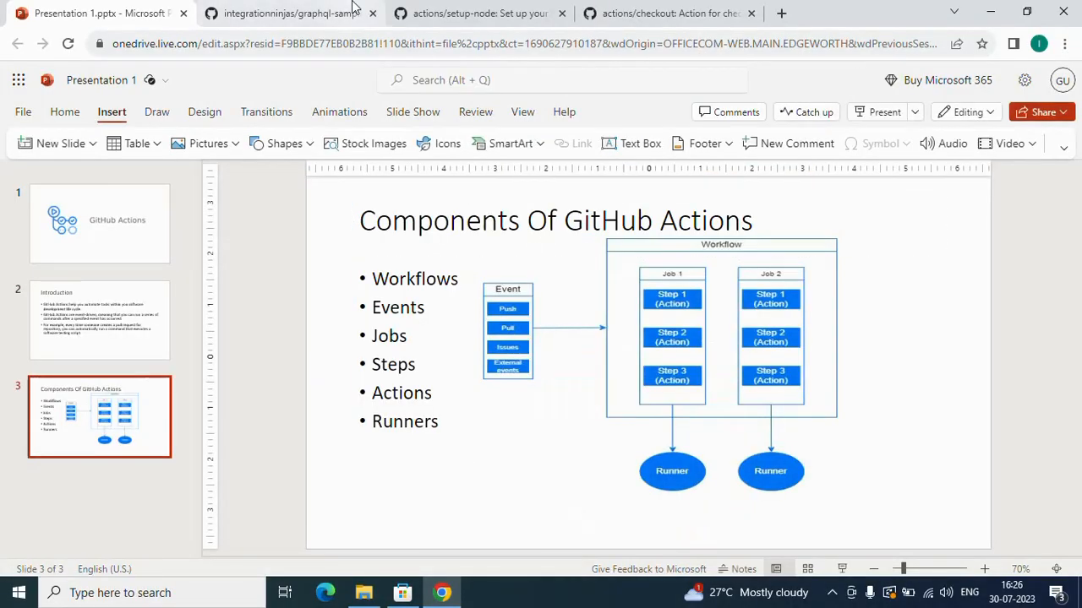
Switch to the graphql-sample-app repository, skim its README, and open package.json
click(287, 12)
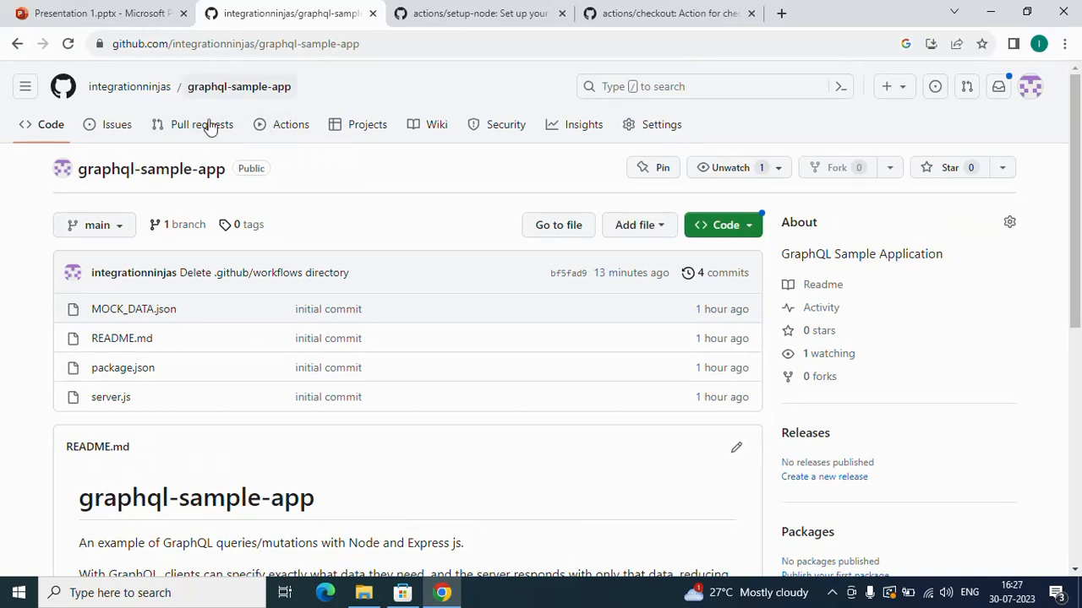
mouse_move(164, 249)
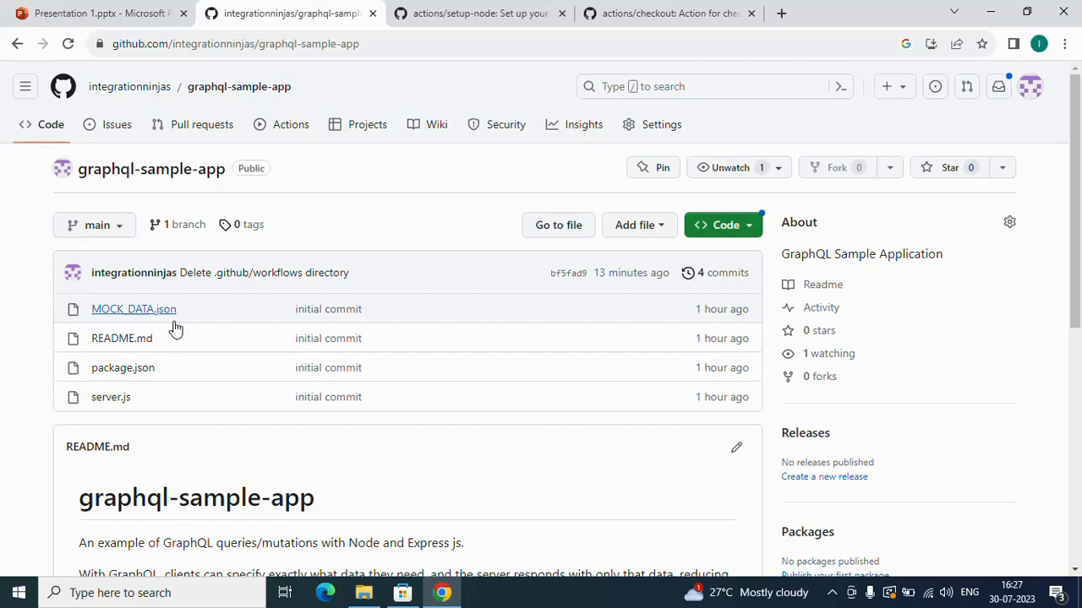
mouse_move(110, 398)
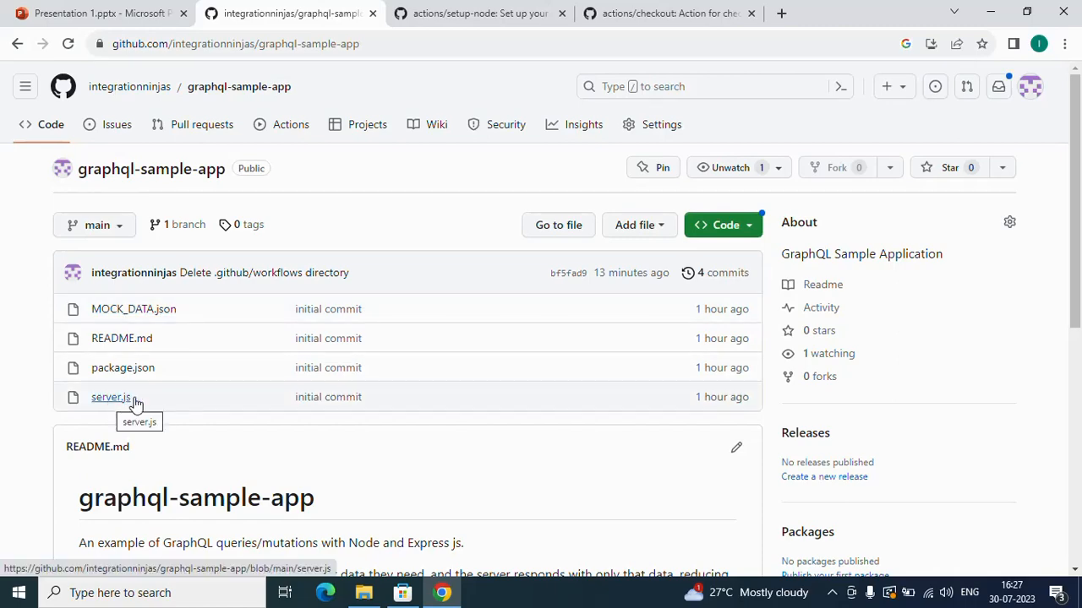
scroll(down, 3)
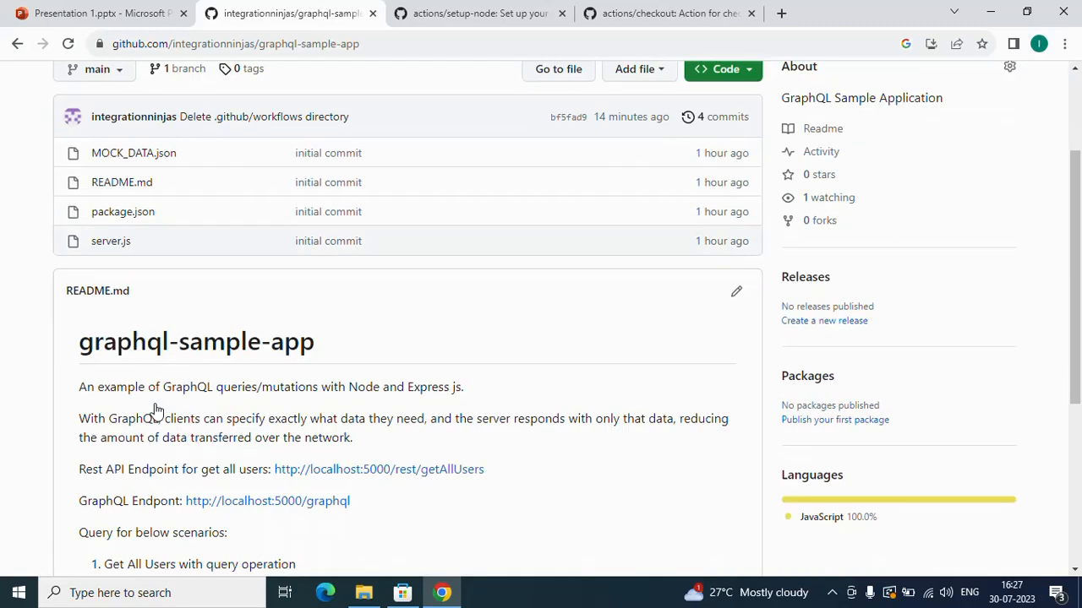
scroll(down, 3)
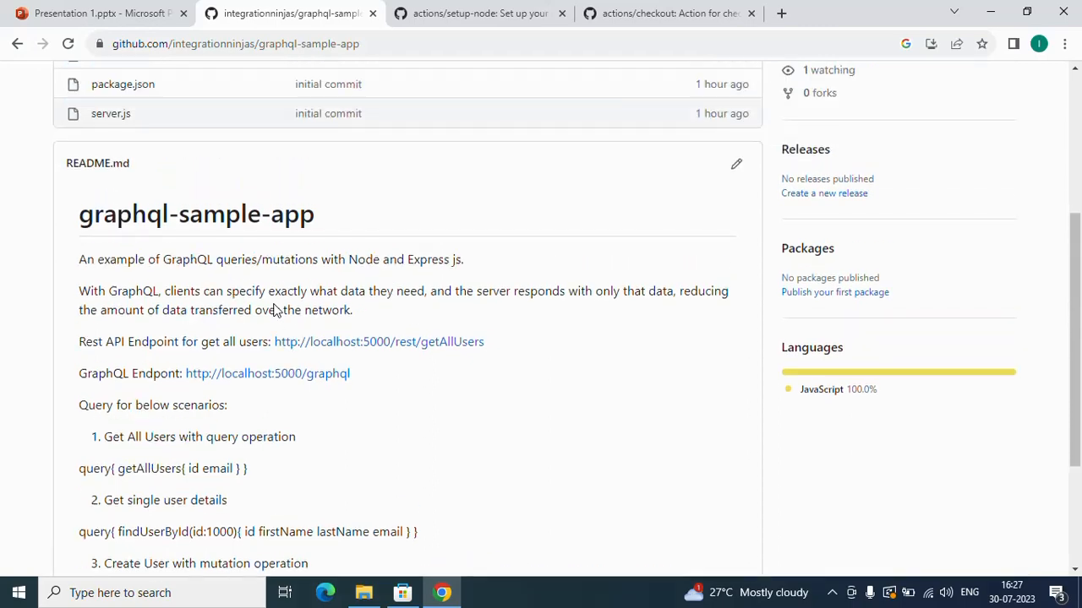
scroll(up, 3)
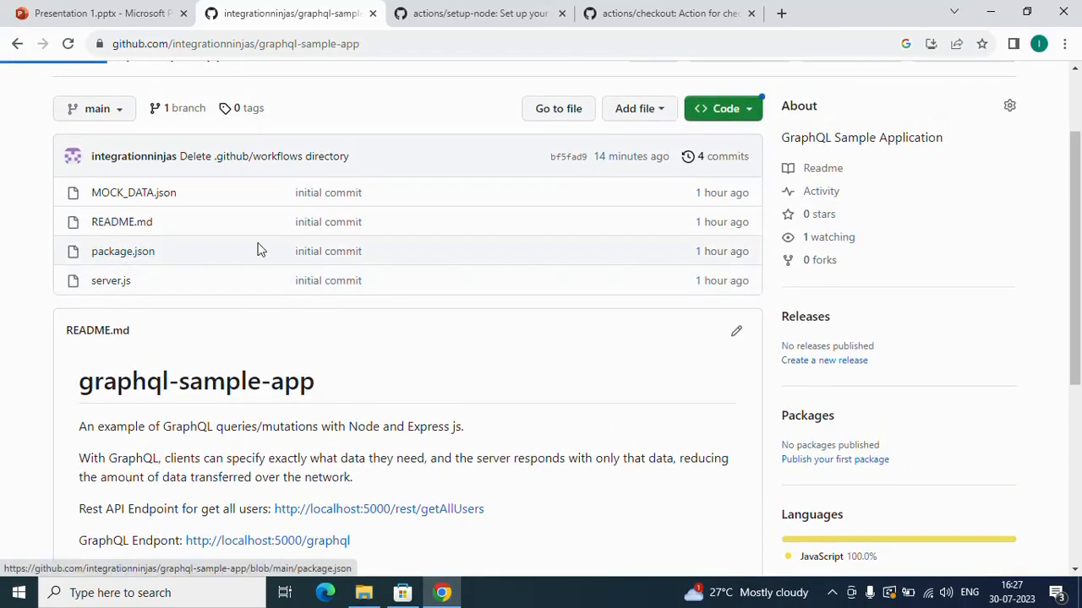
click(123, 251)
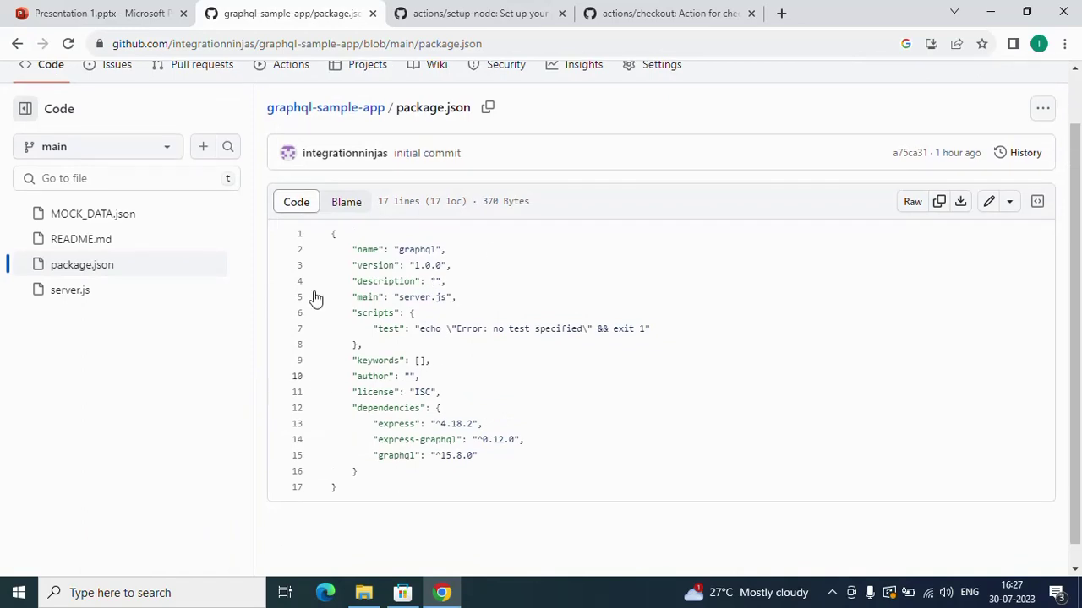
mouse_move(448, 286)
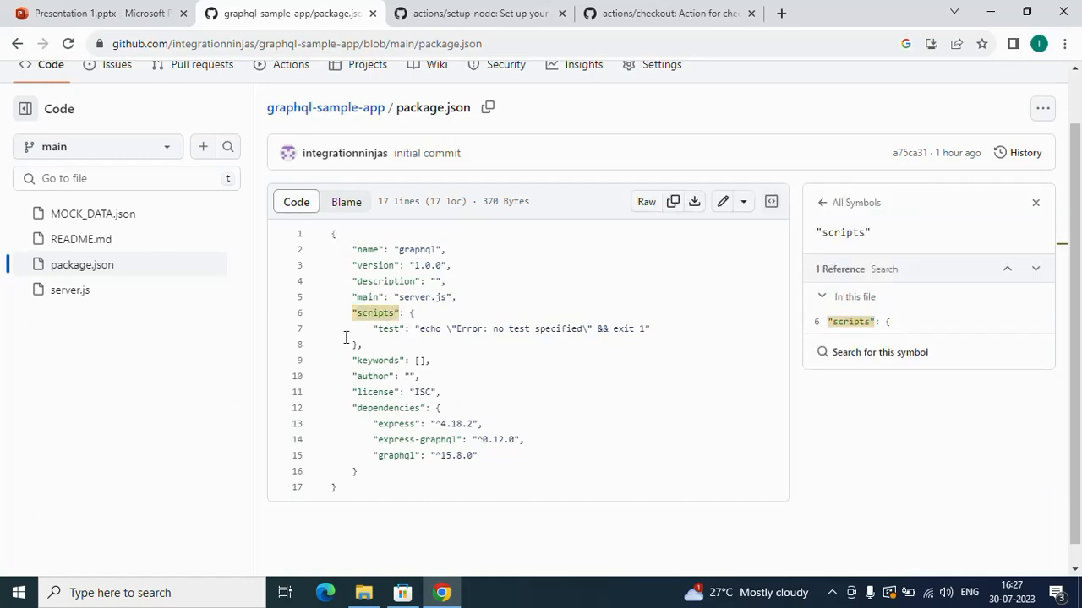
mouse_move(619, 339)
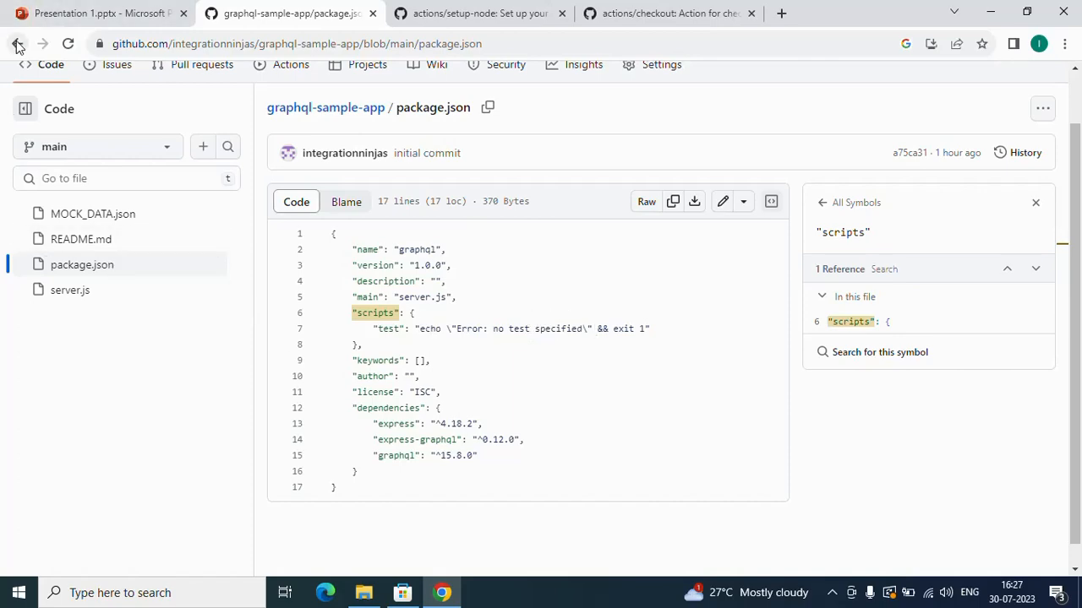
click(17, 43)
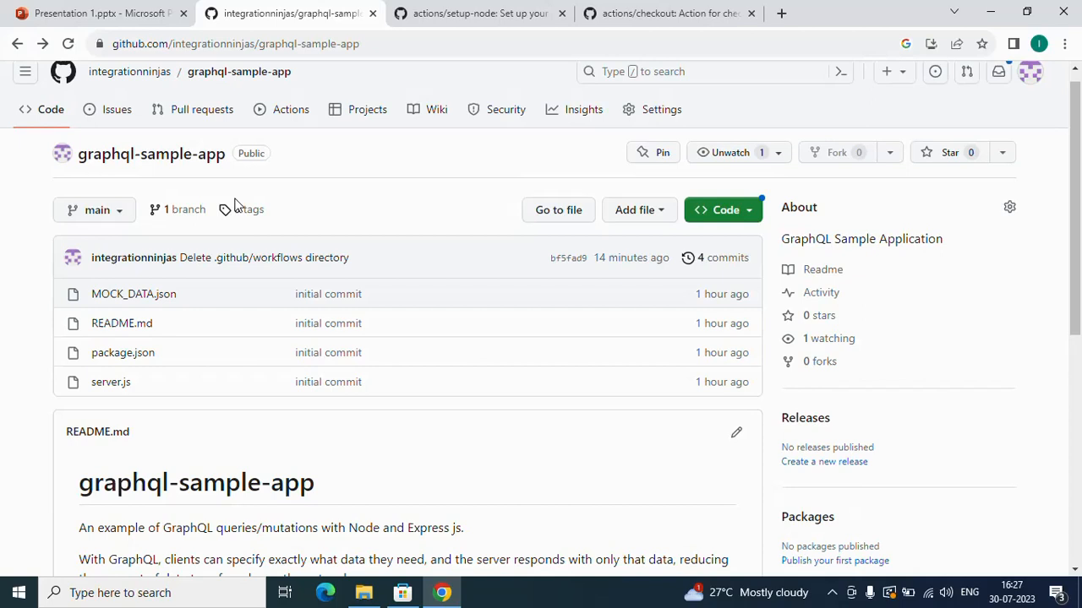
scroll(up, 3)
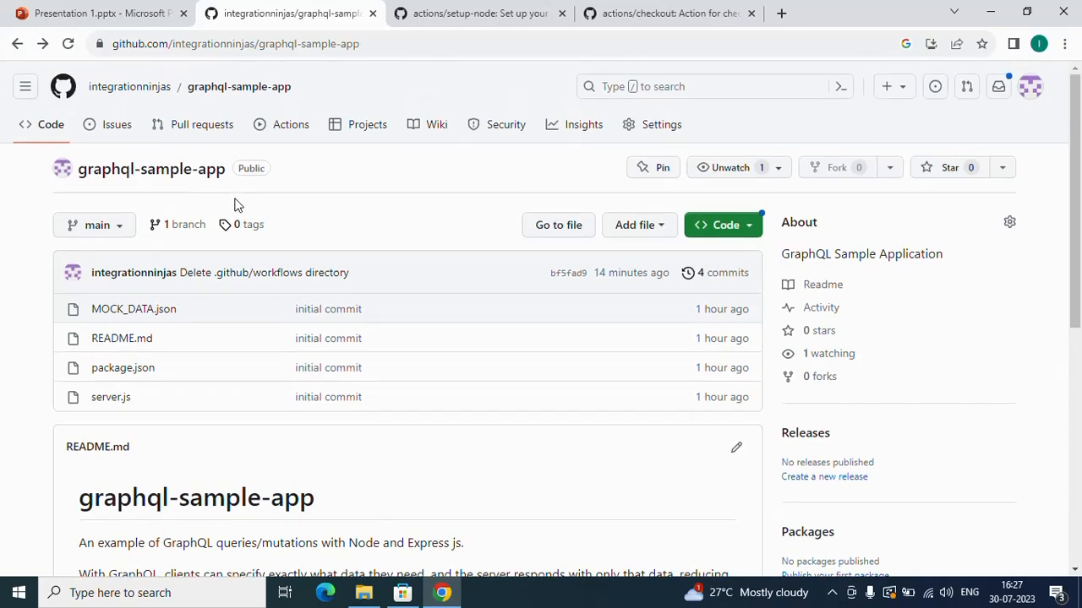
mouse_move(290, 124)
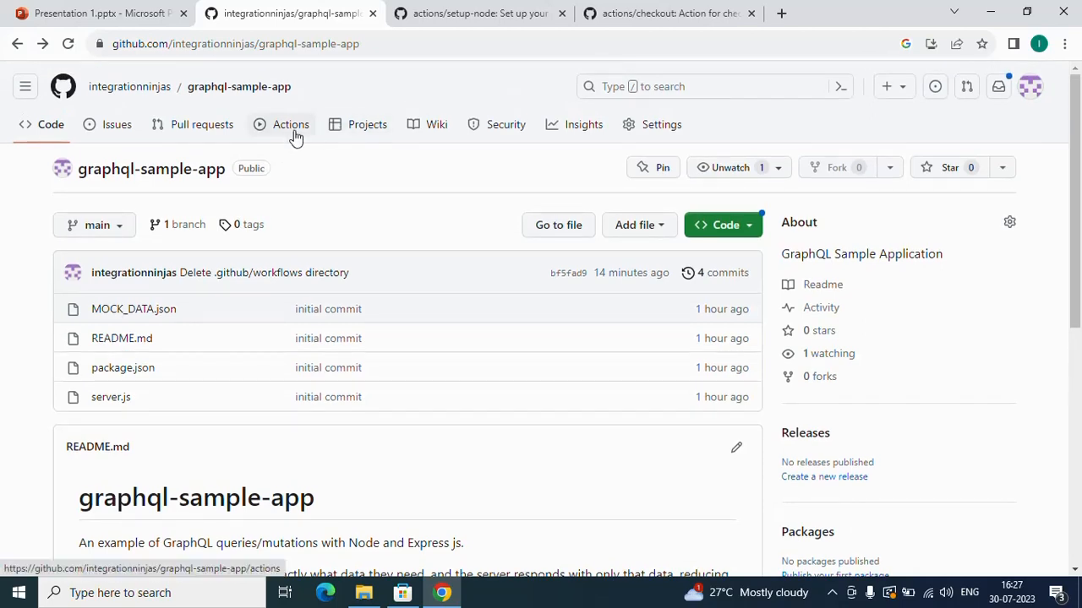
From Actions, start a new workflow and choose to set one up yourself
click(290, 124)
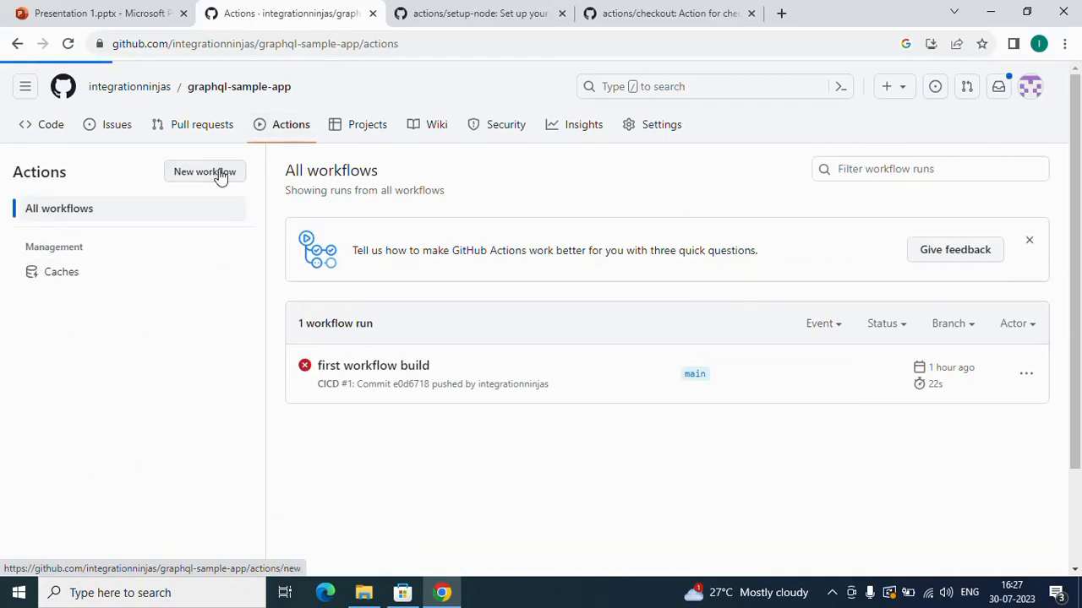
click(205, 171)
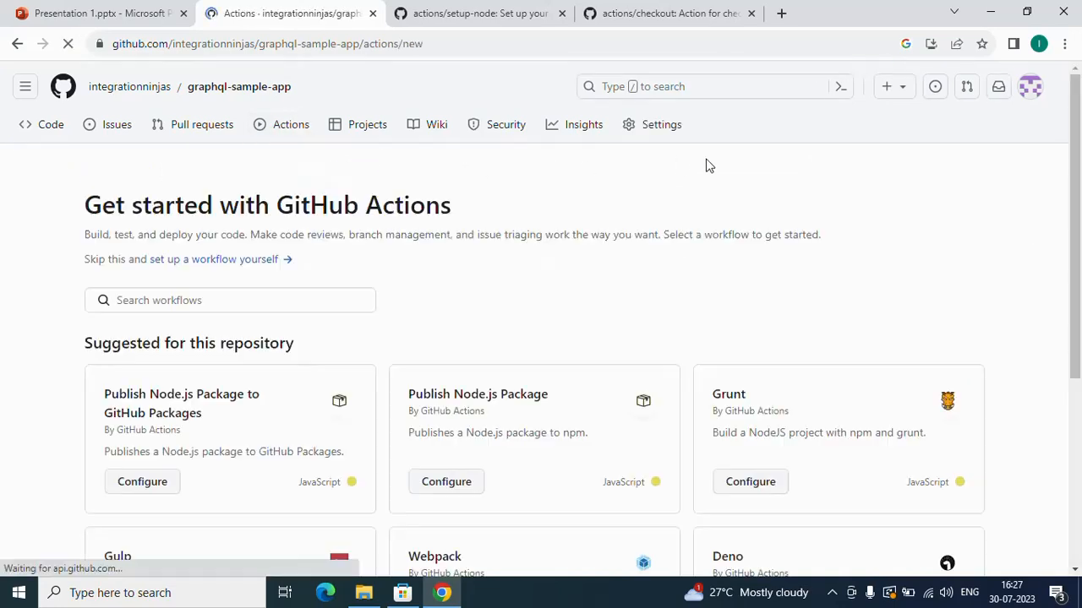
mouse_move(247, 259)
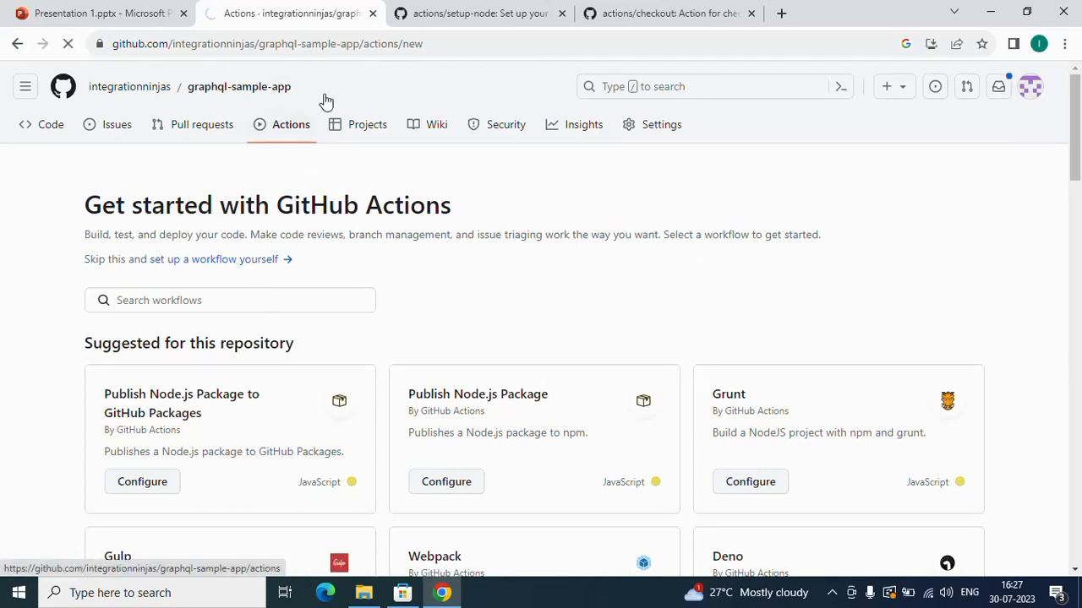
click(181, 258)
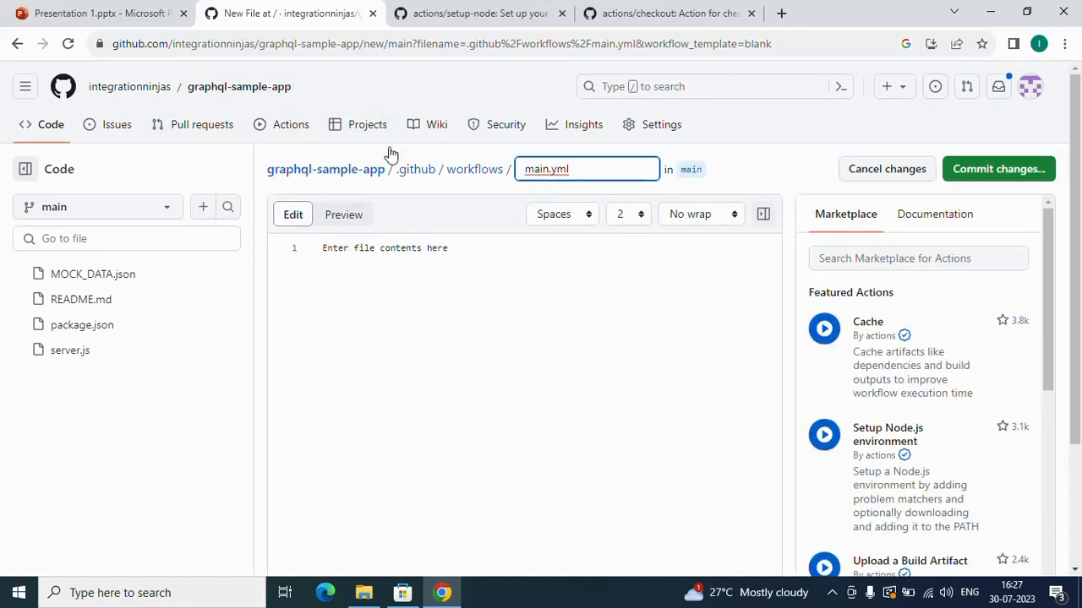
mouse_move(469, 223)
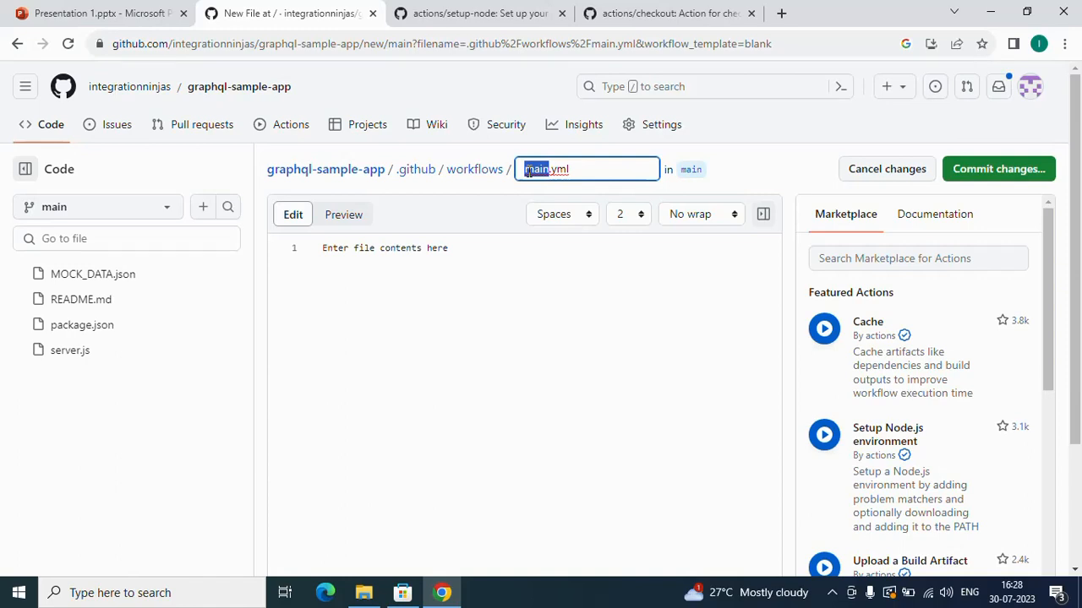
mouse_move(526, 194)
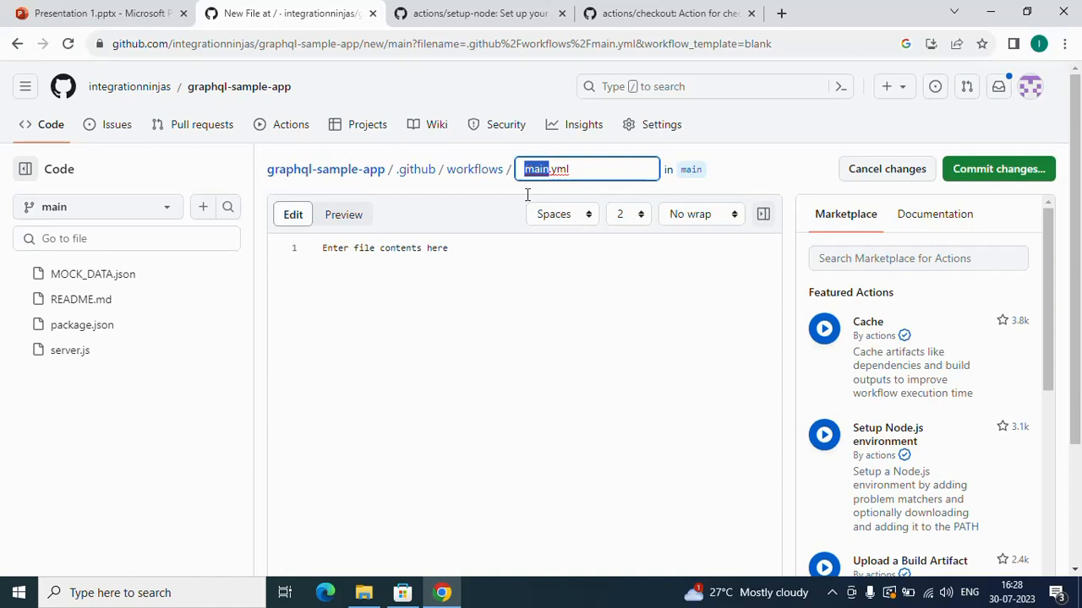
Write 'name: CICD' with an on-push trigger for branches [main,master]
click(532, 248)
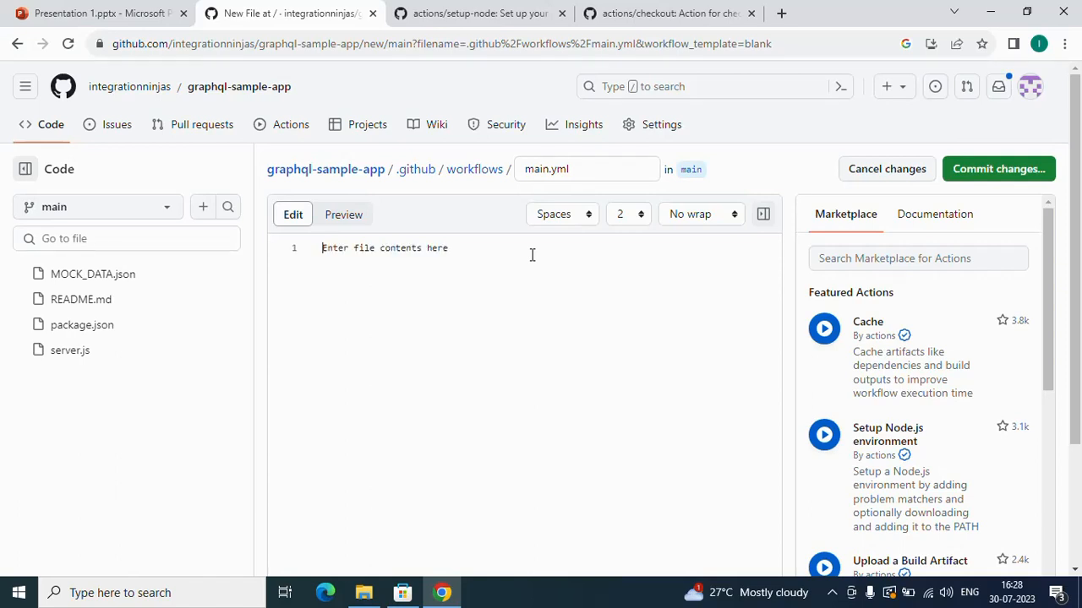
text(name:)
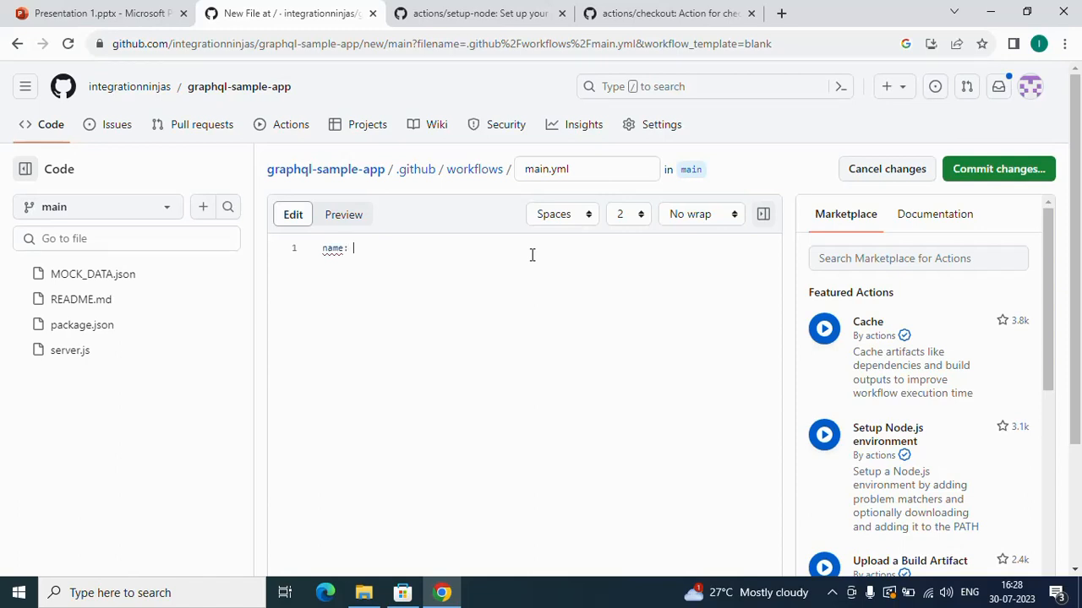
text(CICD)
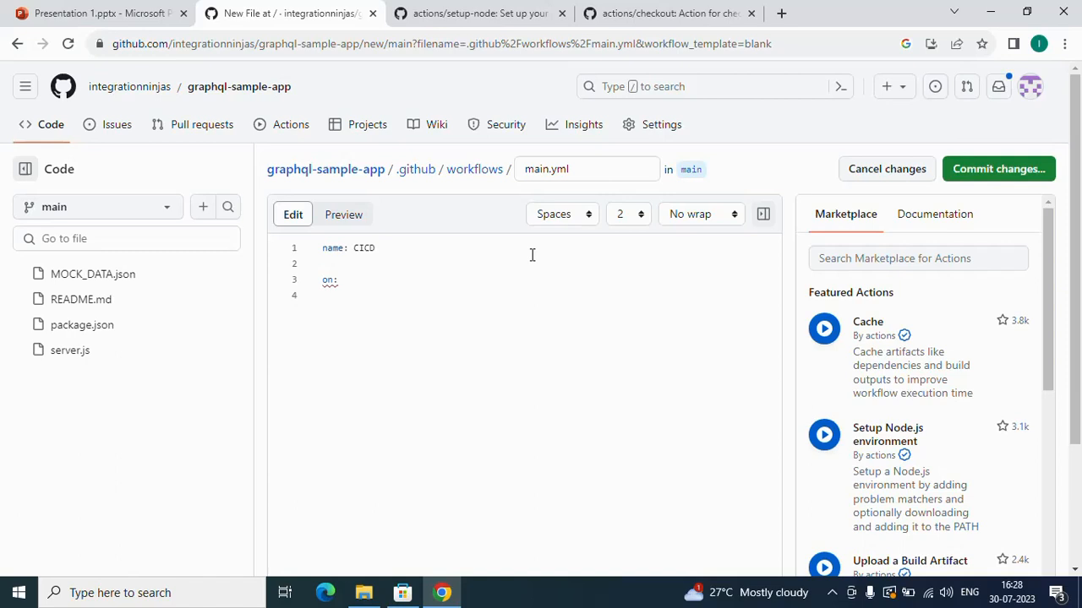
text(push)
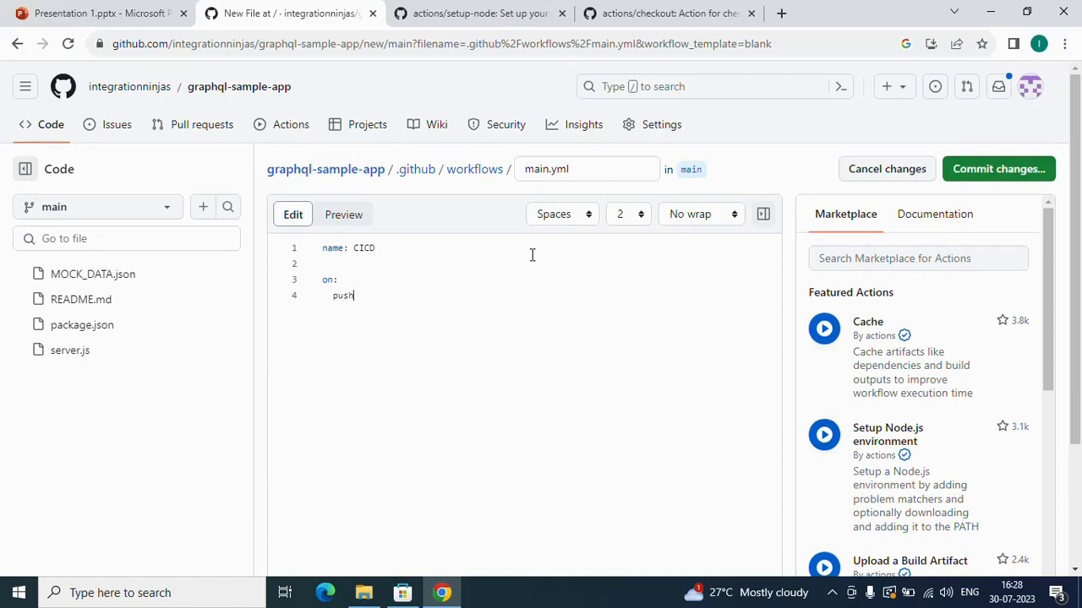
text(:)
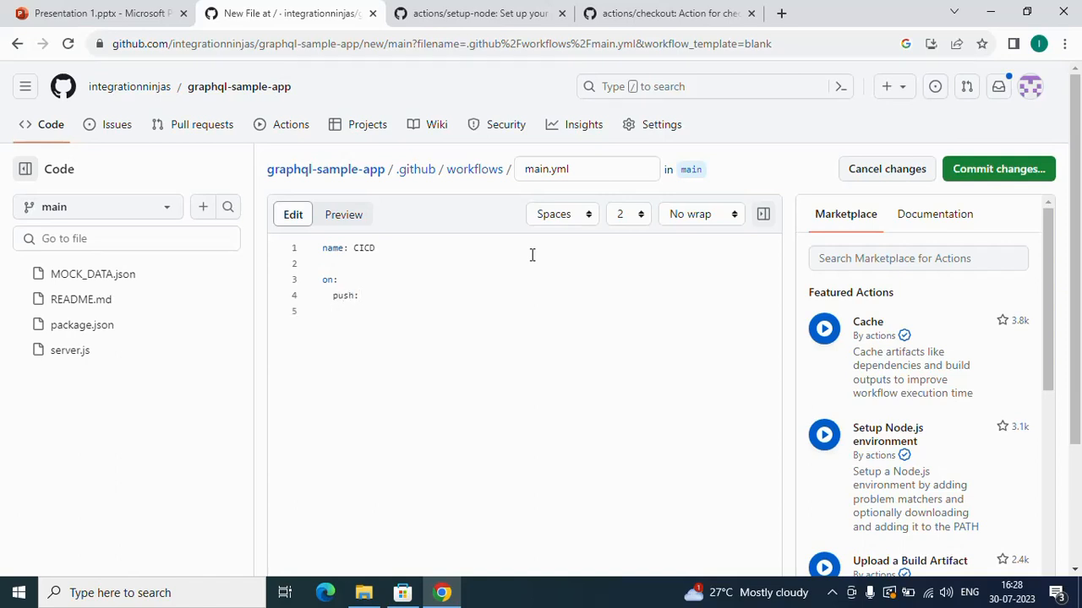
text(branches: [)
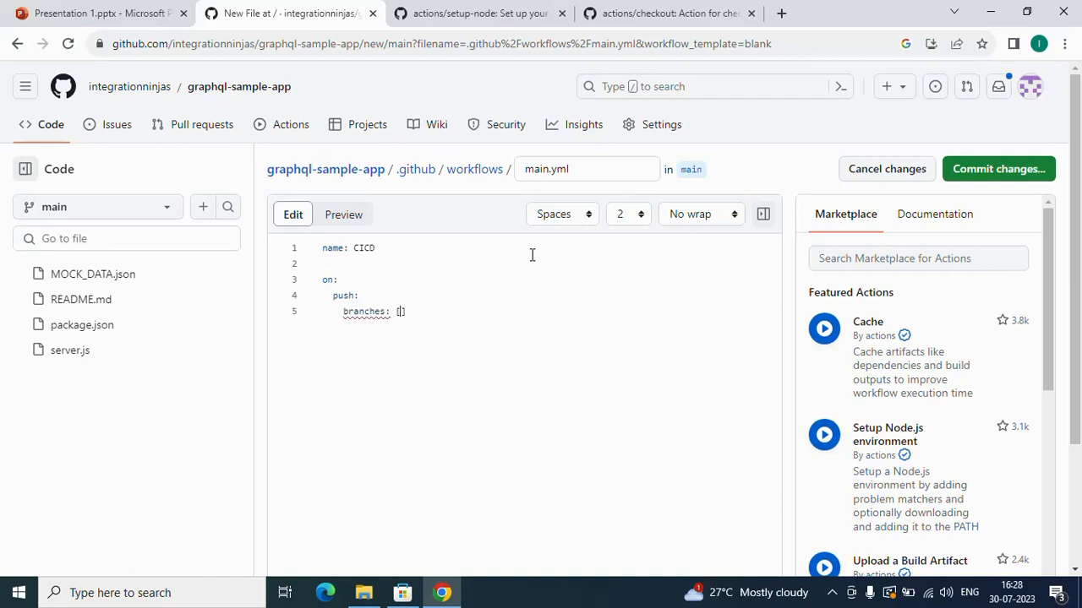
text(m)
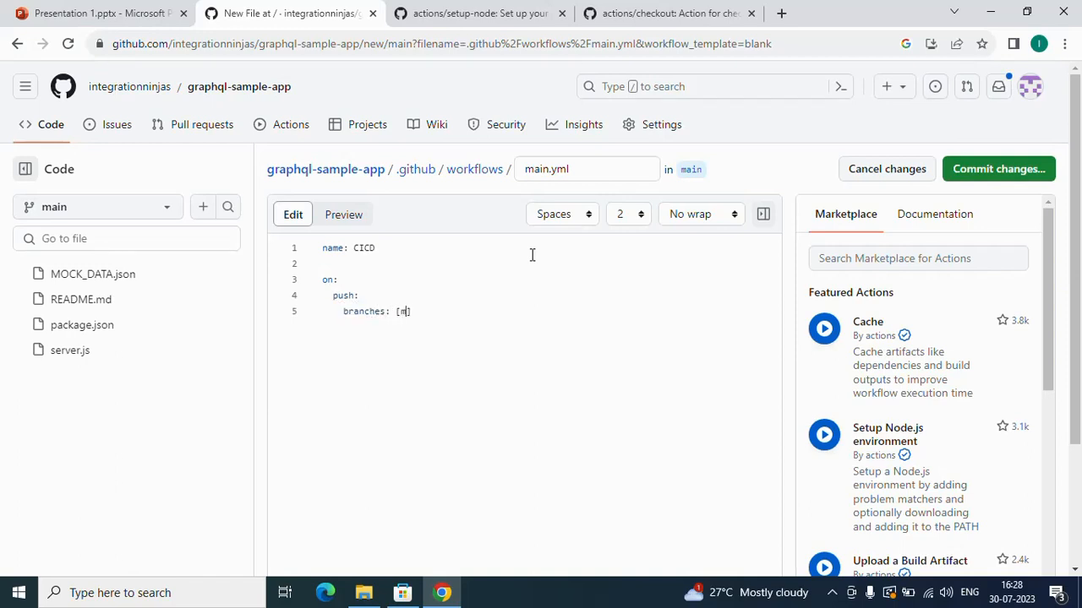
text(main,master)
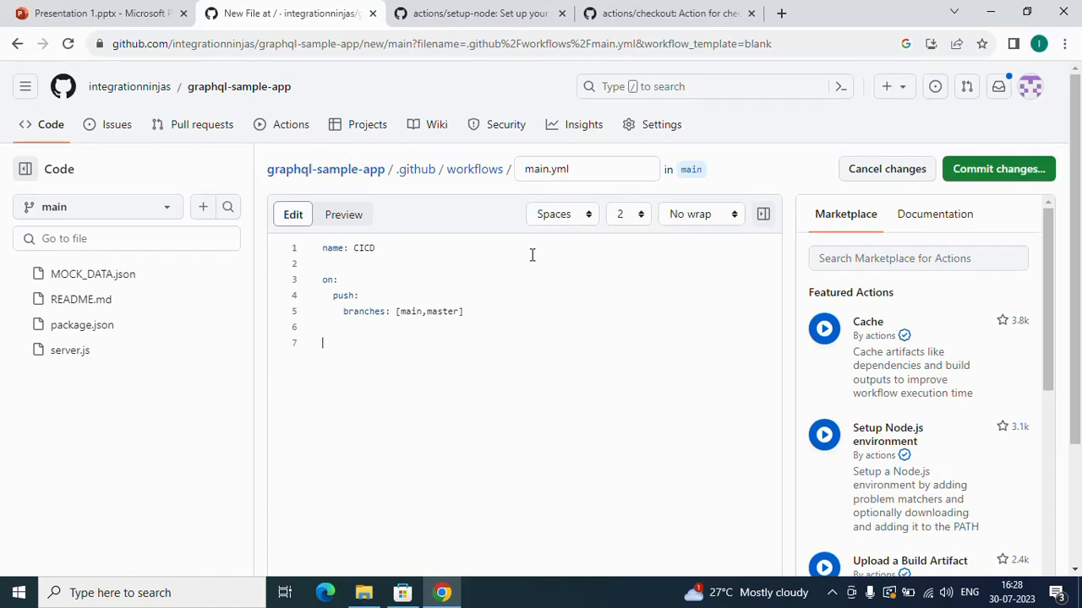
Add a jobs section with a build job that runs-on ubuntu-latest
text(jo)
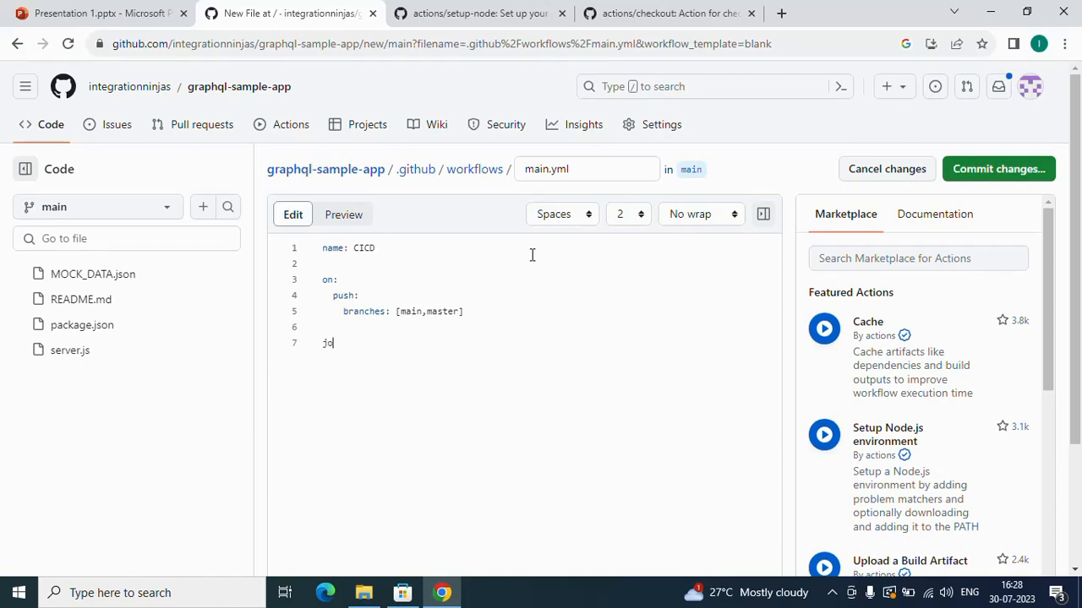
text(bs:)
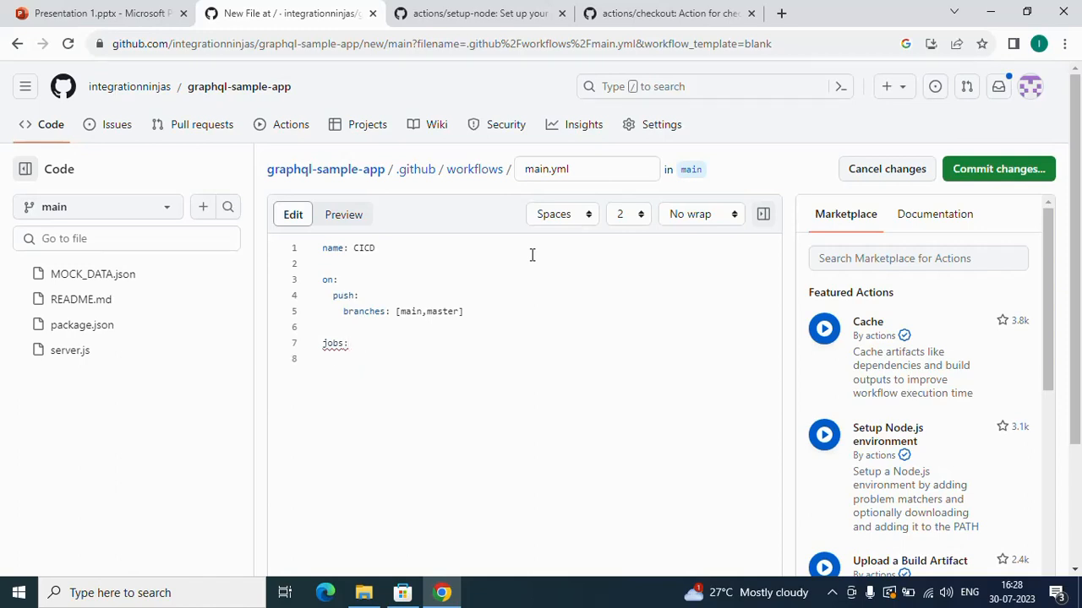
text(build)
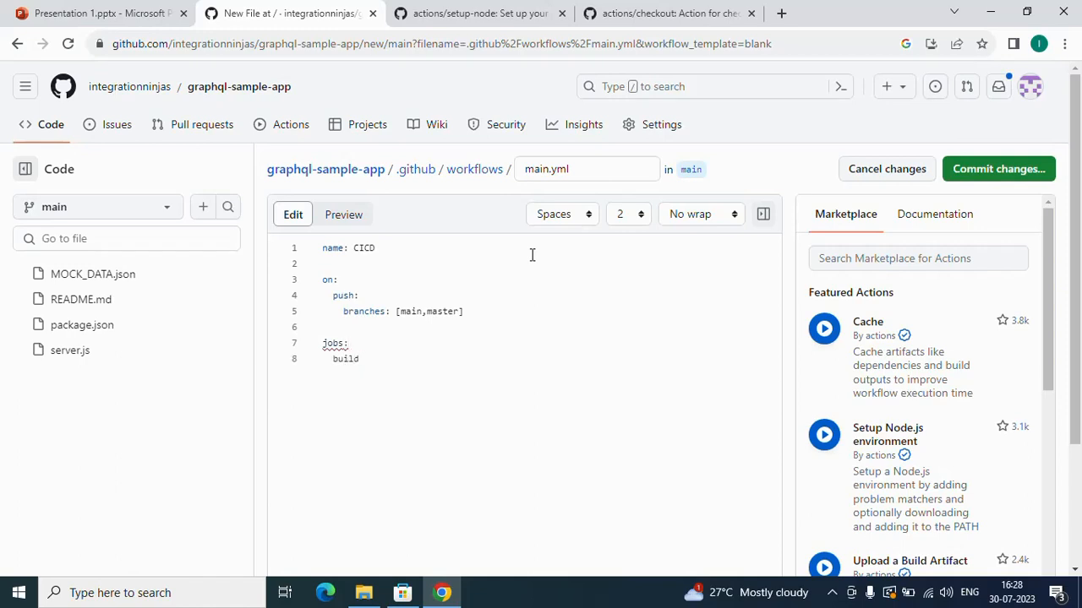
text(:)
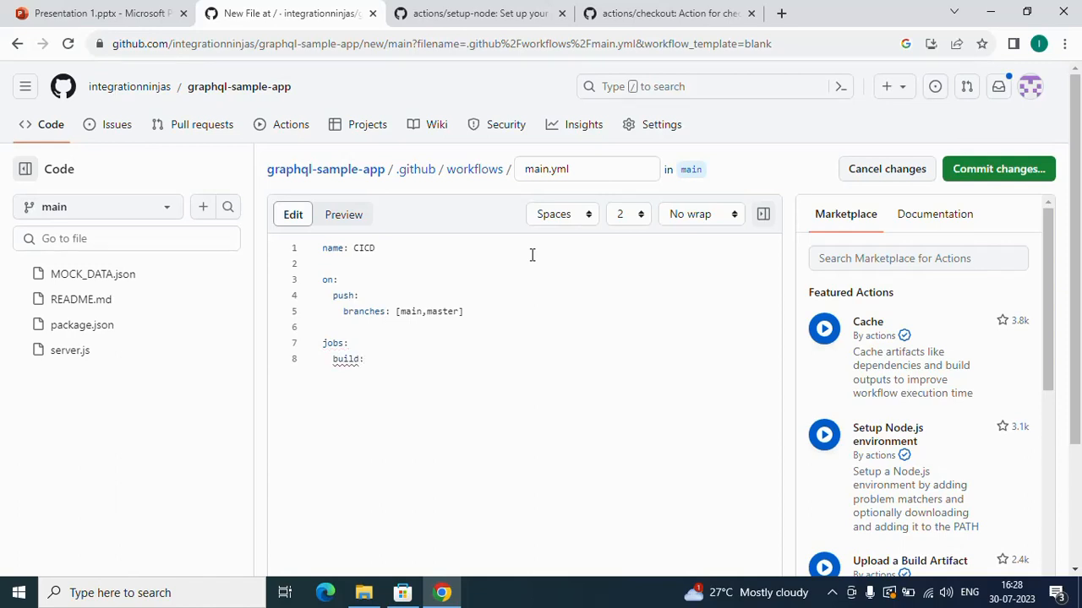
key(enter)
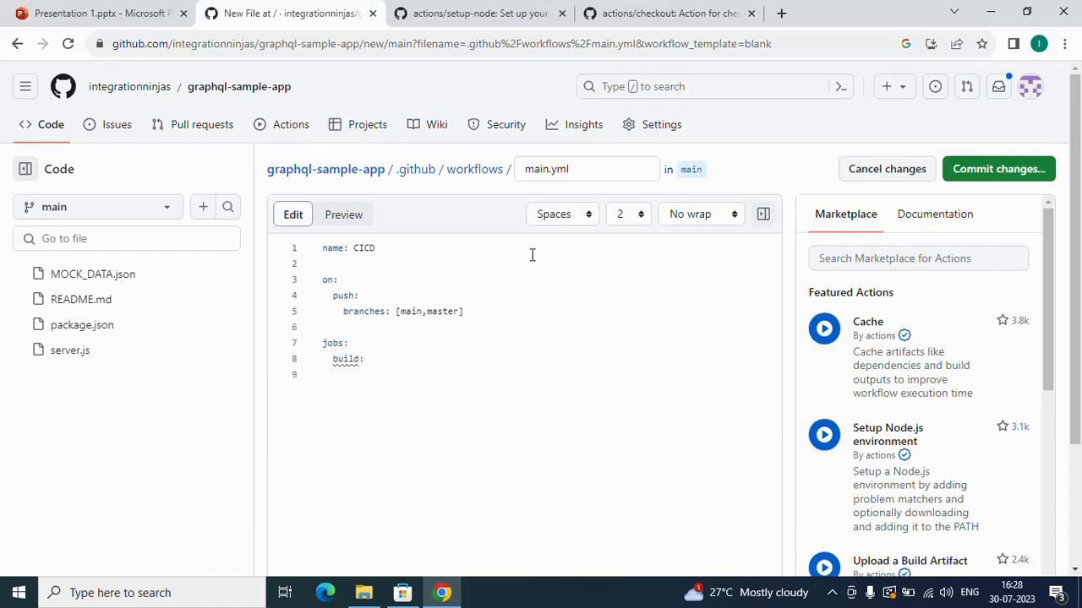
text(runs)
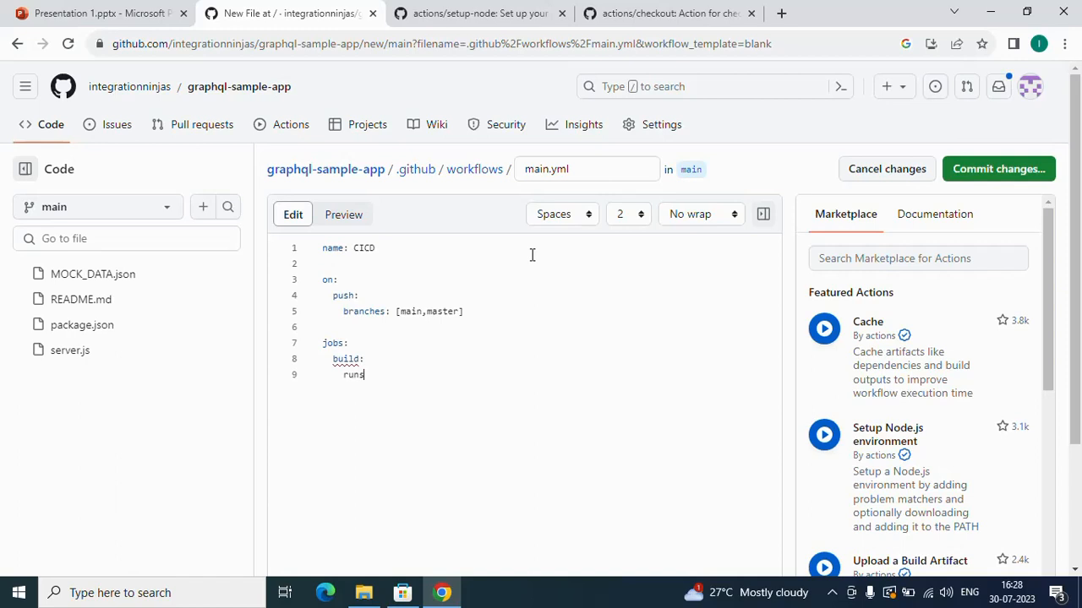
text(-on: [)
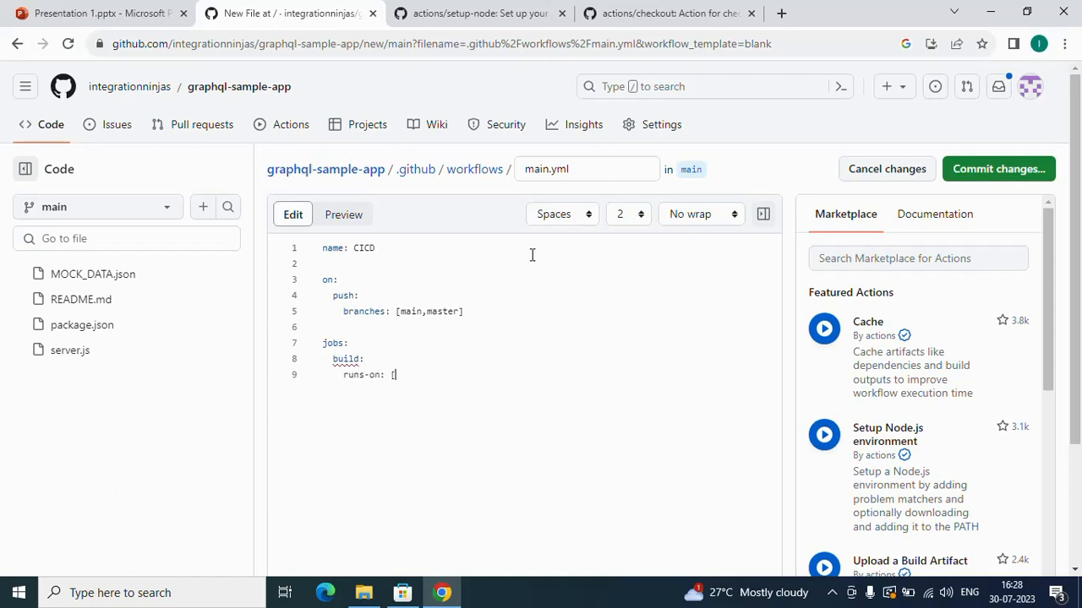
text(ub)
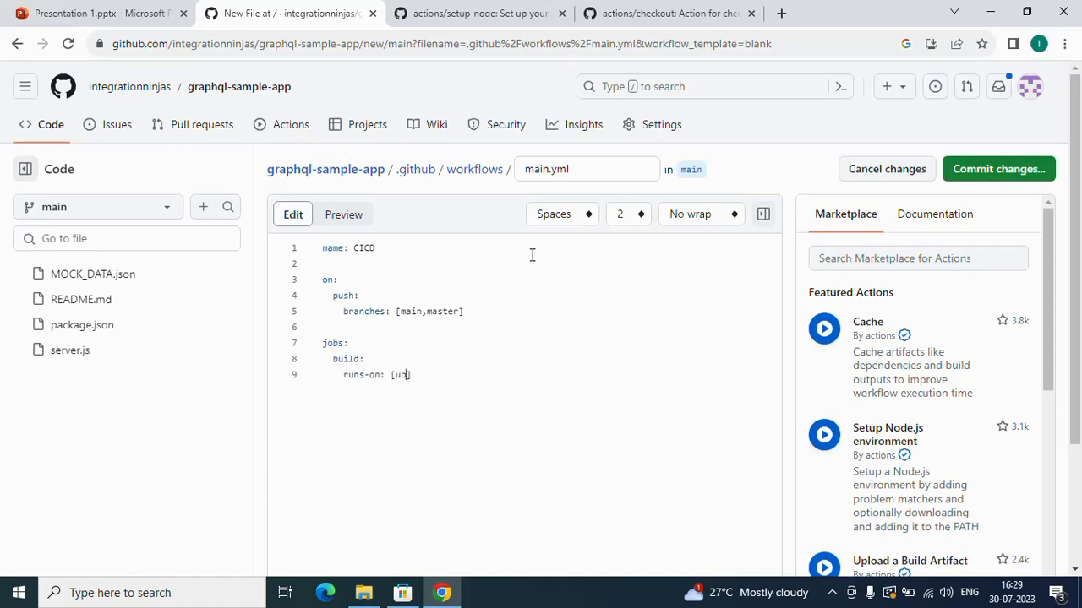
text(untu-late)
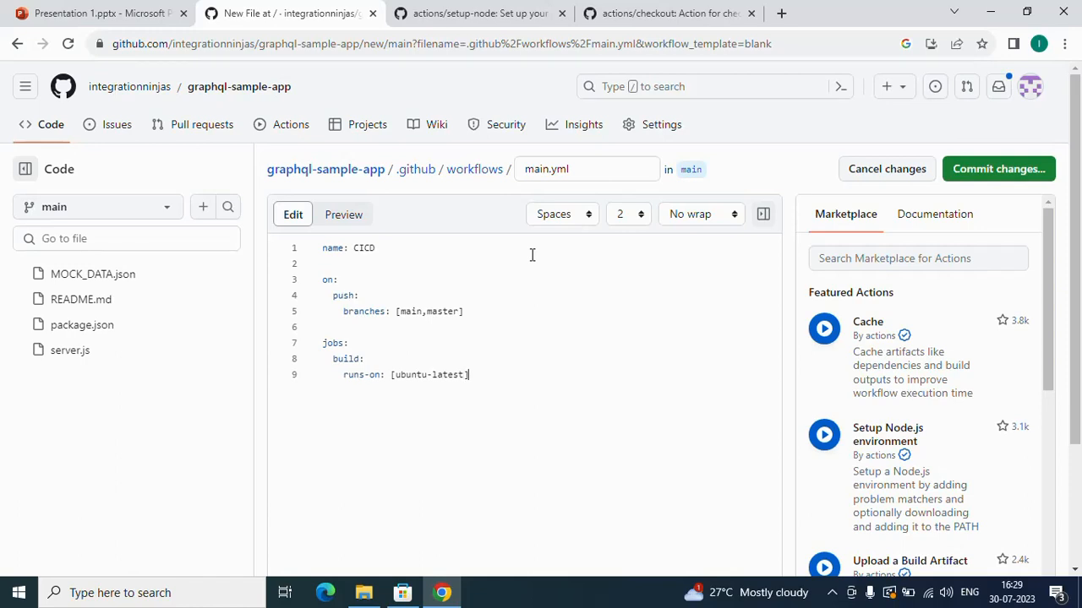
Add a Checkout Source step using actions/checkout@v3 and view the checkout action's page
text(steps)
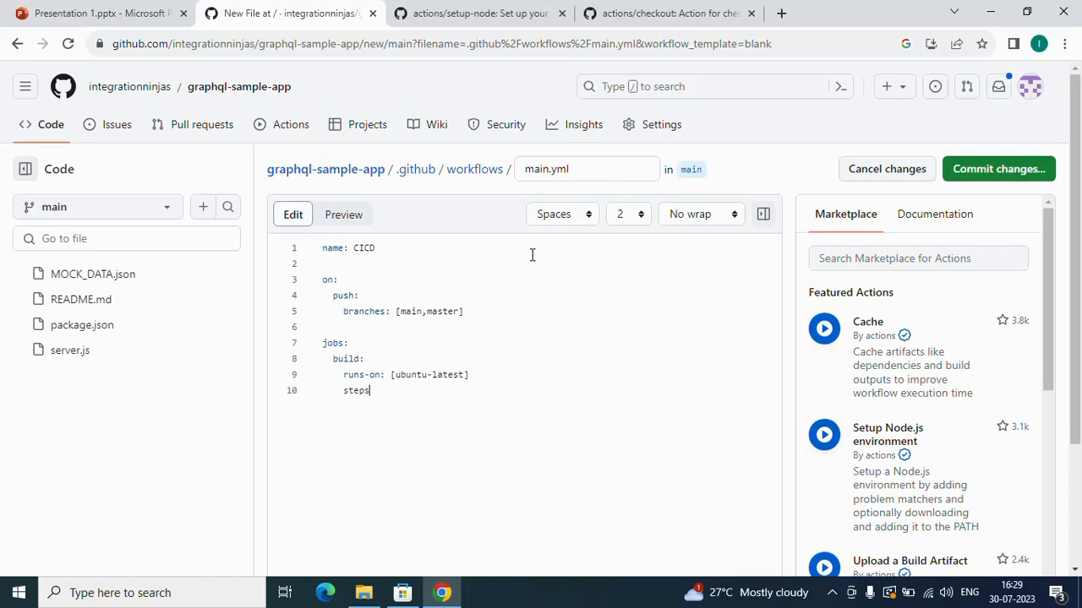
text(:)
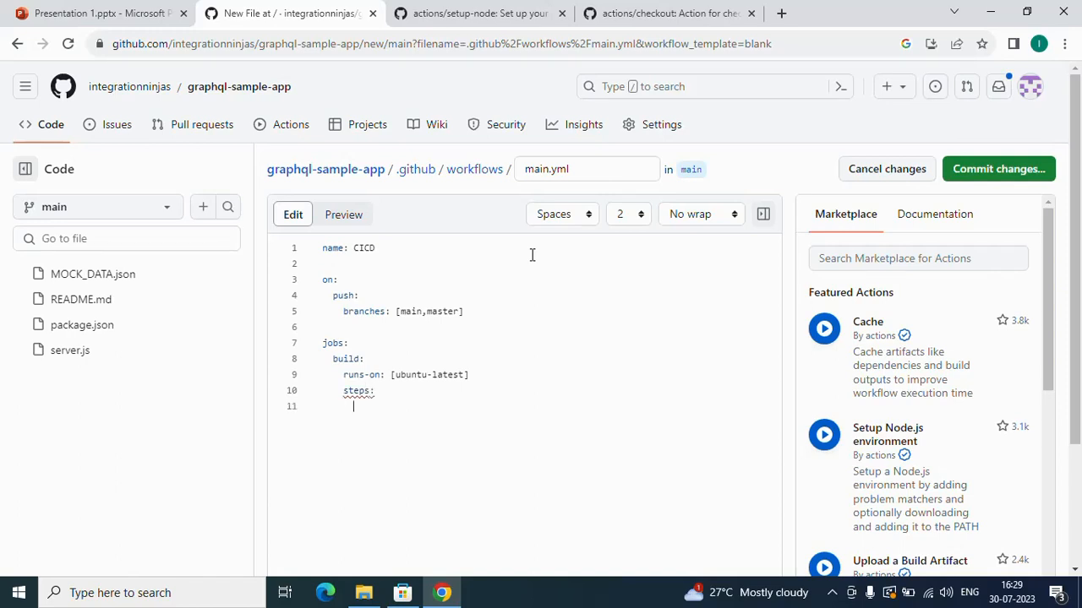
text(- name: C)
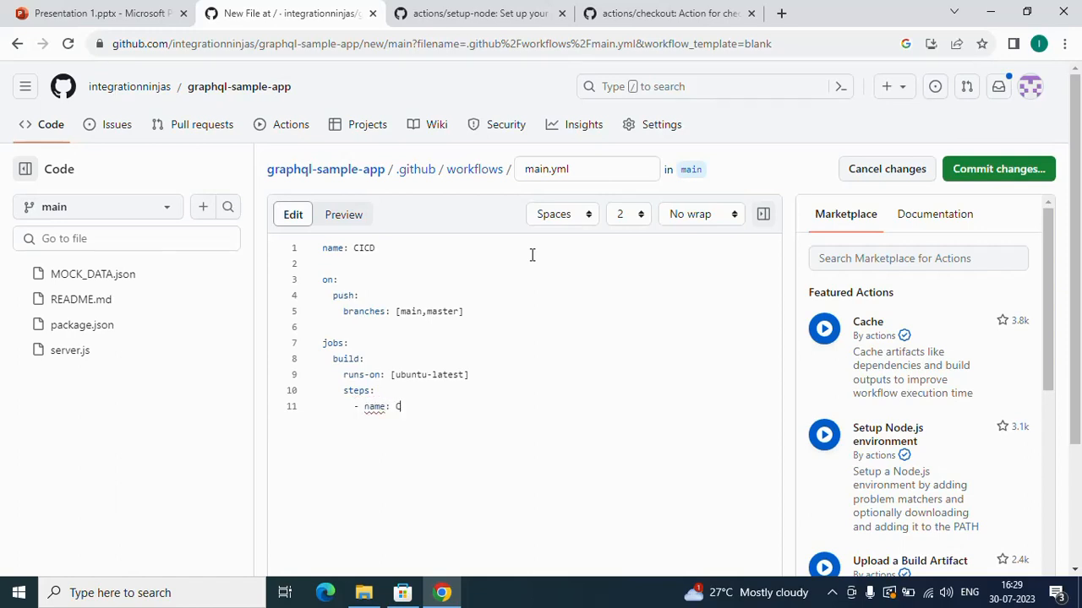
text(heckout)
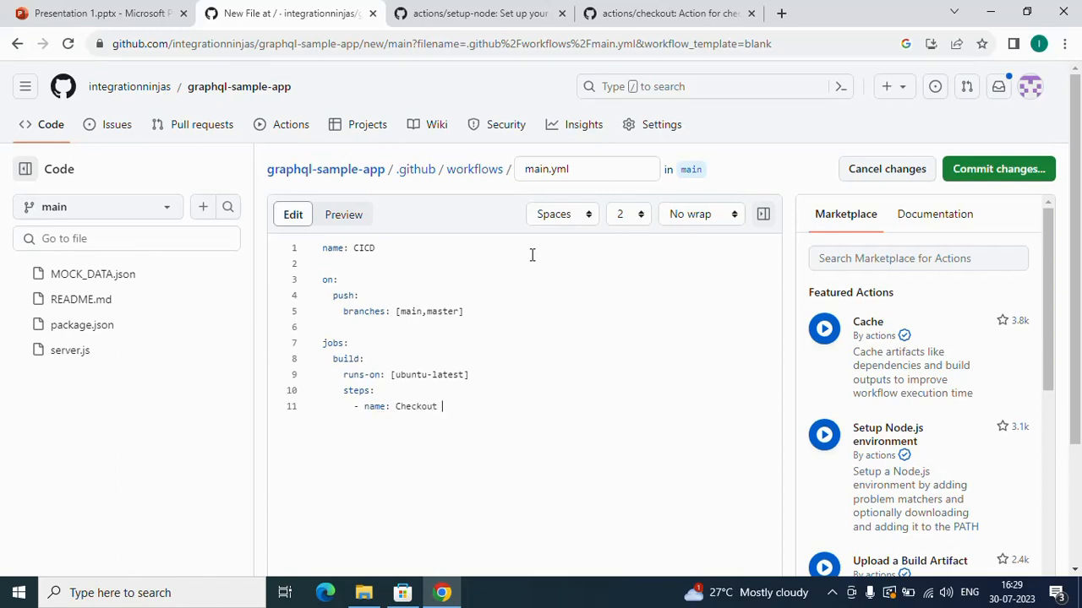
text(Sourc)
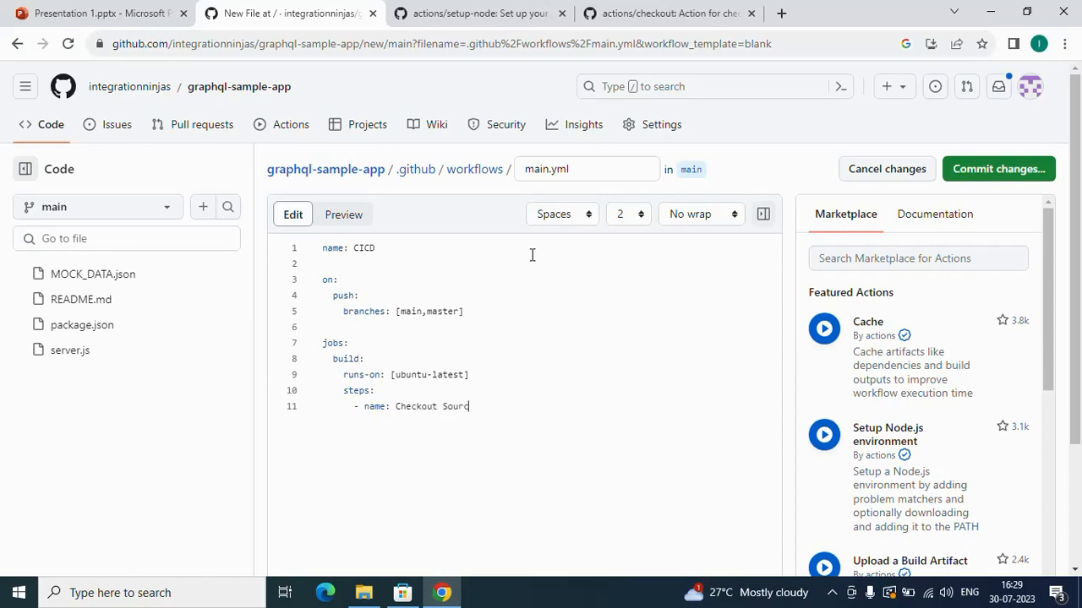
key(enter)
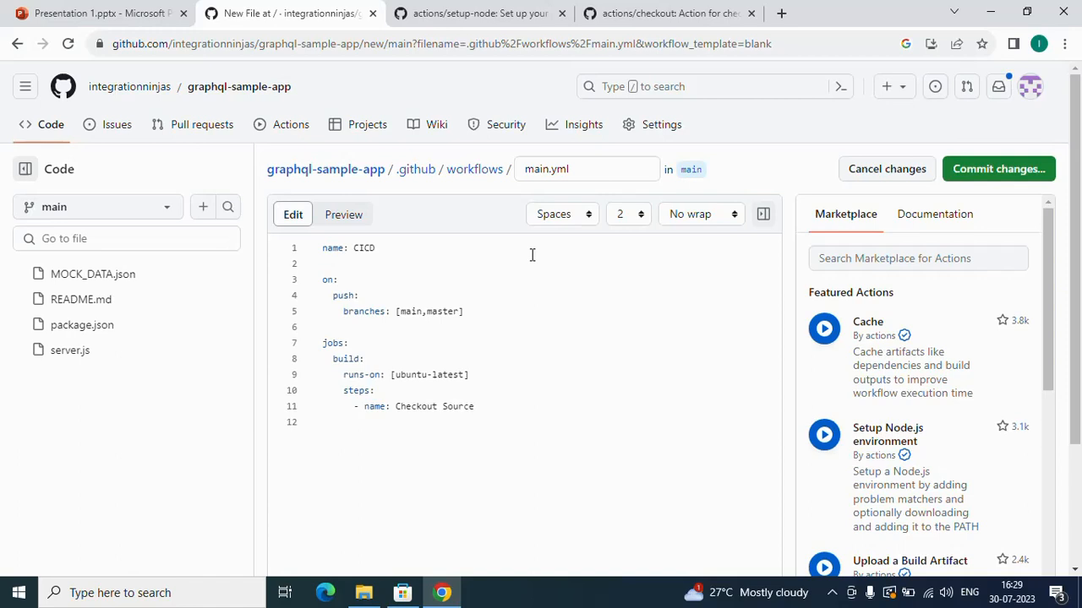
text(users:)
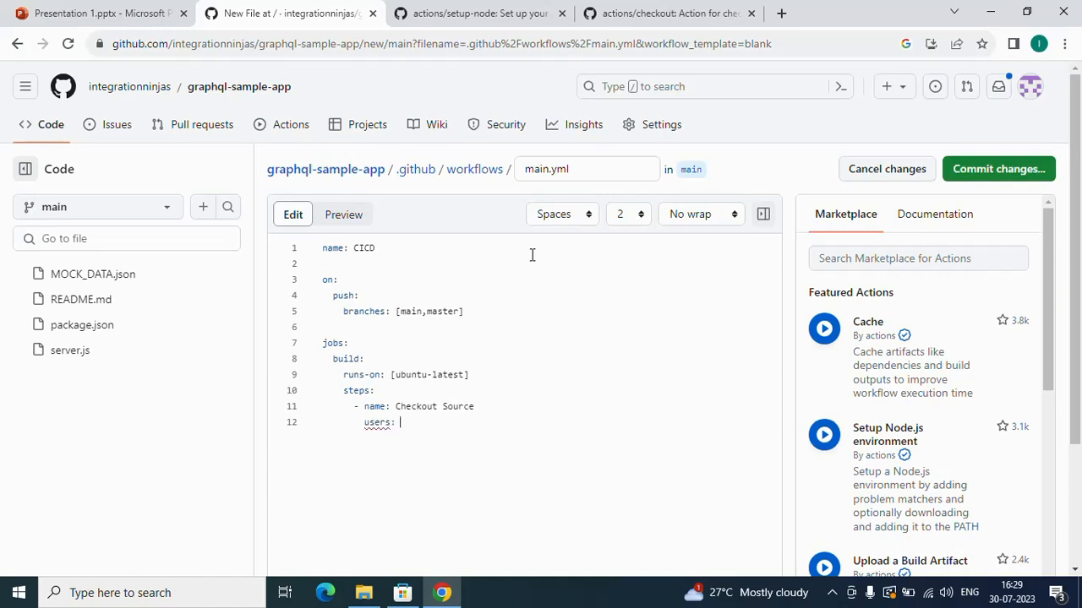
text(action)
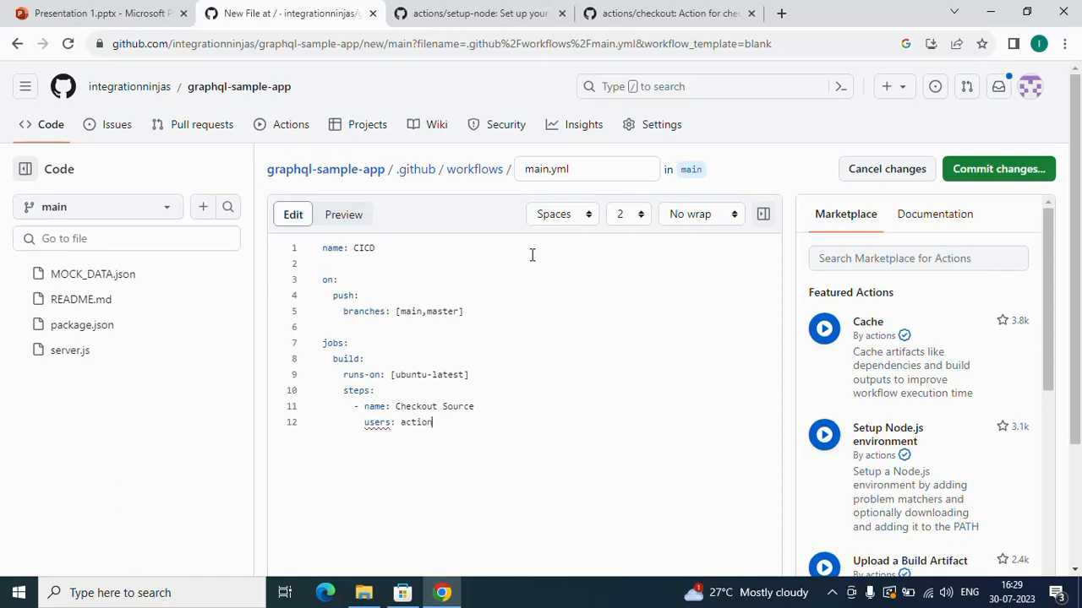
text(s/checkout)
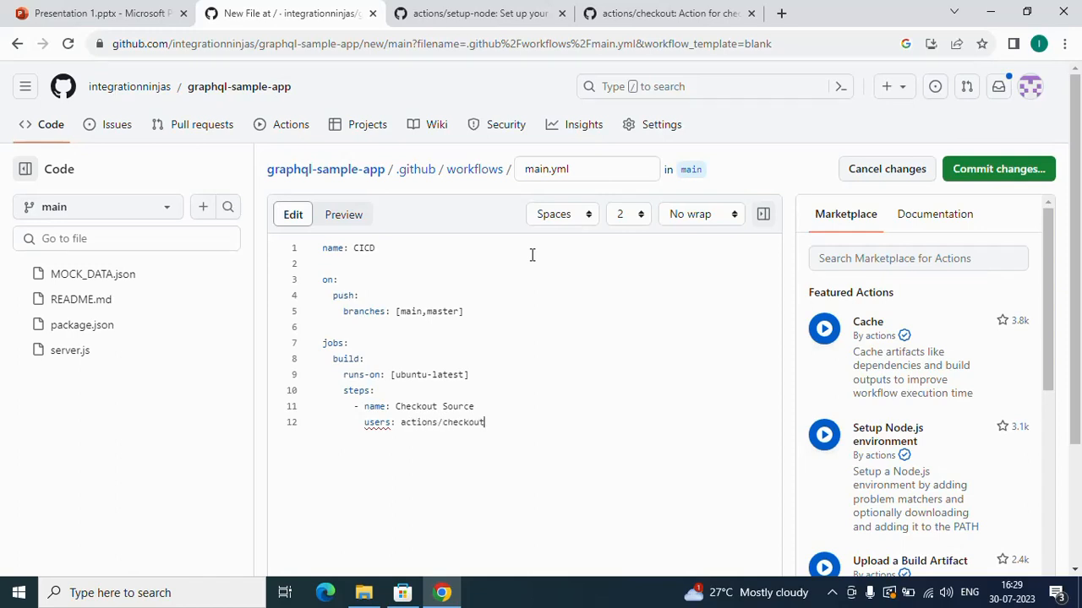
text(@v3)
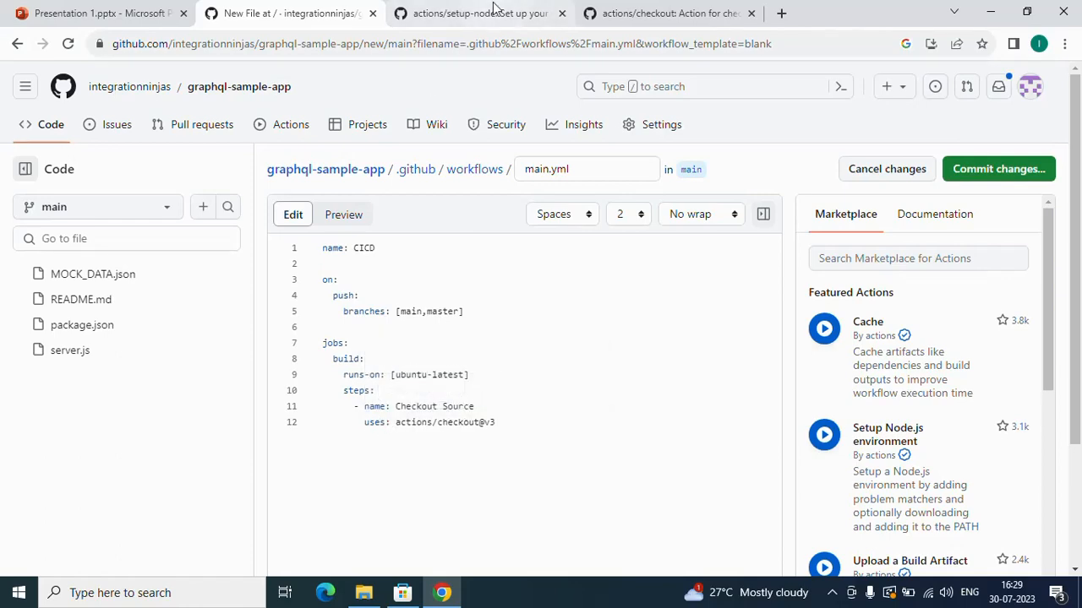
click(667, 12)
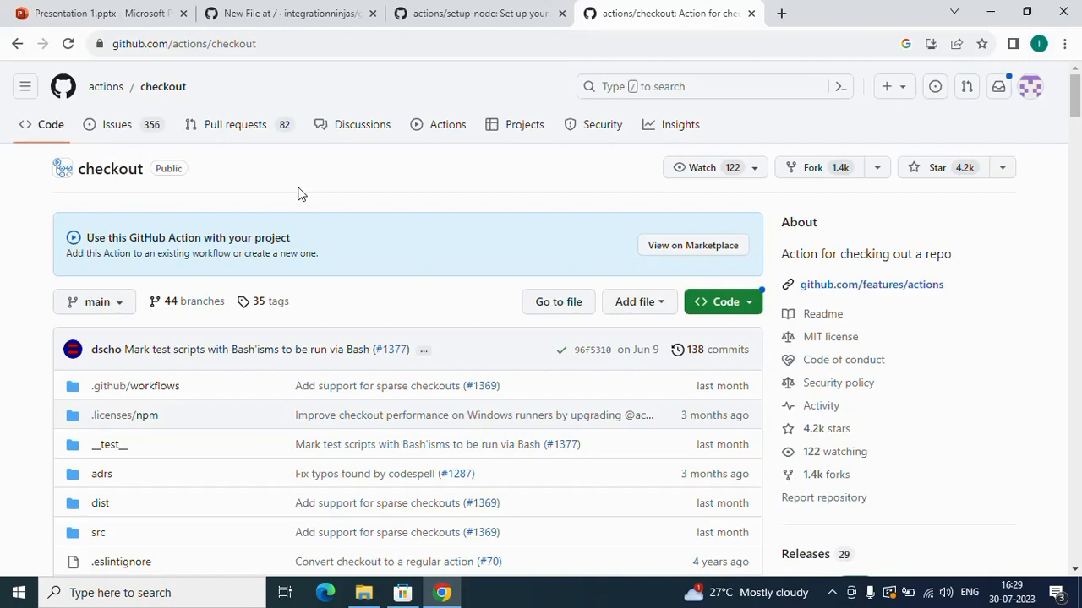
Read the actions/checkout Usage section, then return to the main.yml draft
scroll(up, 3)
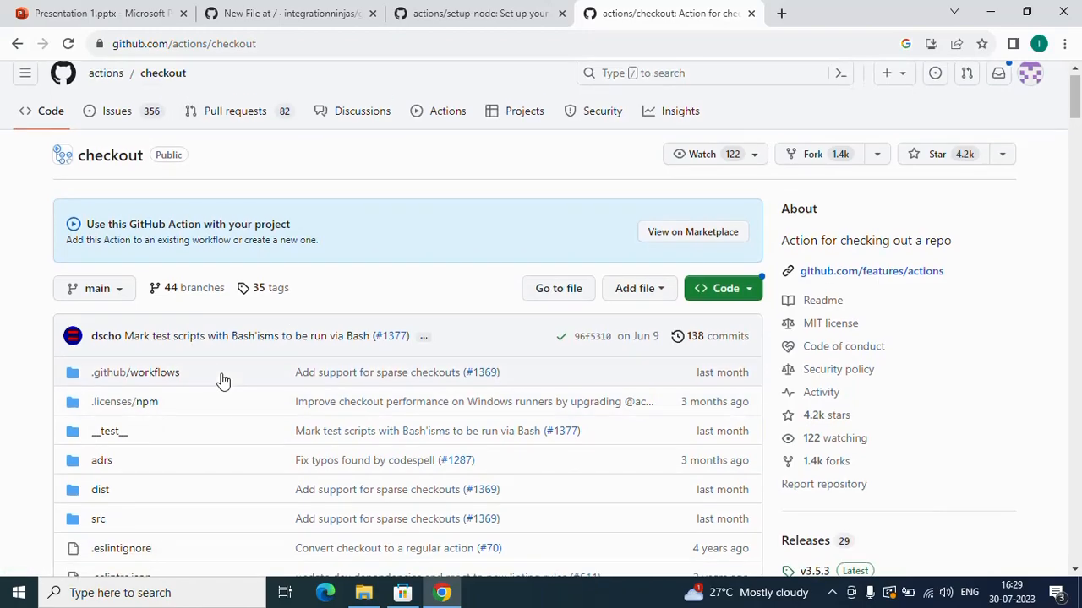
scroll(down, 3)
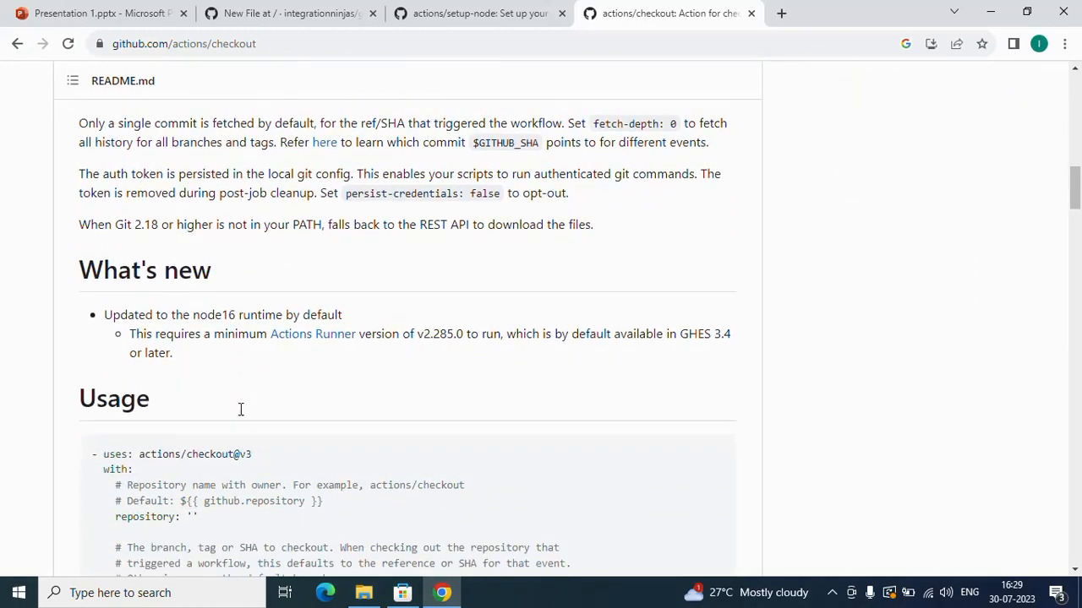
scroll(down, 3)
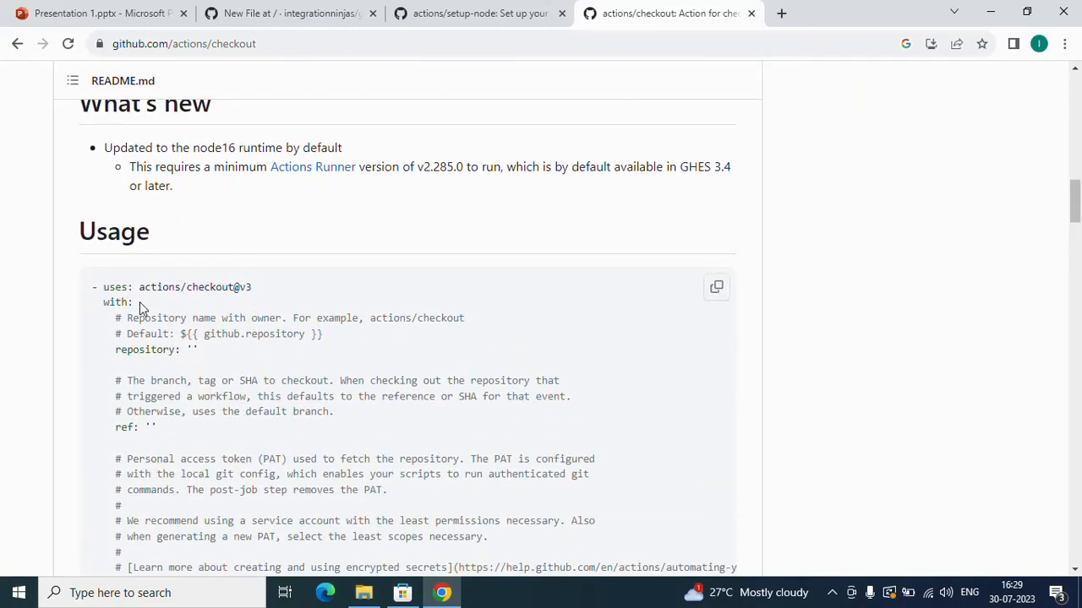
scroll(down, 3)
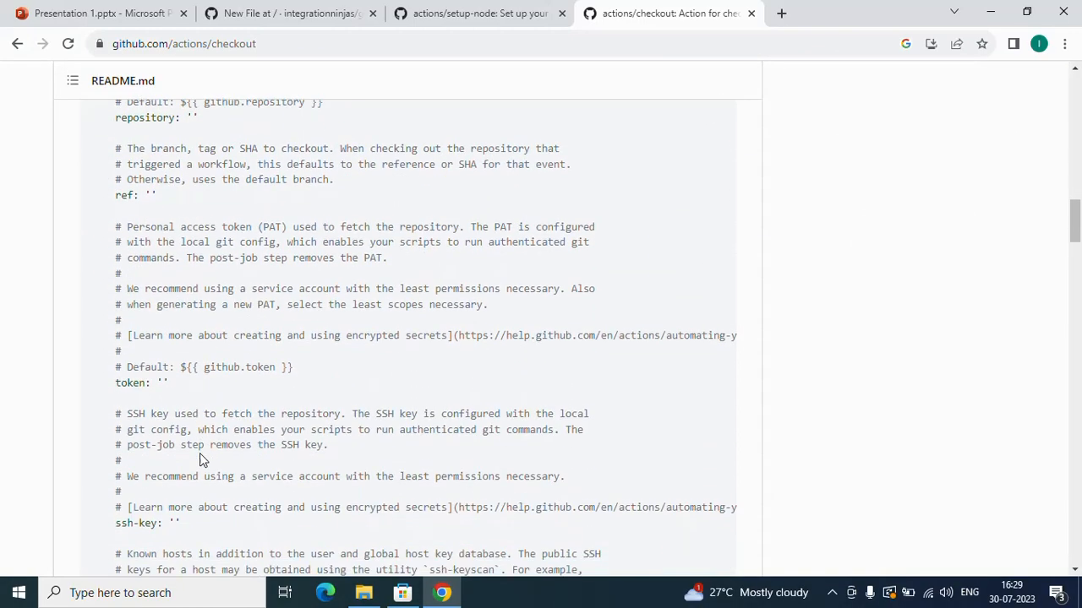
click(290, 13)
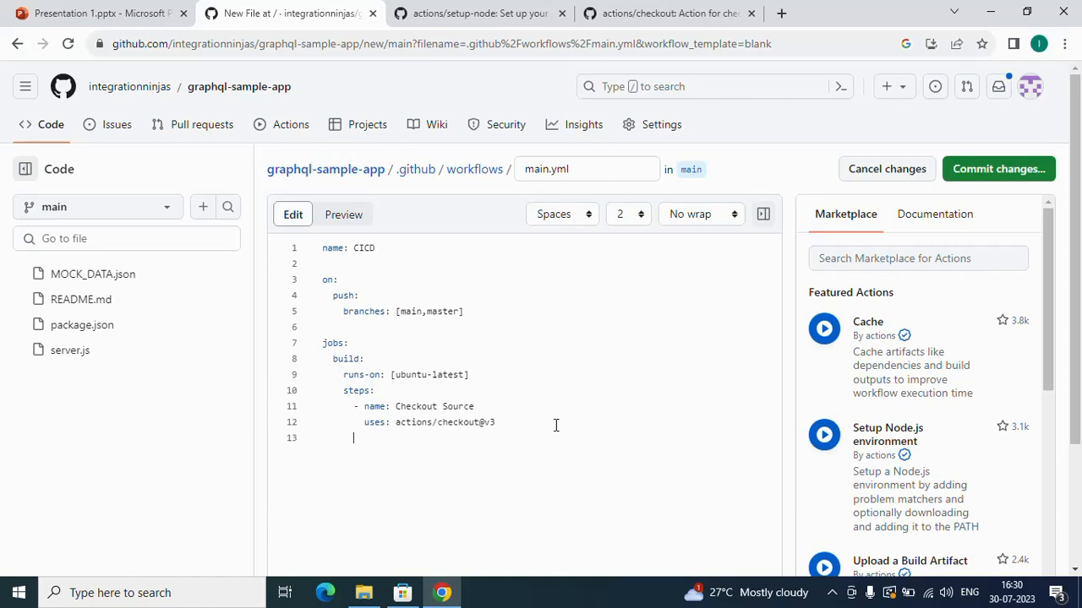
Type a '- name: Set Node.js 16.x' step with 'uses: actions/' begun
text(- name:)
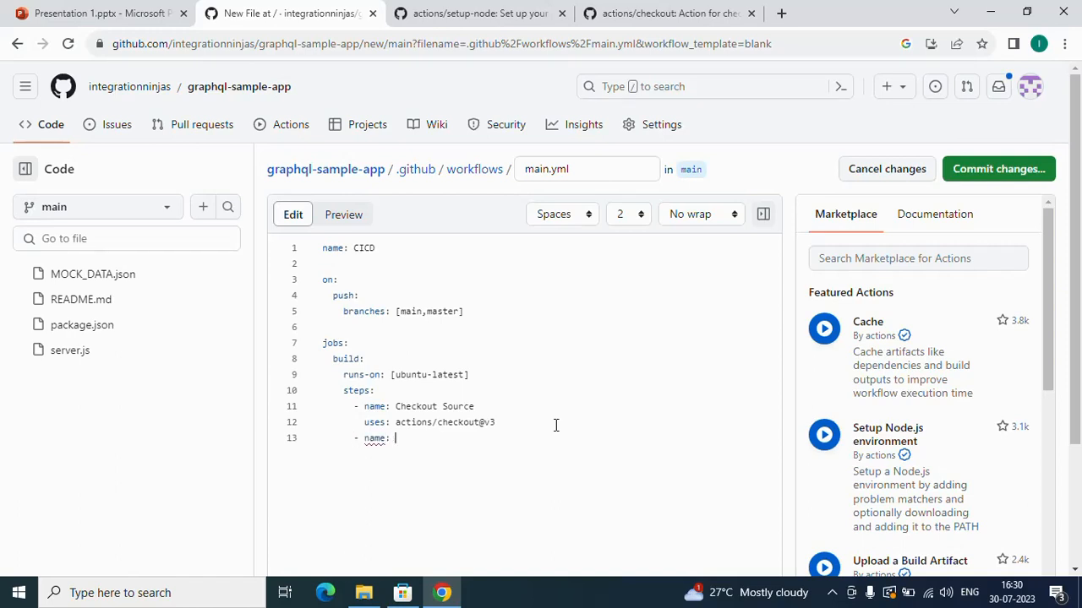
text(Set)
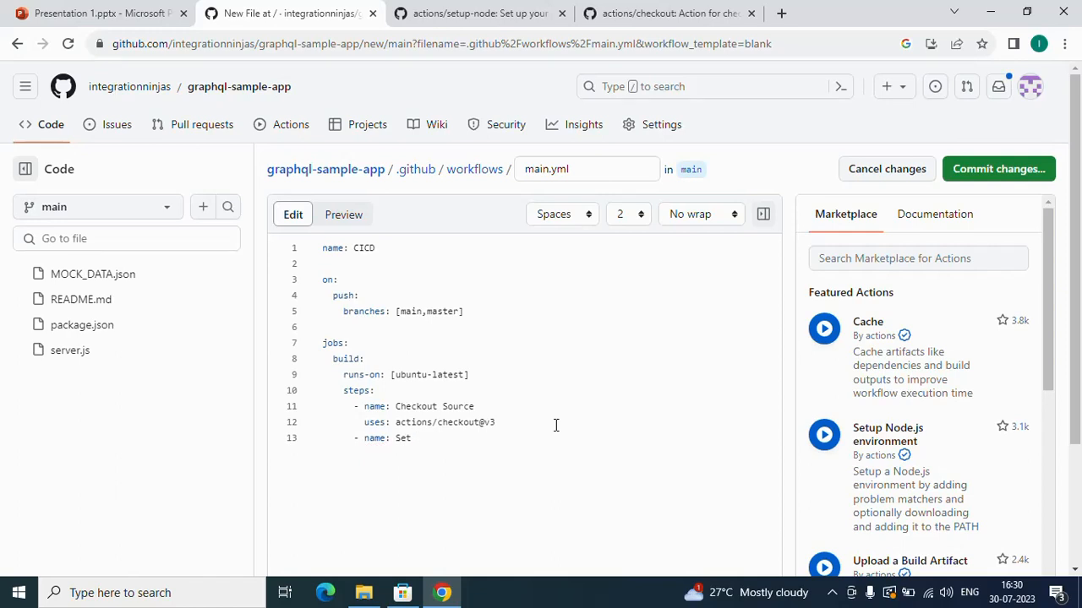
text(Node)
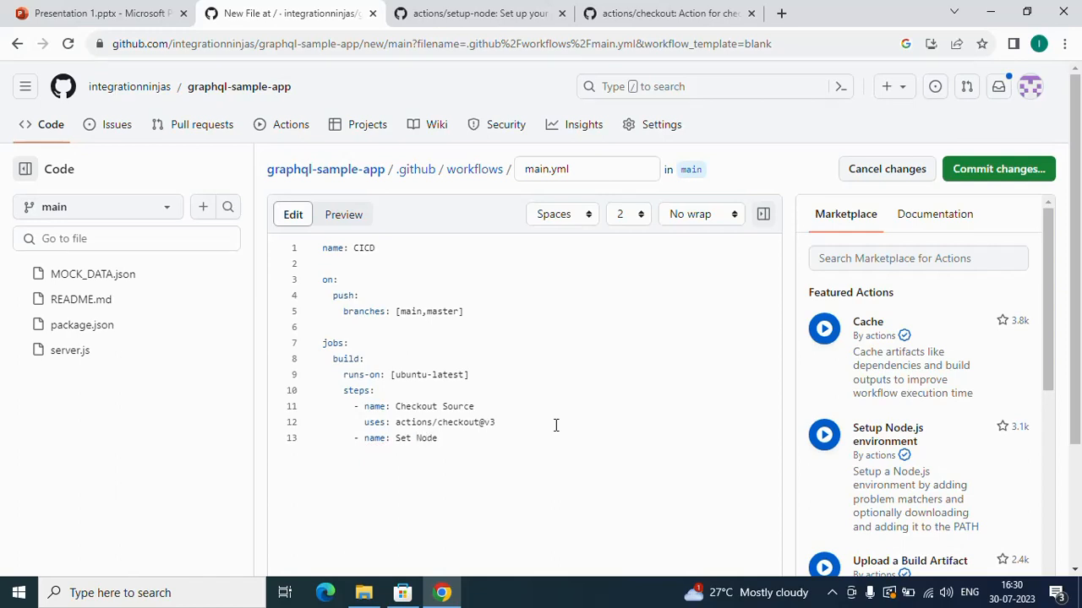
text(.js)
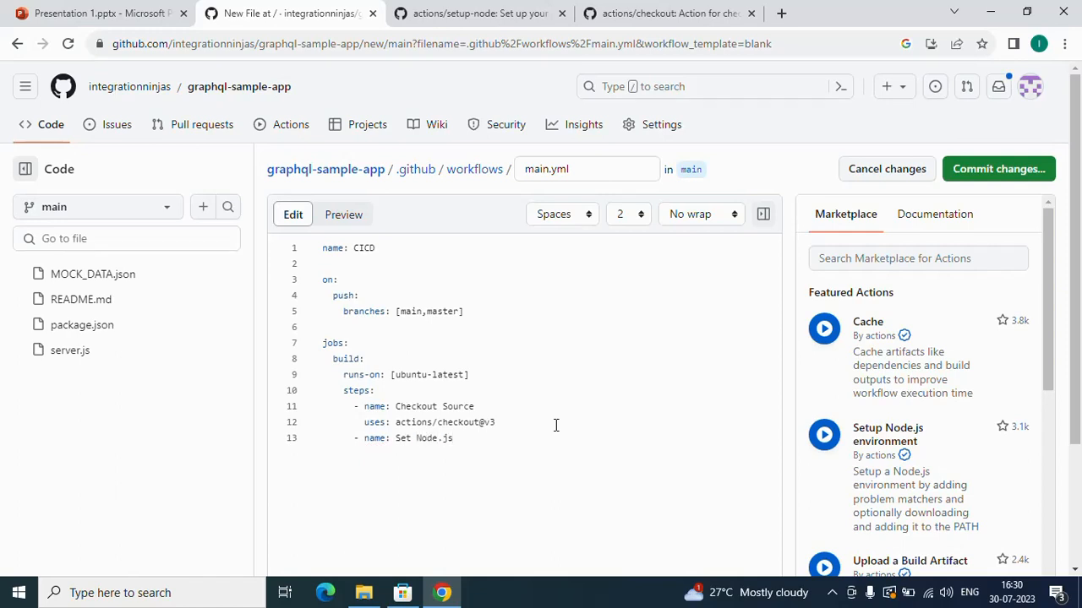
text(16.x)
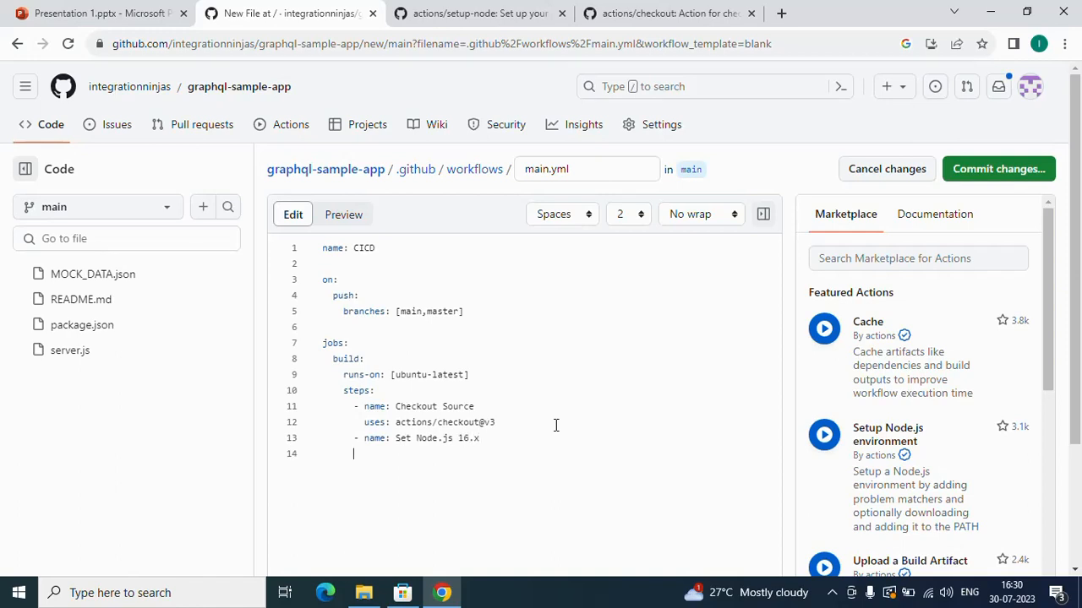
text(uses:)
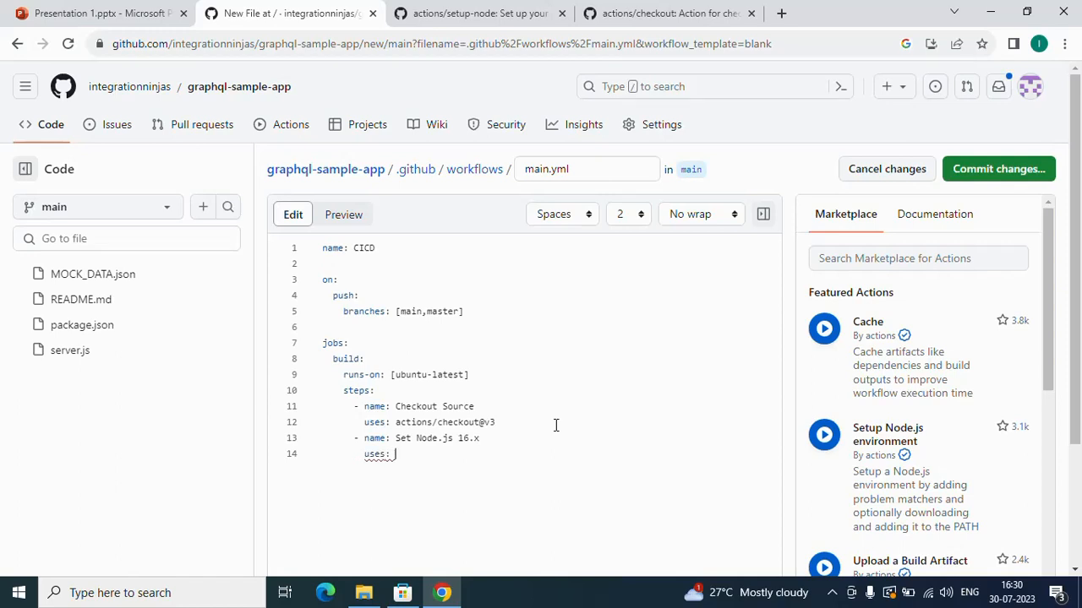
text(actio)
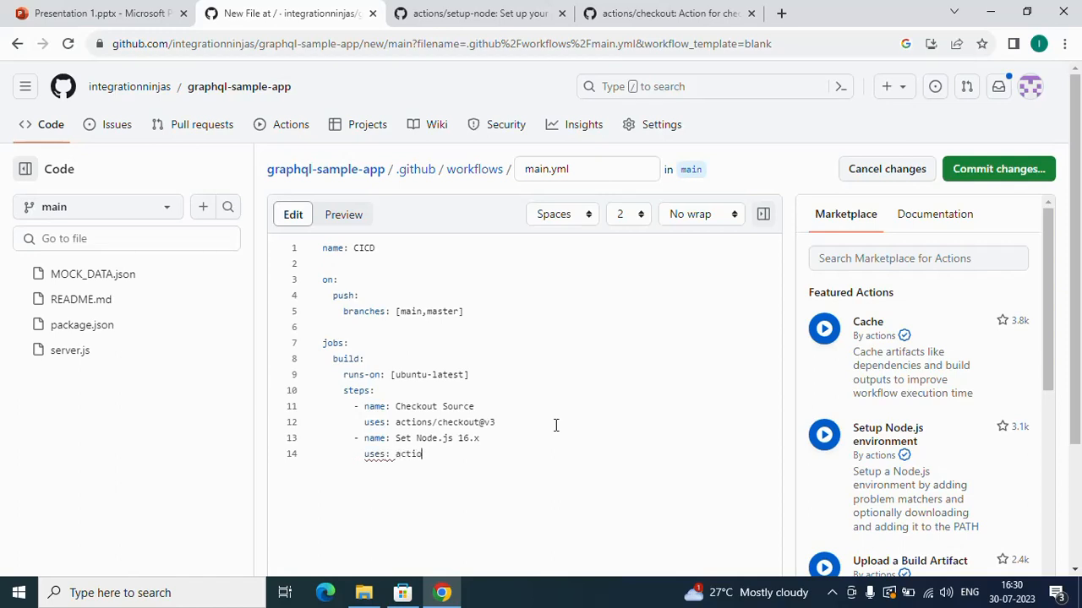
text(ns/)
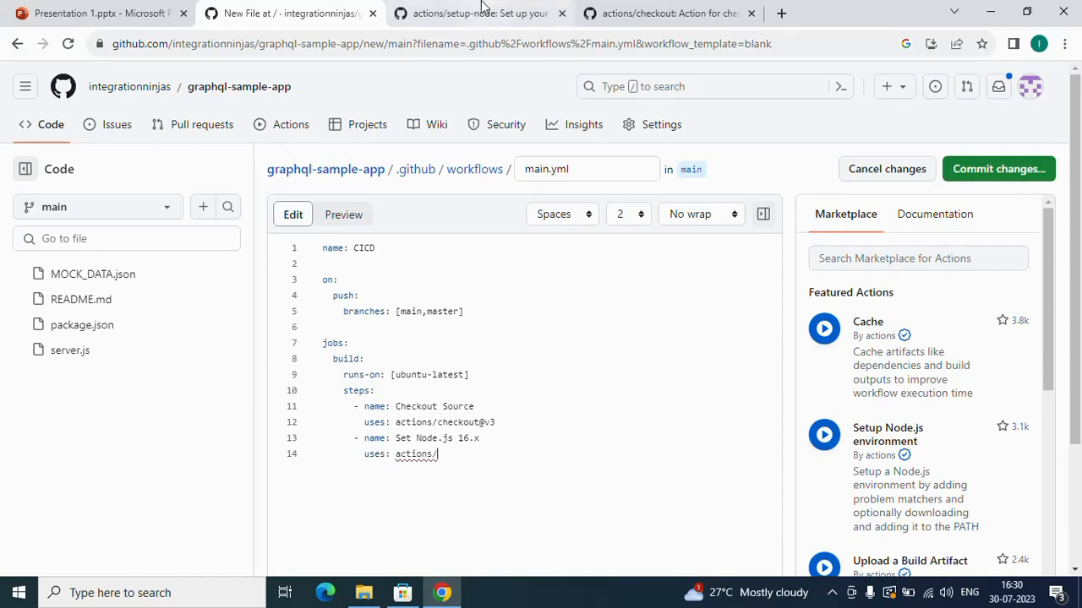
click(473, 13)
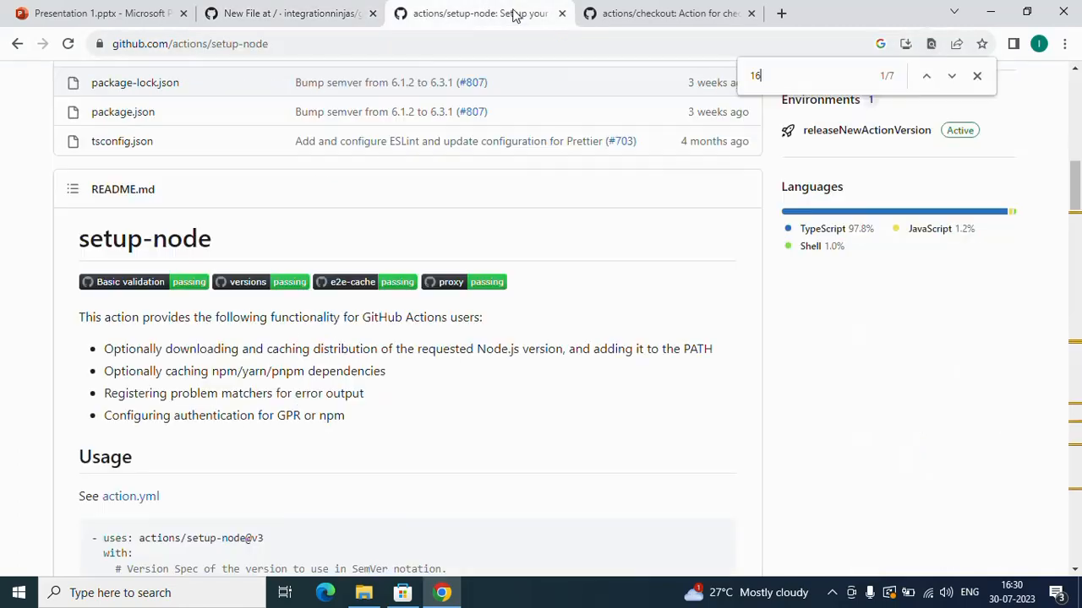
scroll(down, 3)
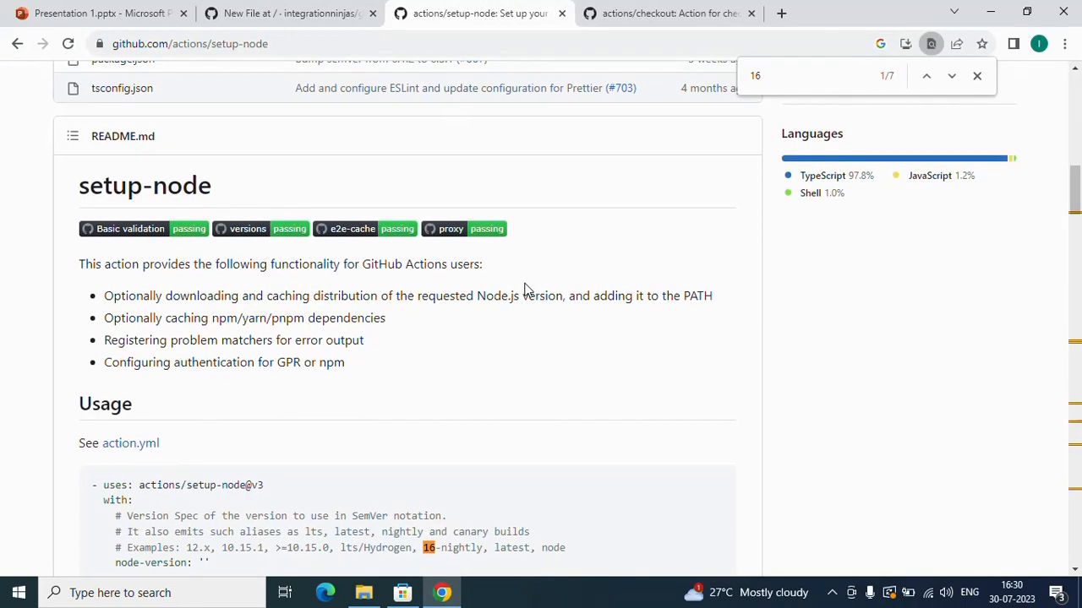
scroll(down, 3)
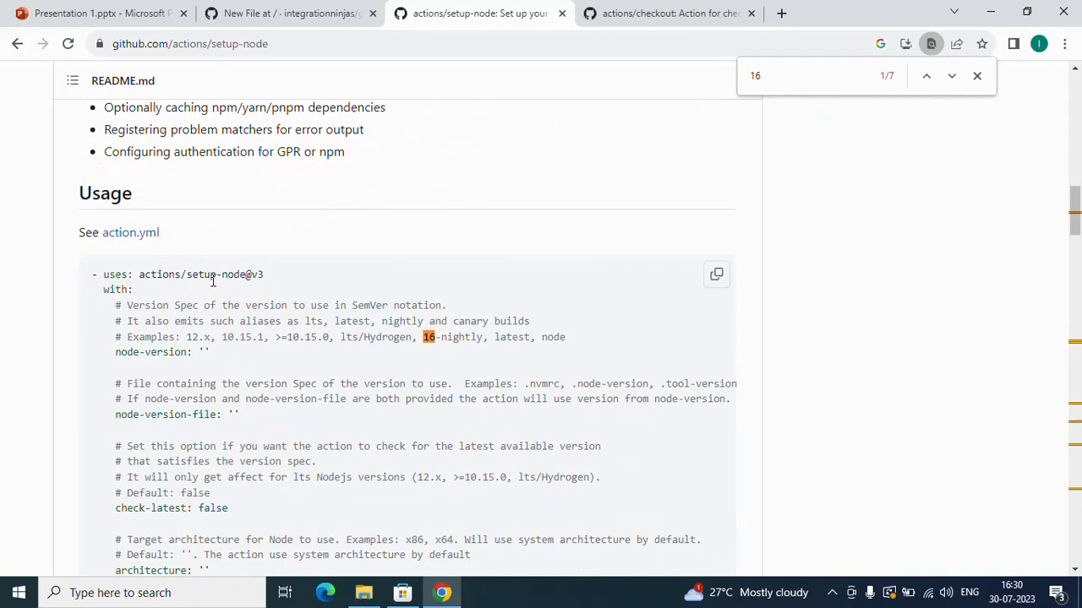
scroll(down, 3)
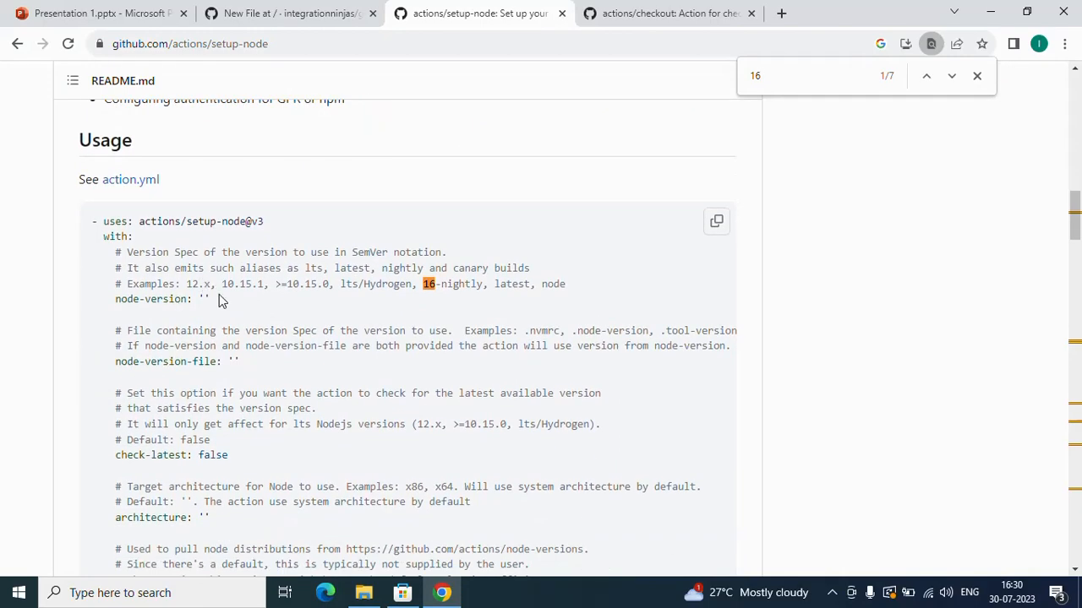
click(290, 13)
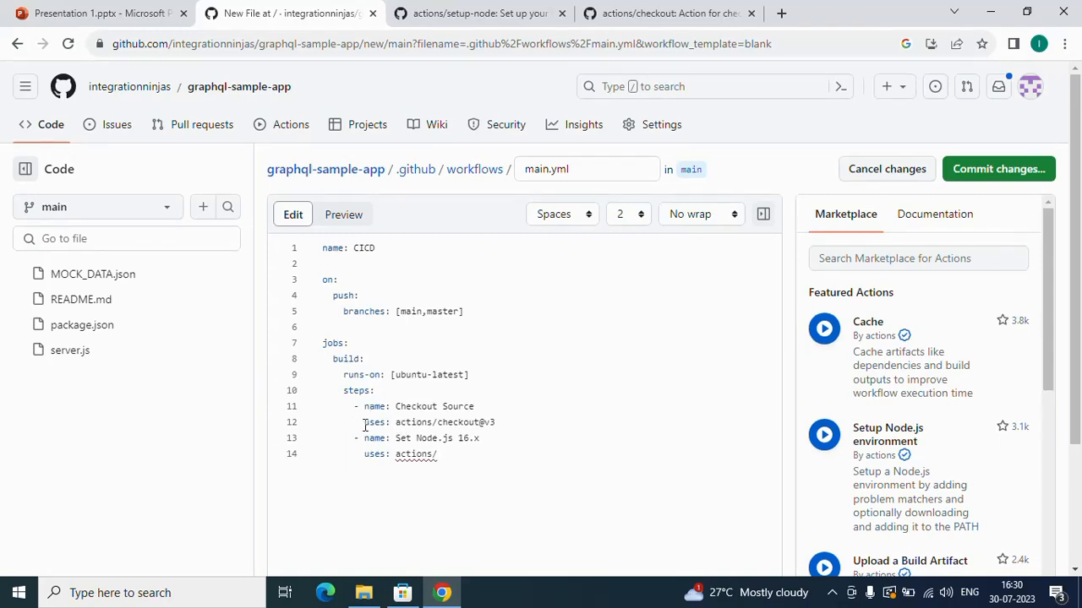
Show the Setup Node.js environment installation snippet, then return to line 14's uses line
double_click(422, 421)
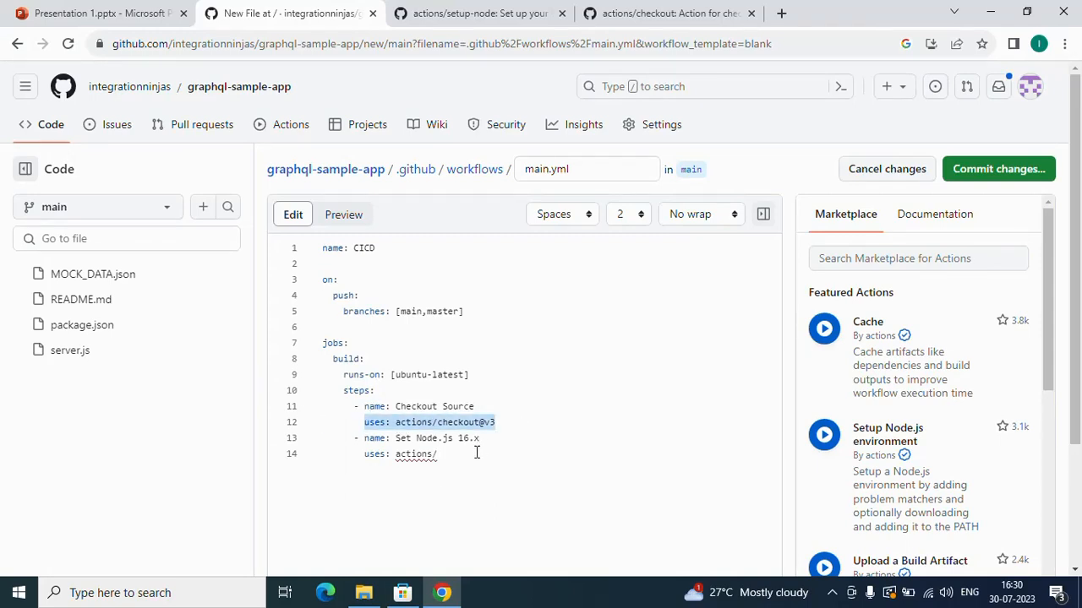
mouse_move(887, 434)
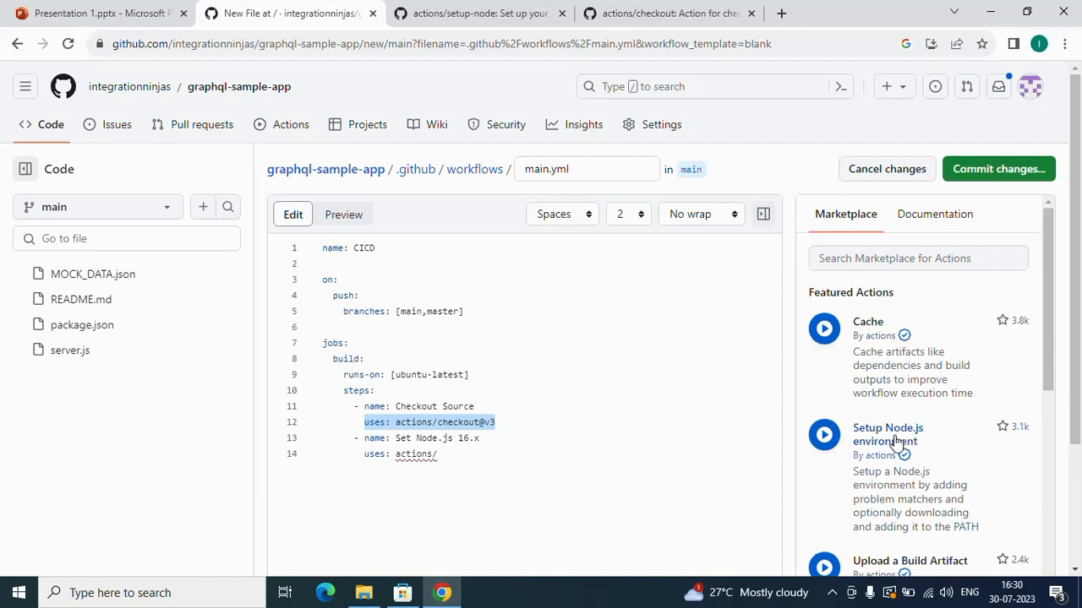
click(888, 434)
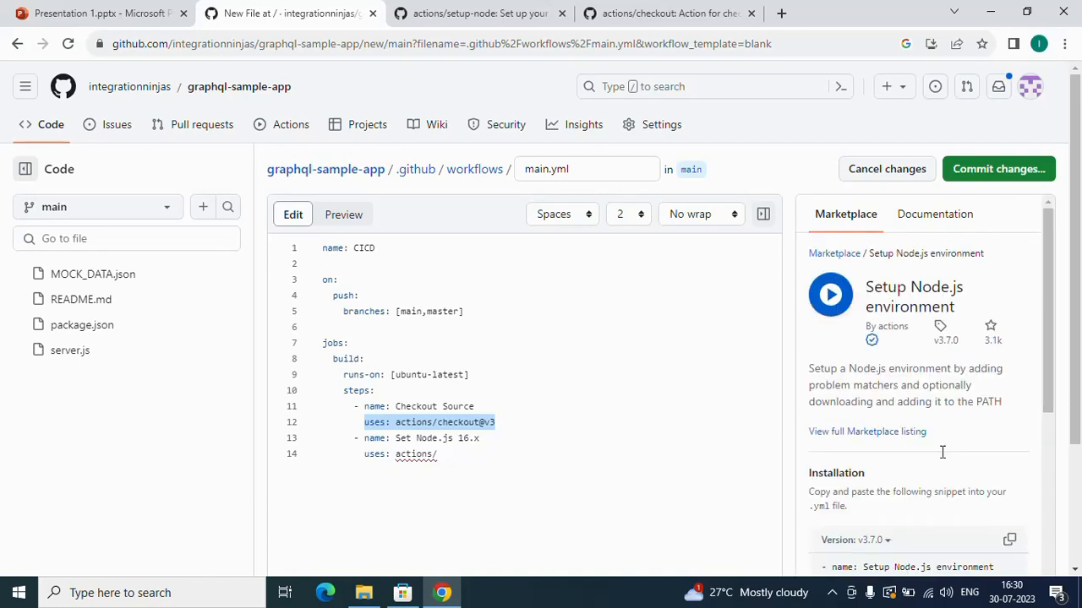
scroll(down, 3)
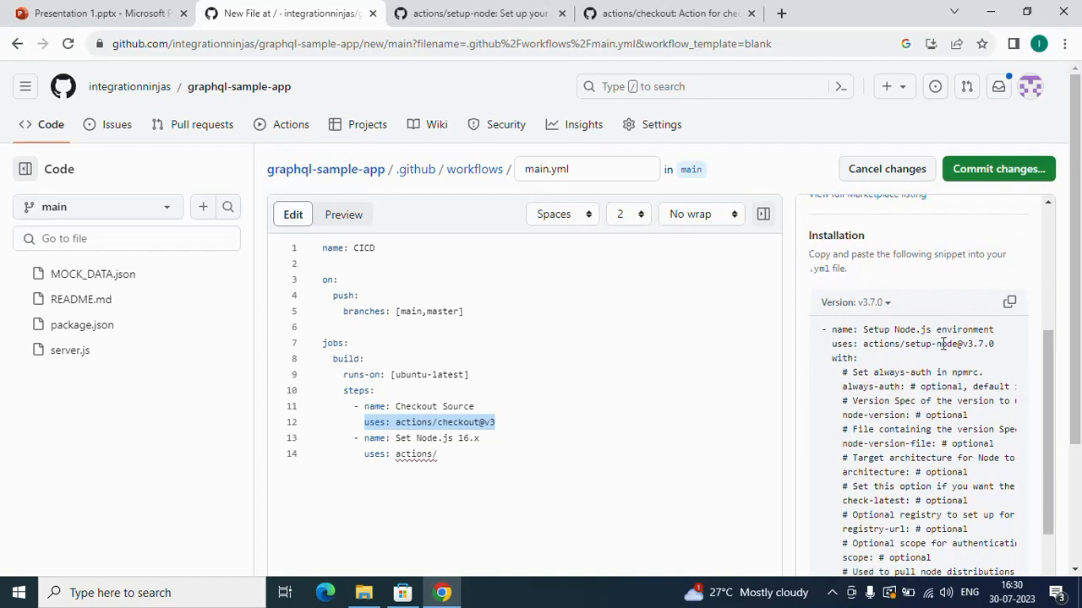
click(437, 454)
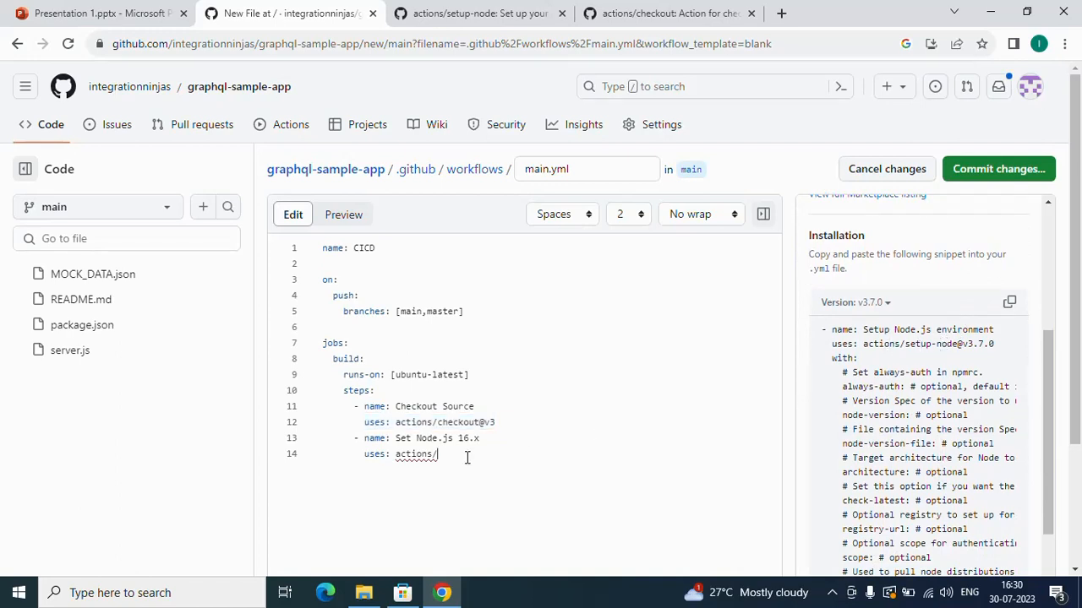
Complete the Node step as actions/setup-node@v3 with node-version 16.x
text(setup)
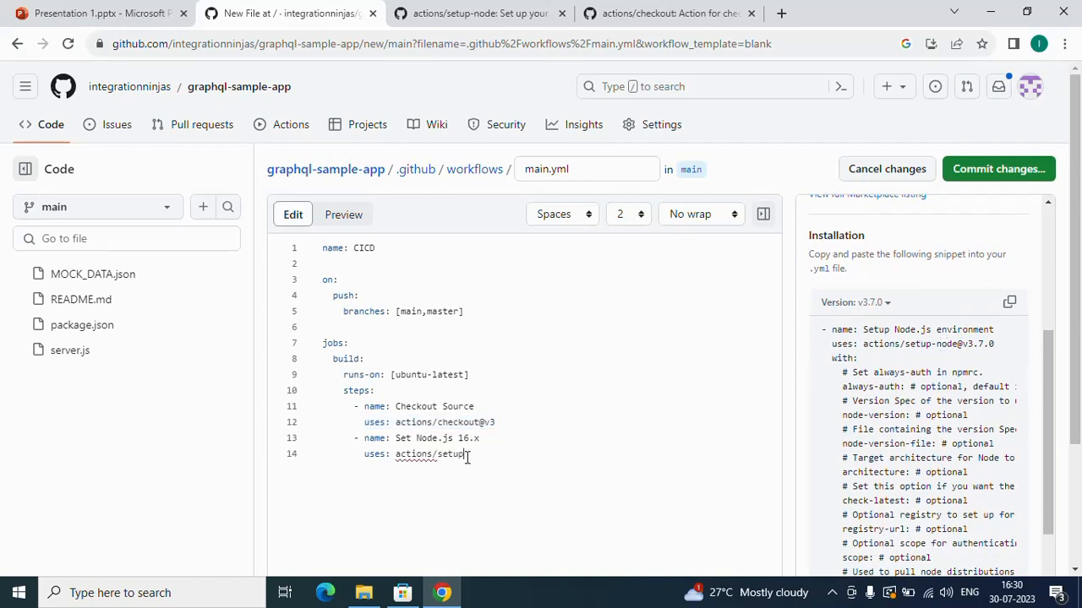
text(-node@v3)
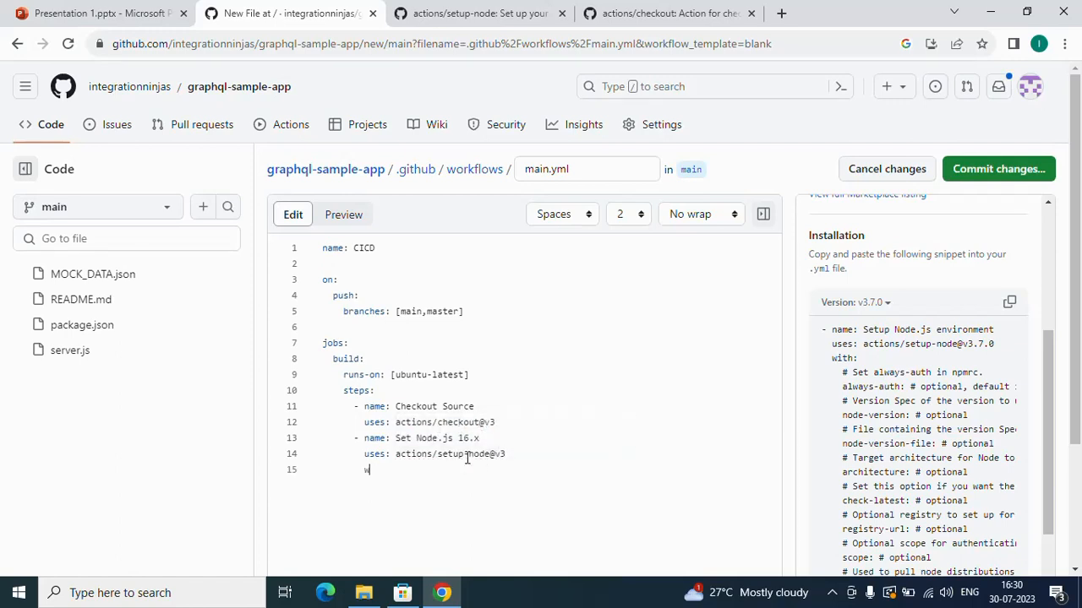
text(ith:)
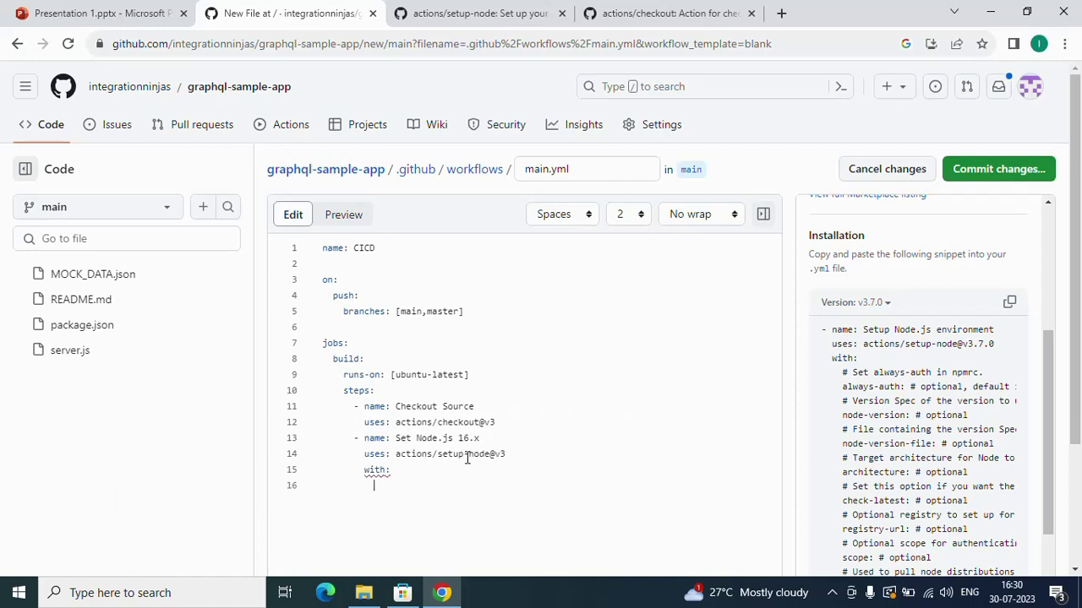
text(node-ver)
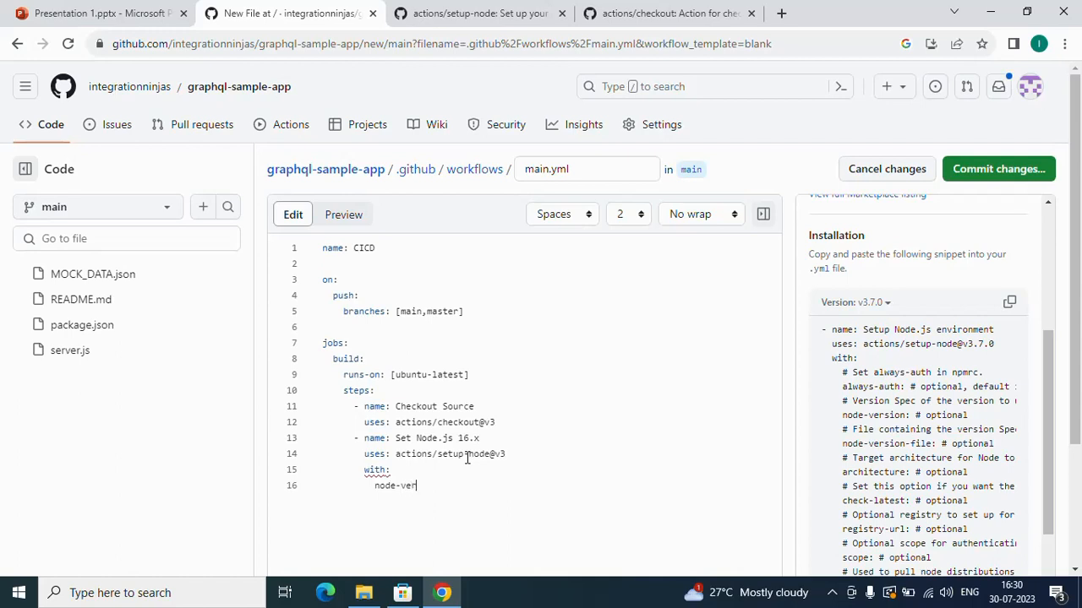
text(sion:)
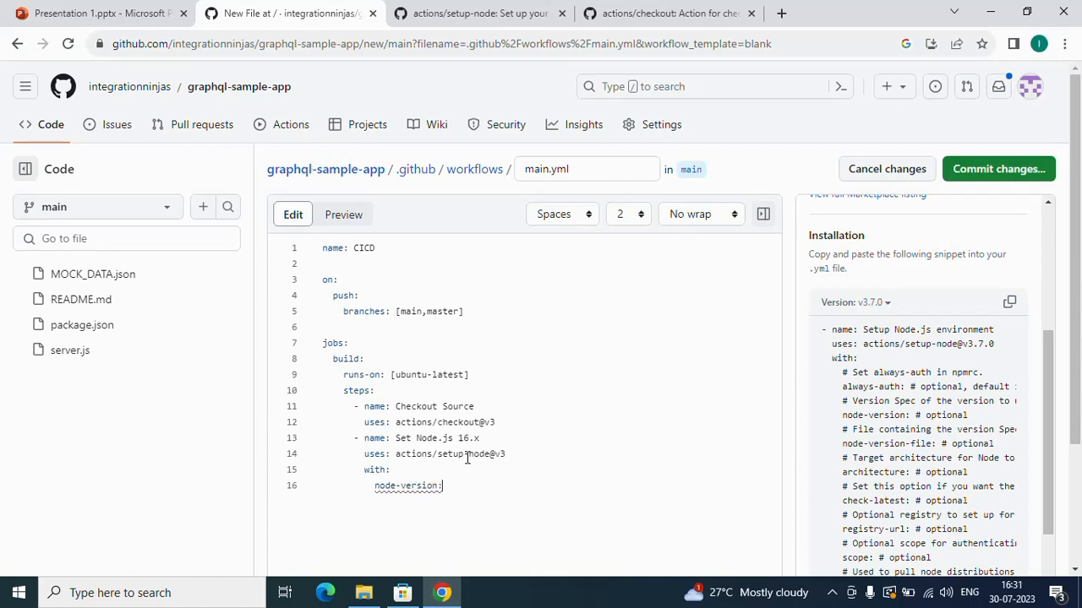
text(16.x)
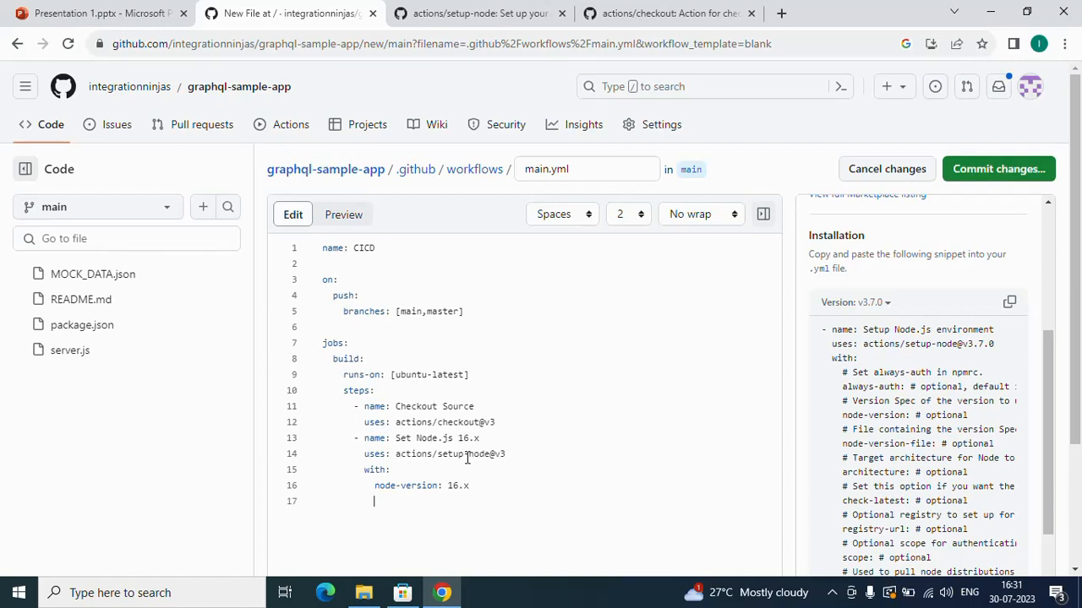
Add an Install Dependencies step that runs npm install
text(-)
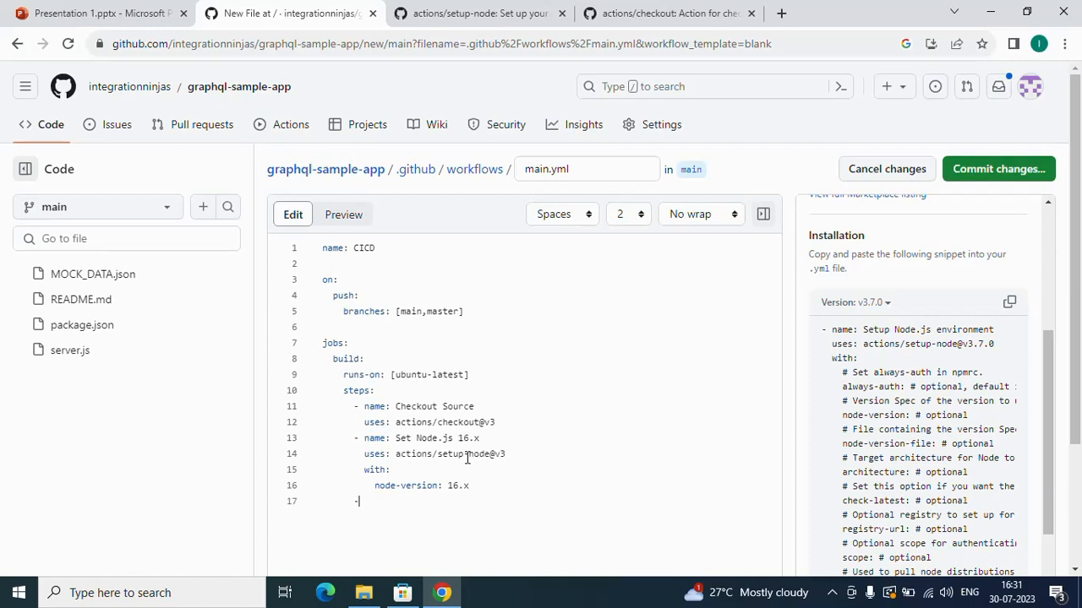
text(name)
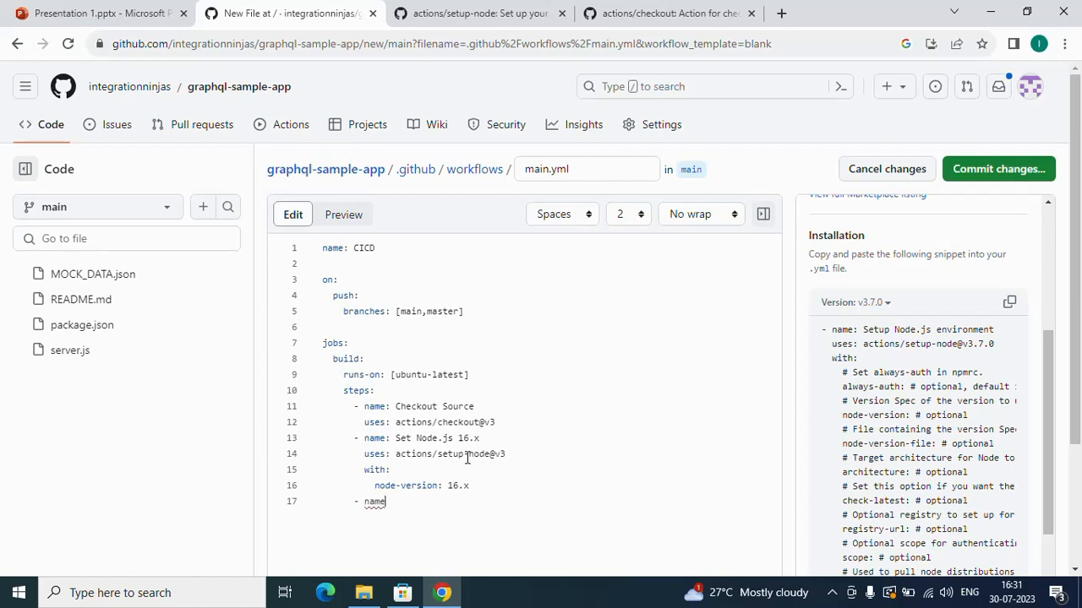
text(:)
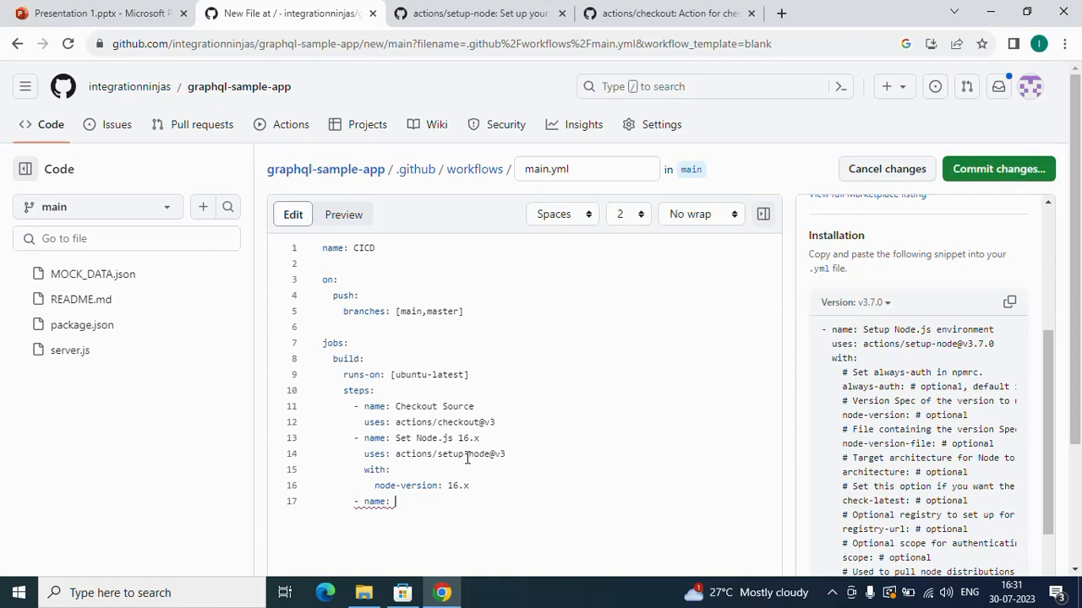
text(Bui)
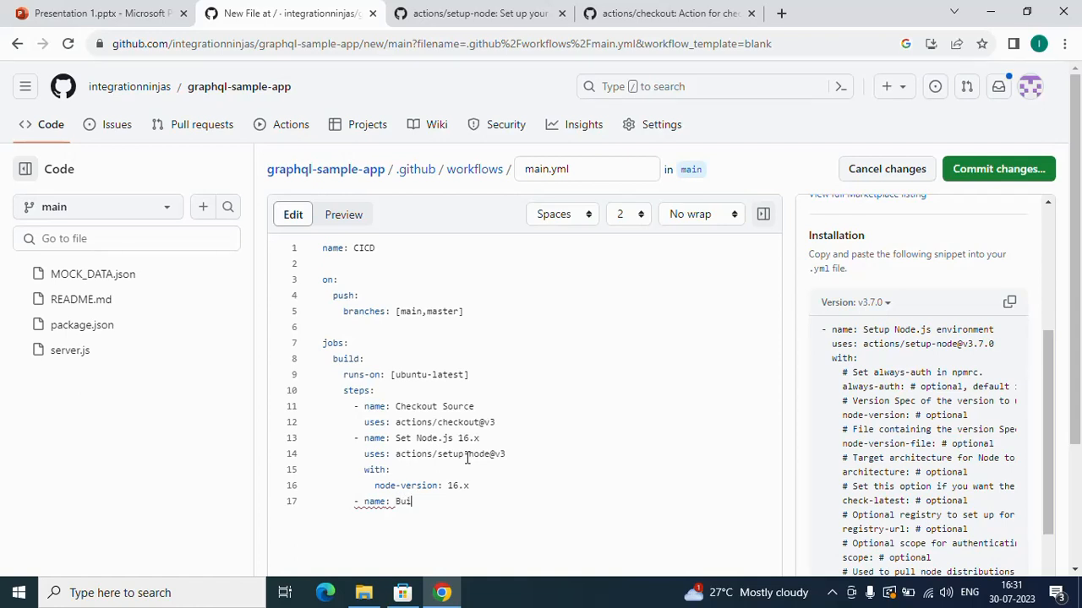
text(Ins)
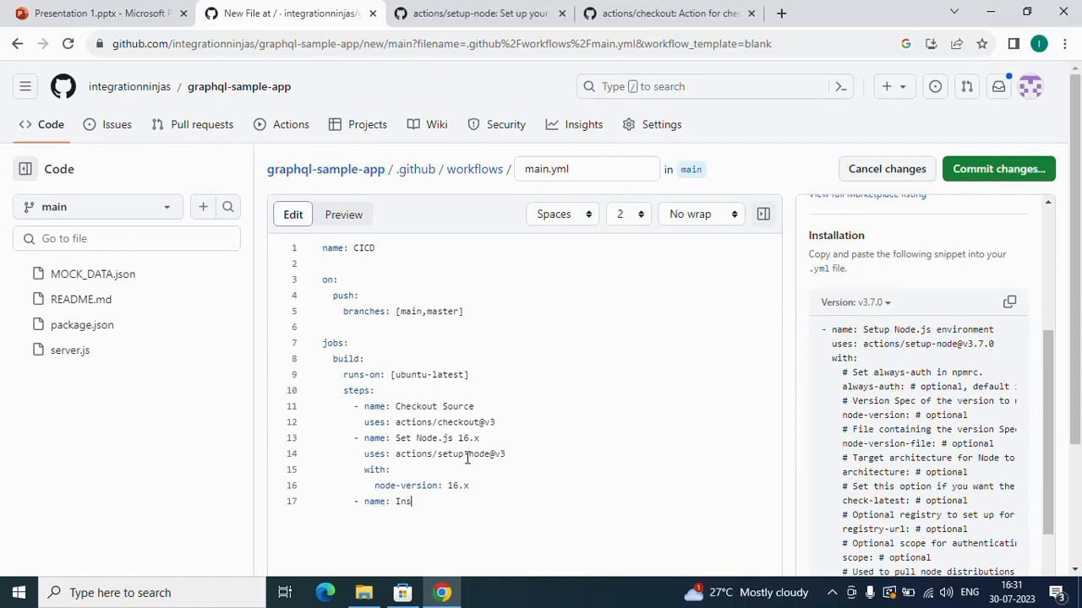
text(tall Dependencie)
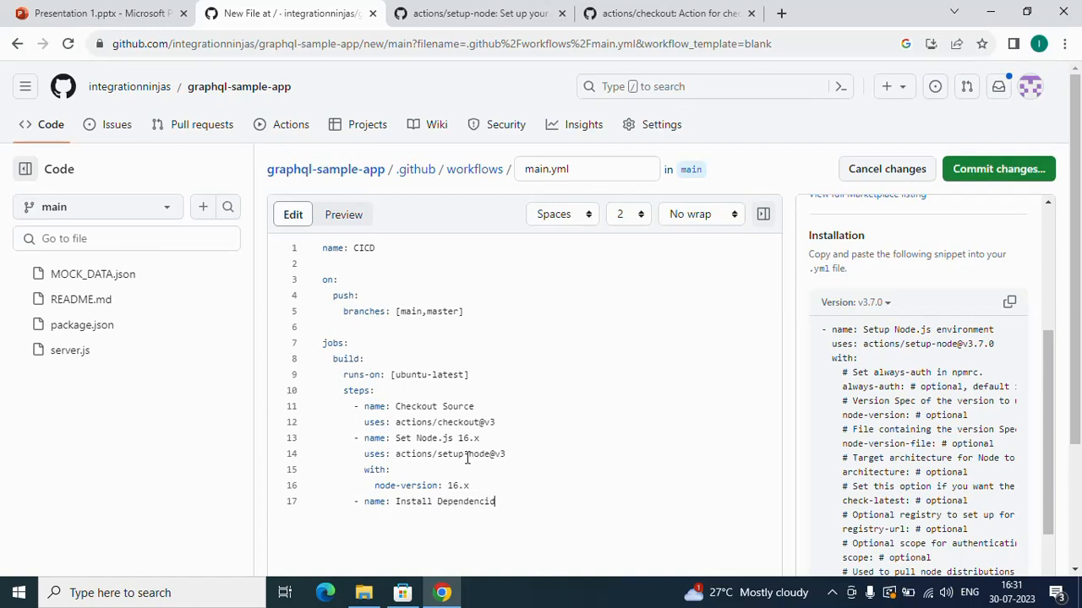
key(enter)
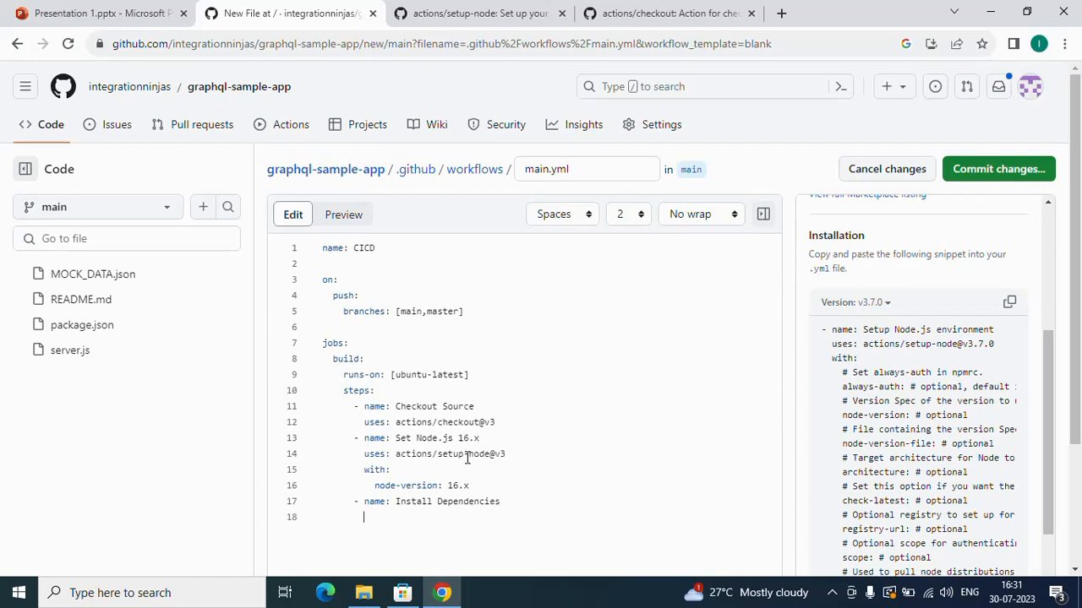
text(uses:)
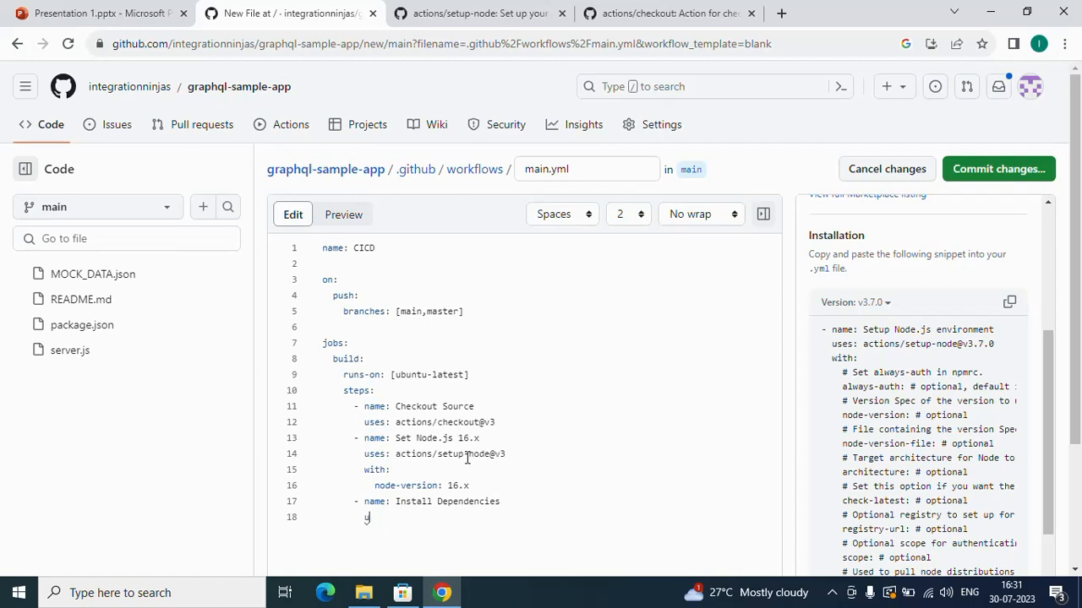
text(u)
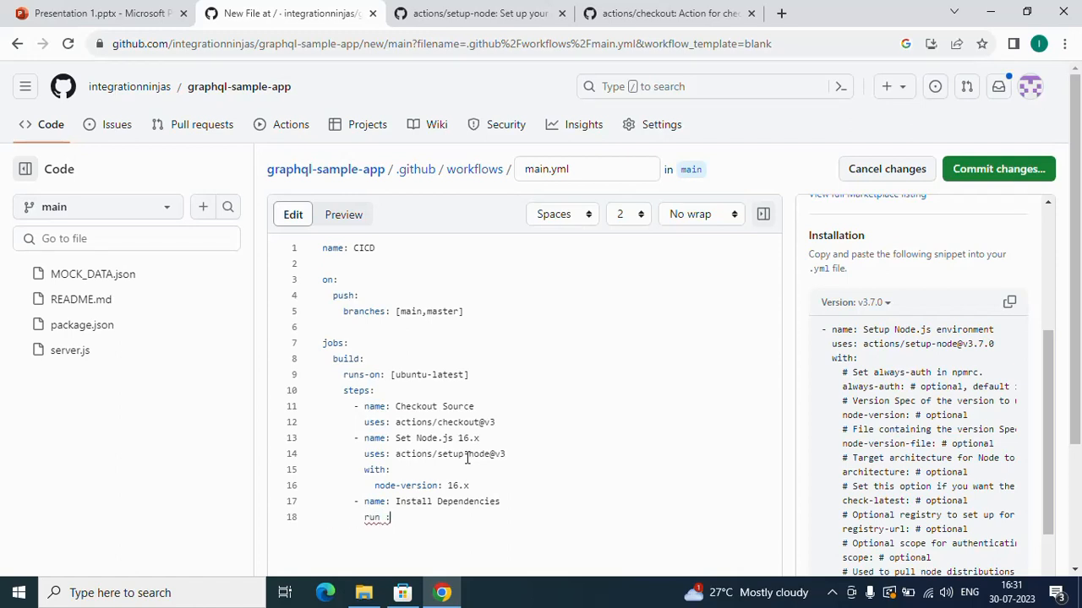
text(npm ins)
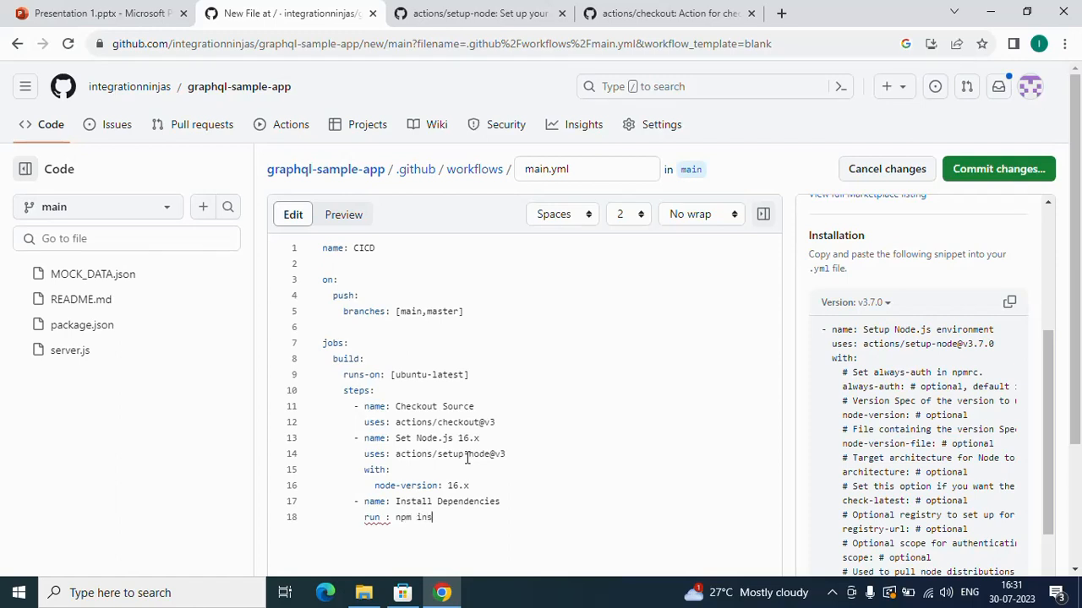
text(tall)
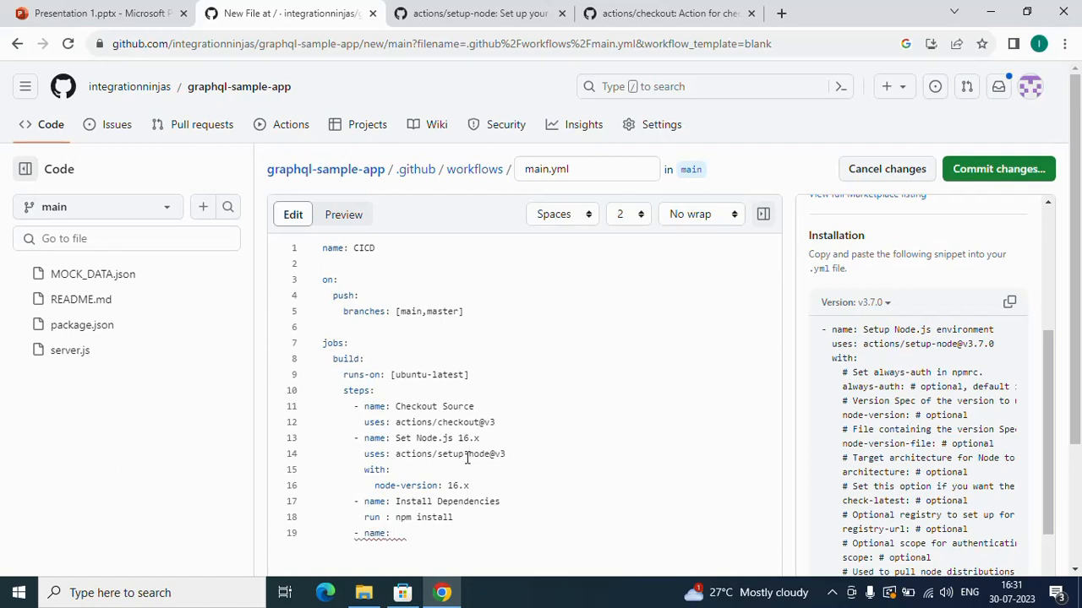
Add a '- name: Test Project' step with 'run: npm test'
text(Test)
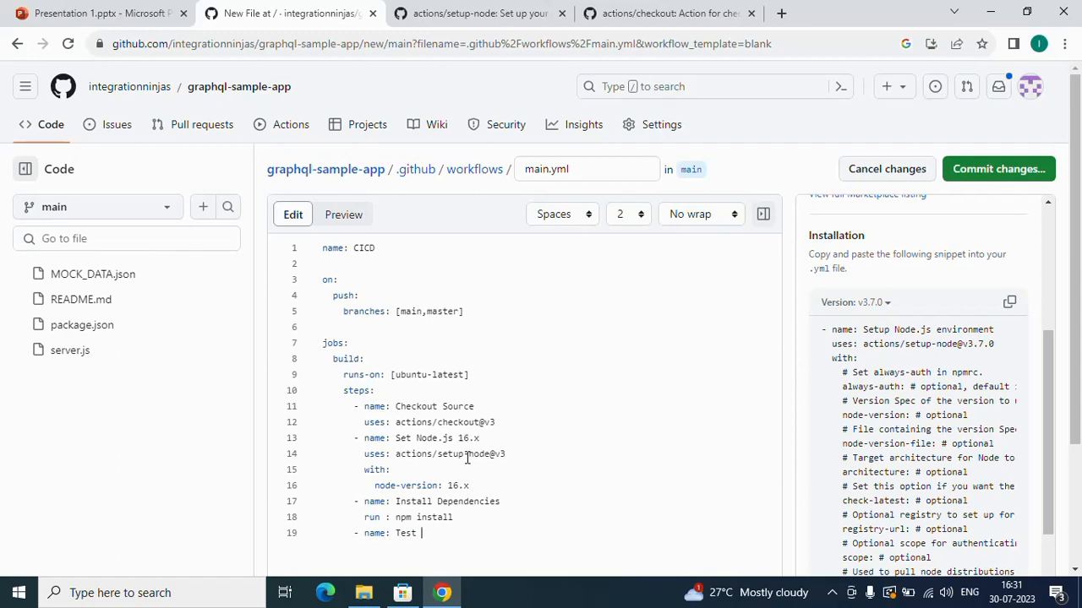
text(Project)
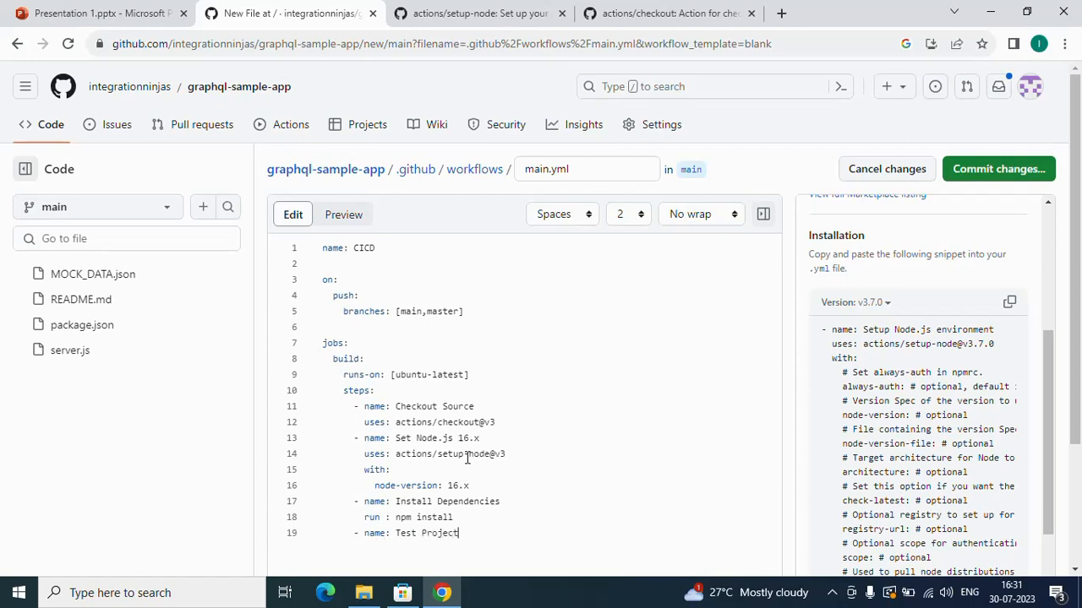
key(enter)
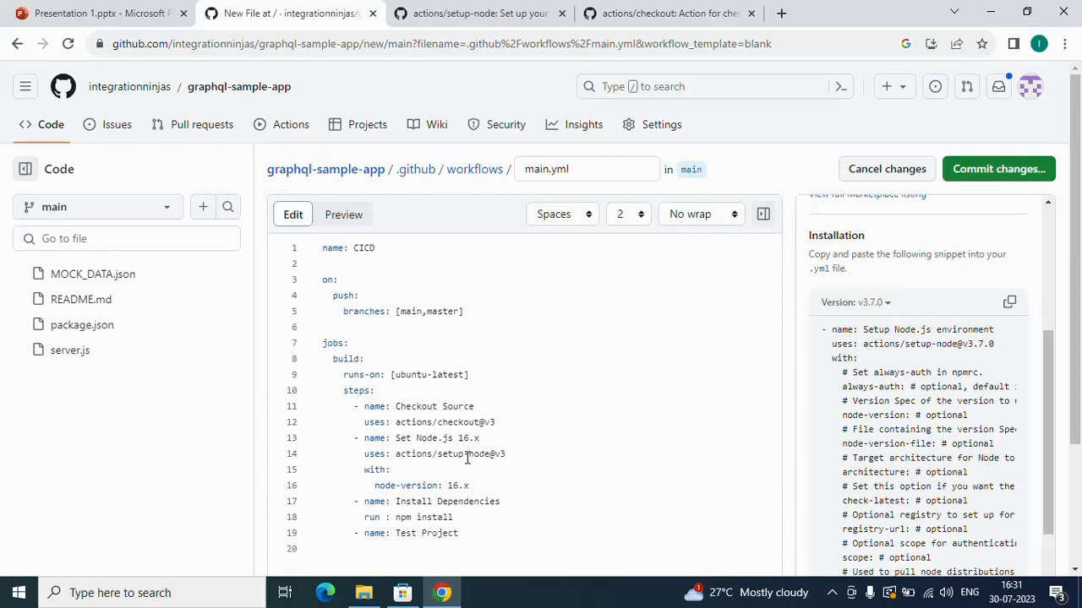
text(uses:)
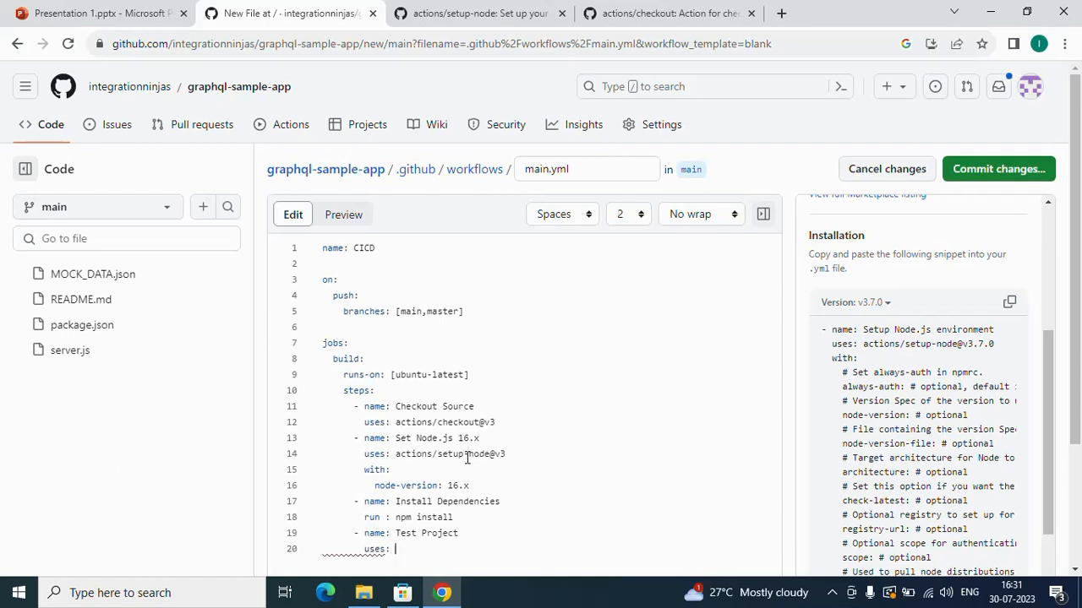
text(npm)
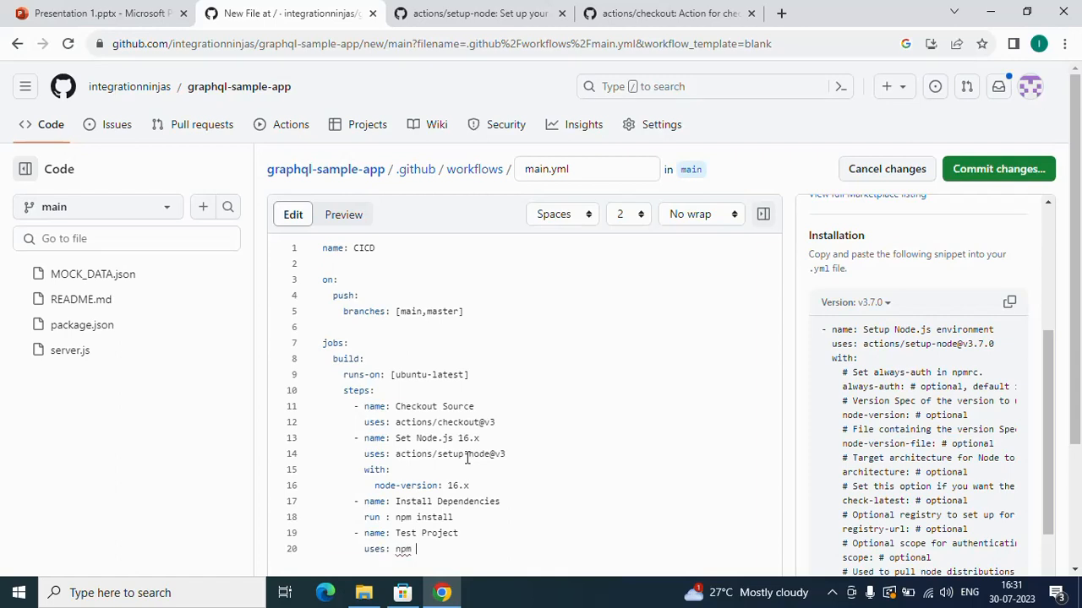
text(test)
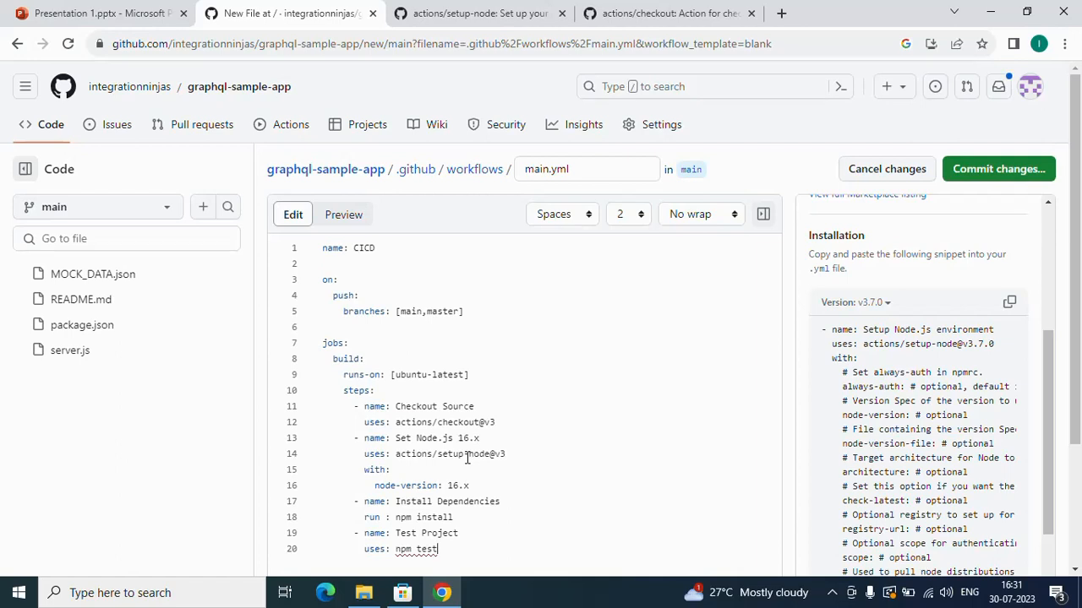
scroll(down, 3)
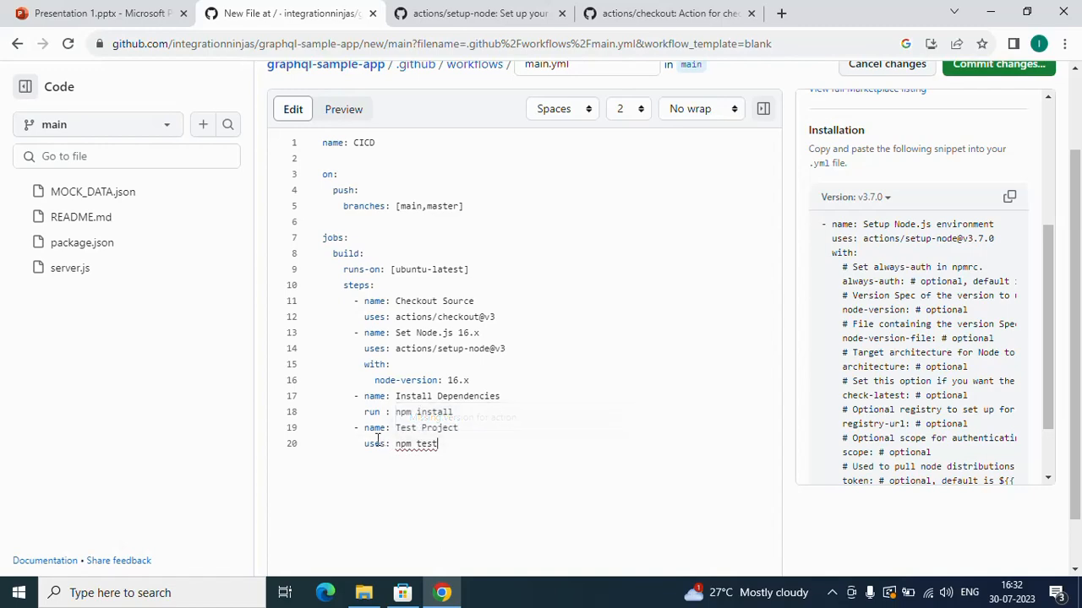
text(run)
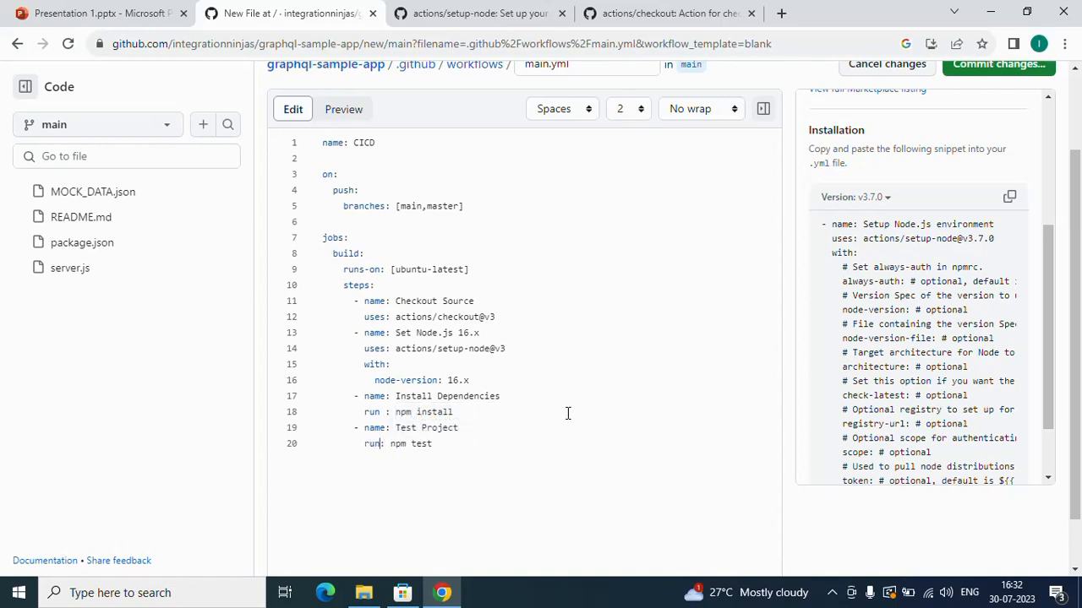
scroll(up, 3)
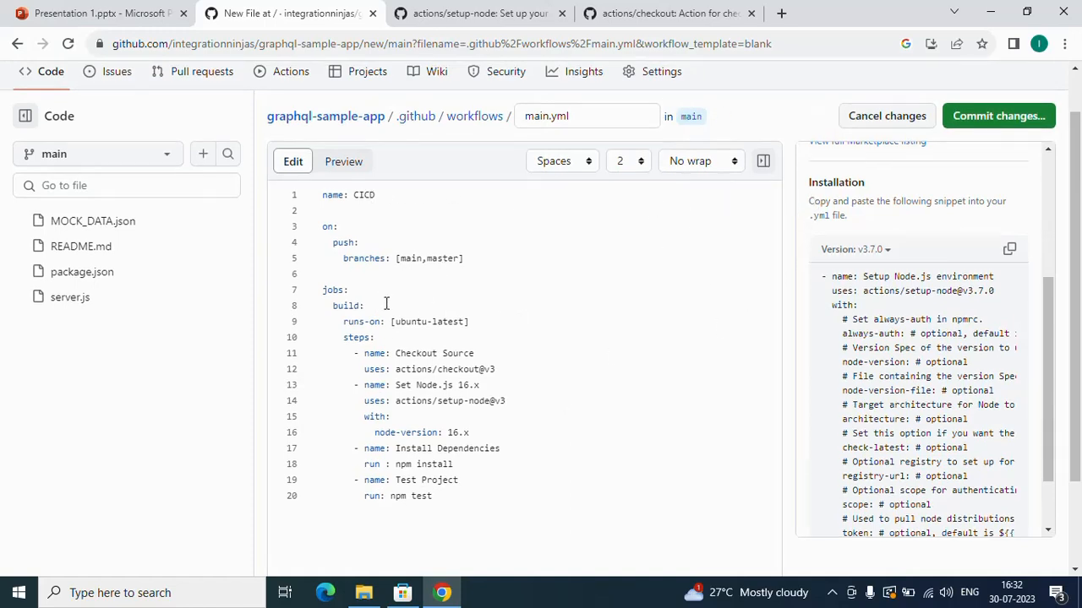
Commit main.yml to main with the message 'main workflow file'
click(997, 116)
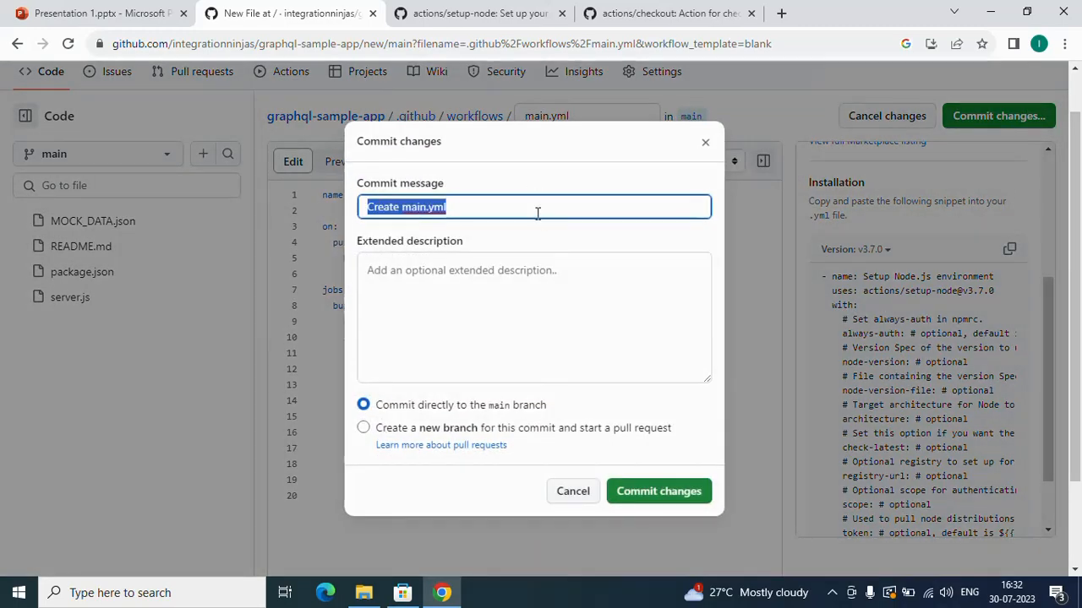
text(main work)
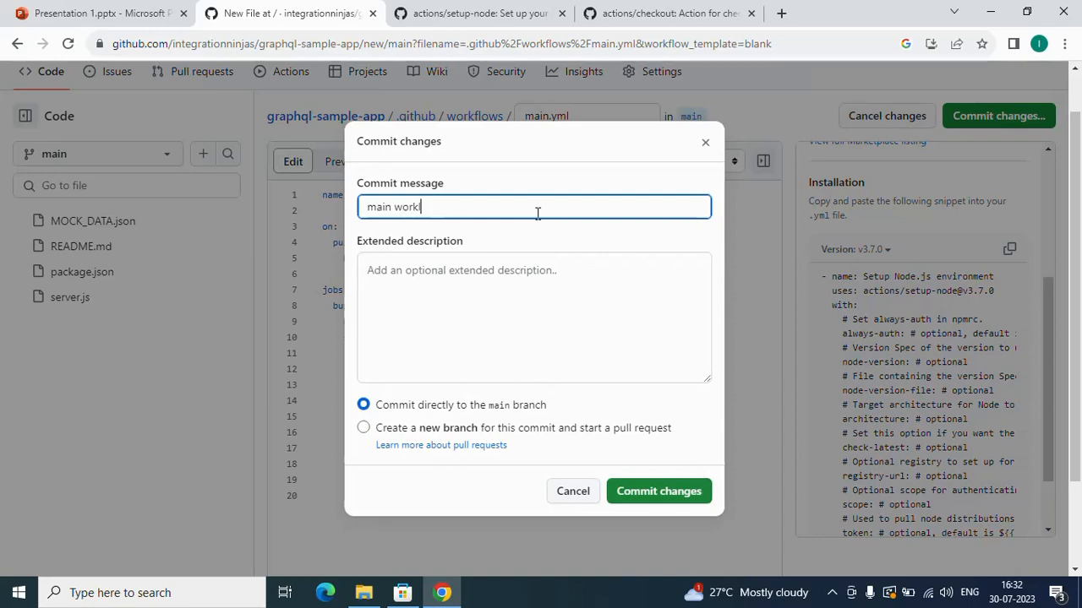
text(flow fil)
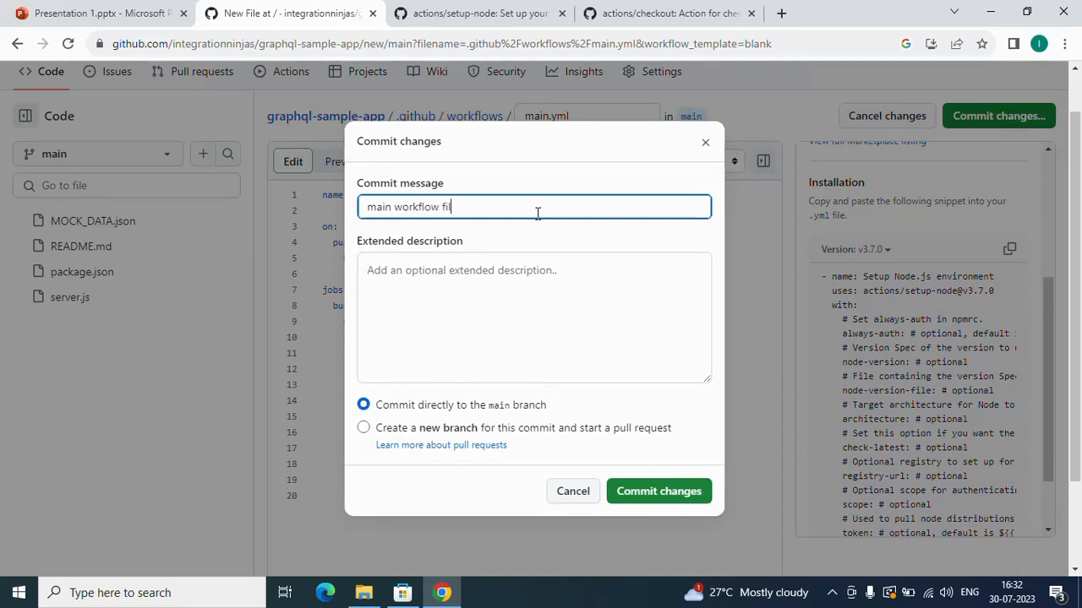
click(659, 491)
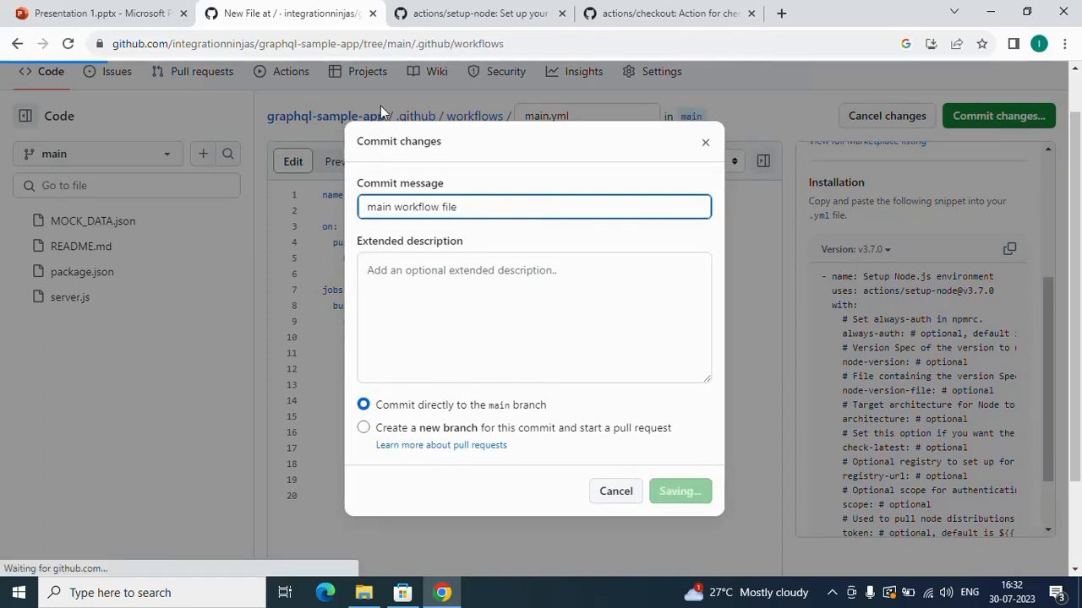
click(679, 491)
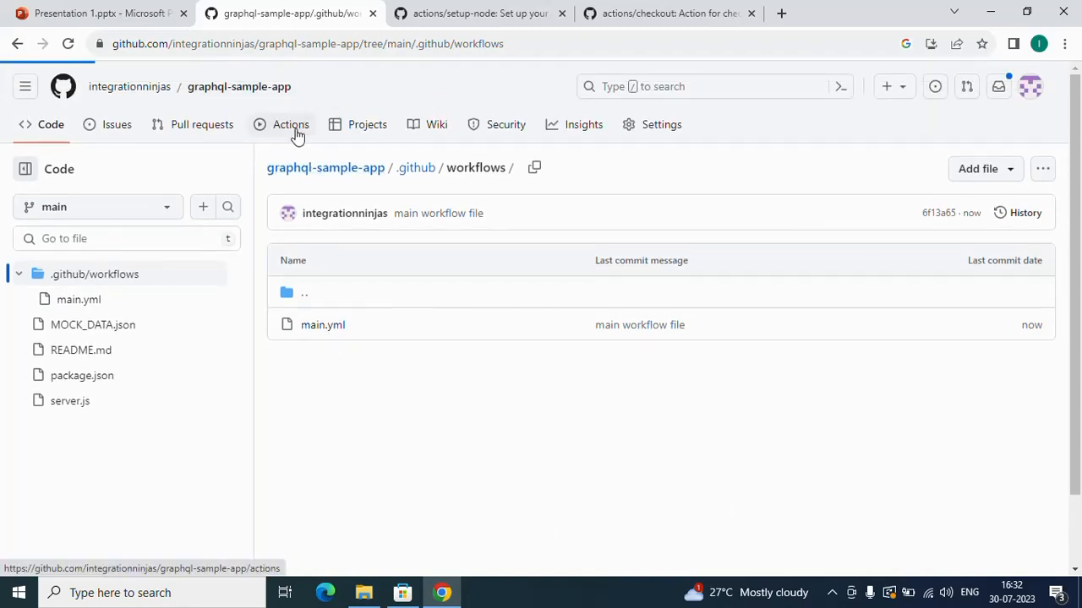
Open the in-progress 'main workflow file' run from Actions and view its build job log
click(291, 124)
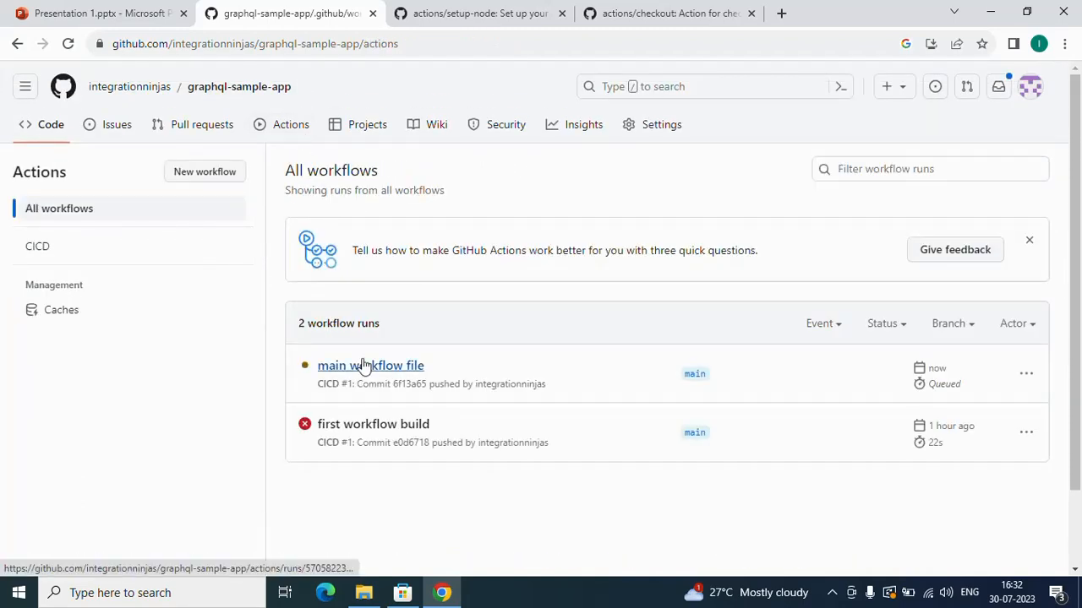
click(370, 365)
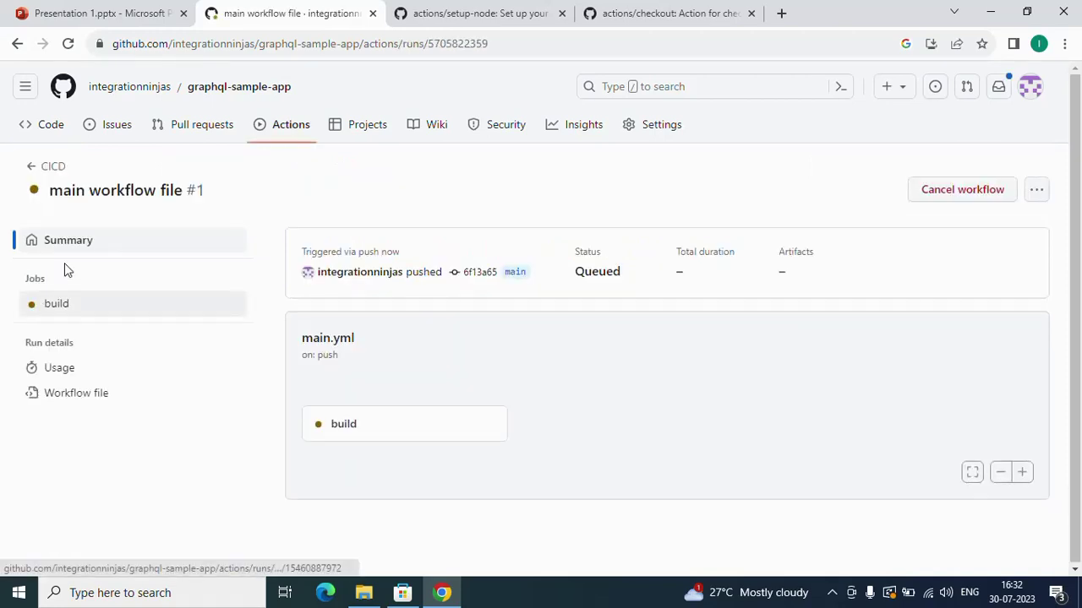
mouse_move(57, 304)
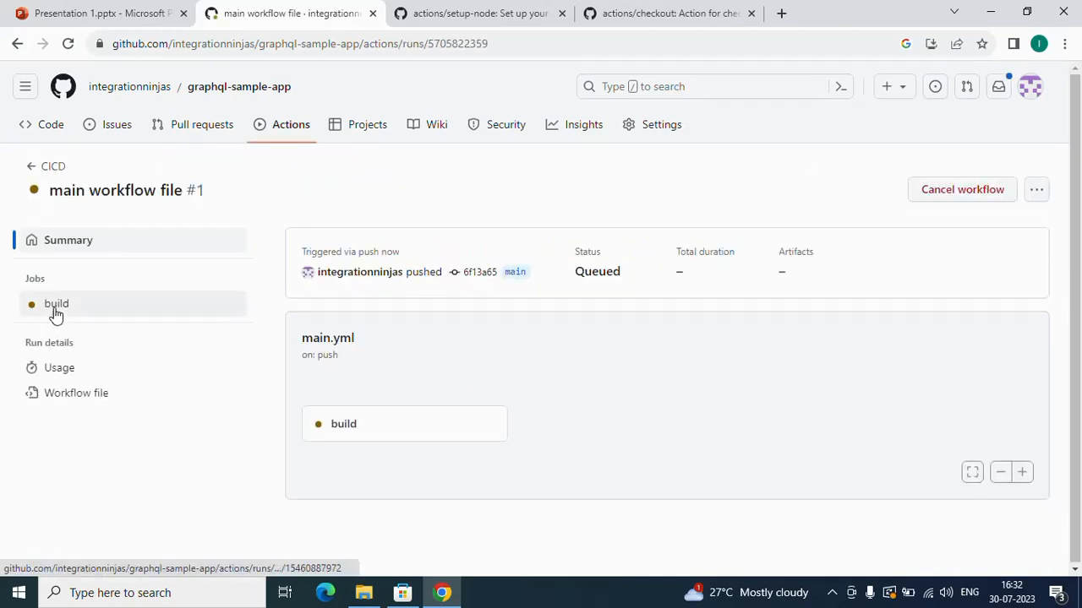
click(57, 303)
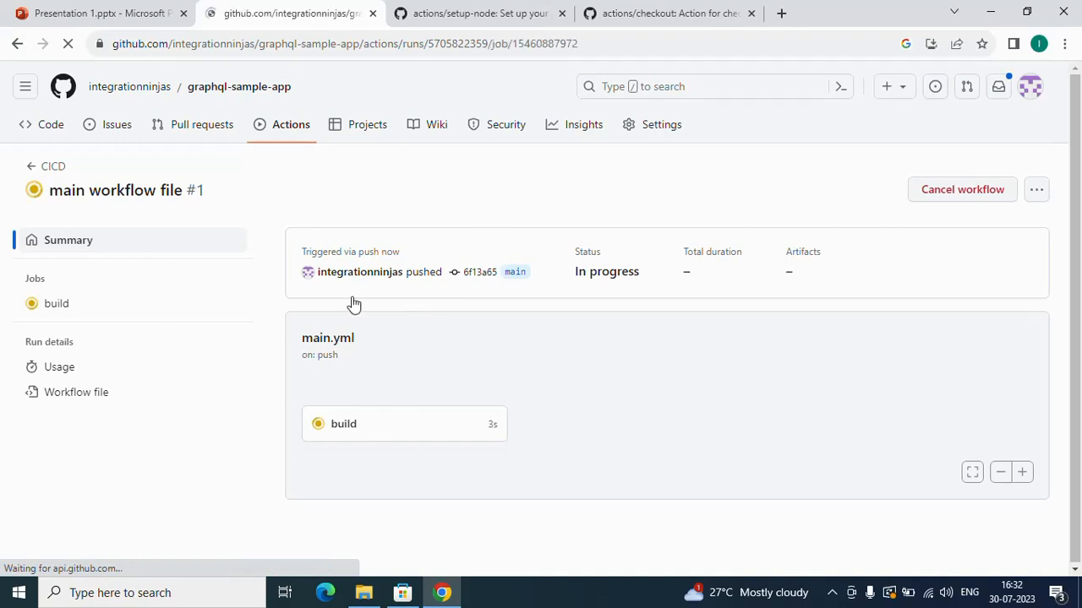
click(56, 304)
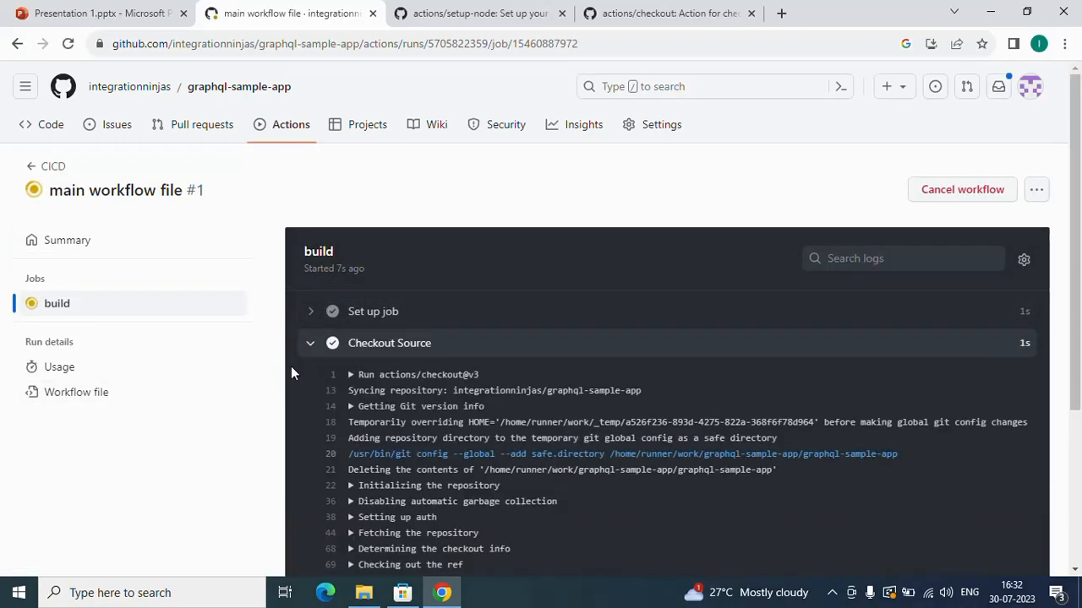
Scroll the build log to the Test Project step failing with 'Error: no test specified'
scroll(down, 3)
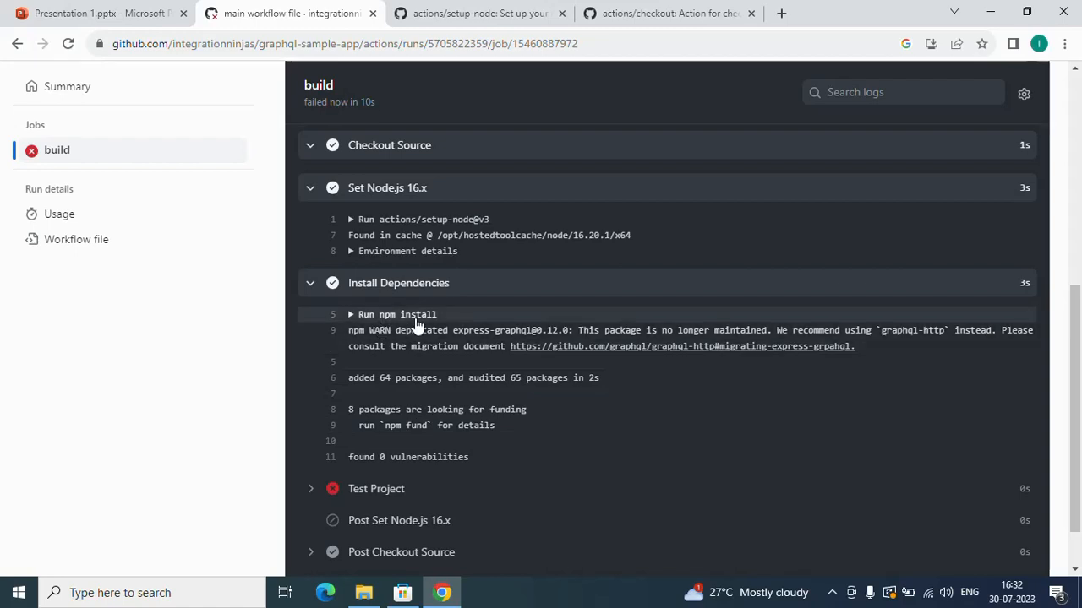
mouse_move(373, 378)
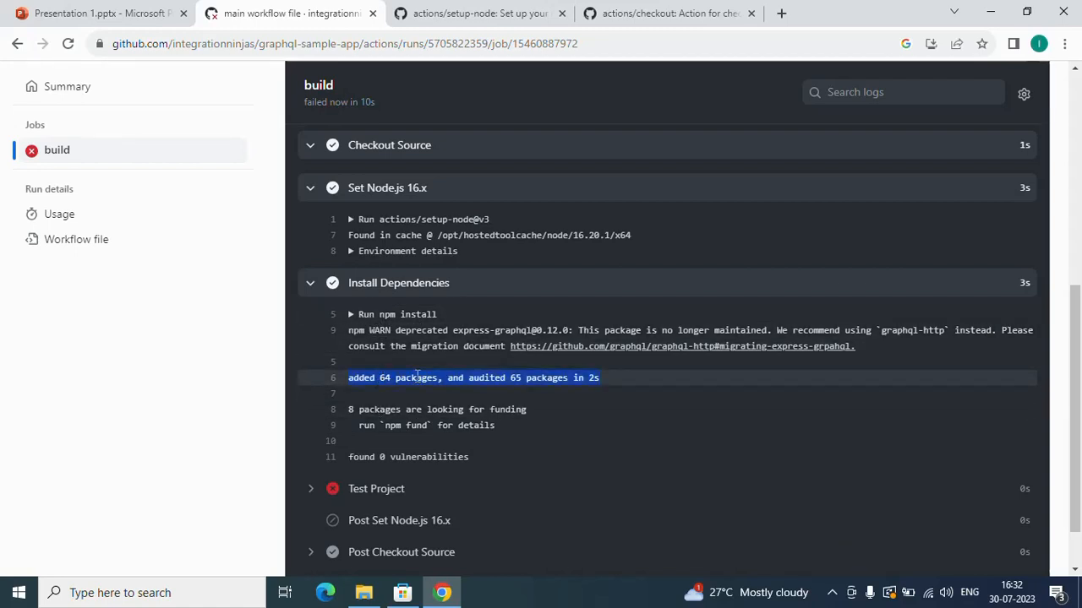
mouse_move(398, 456)
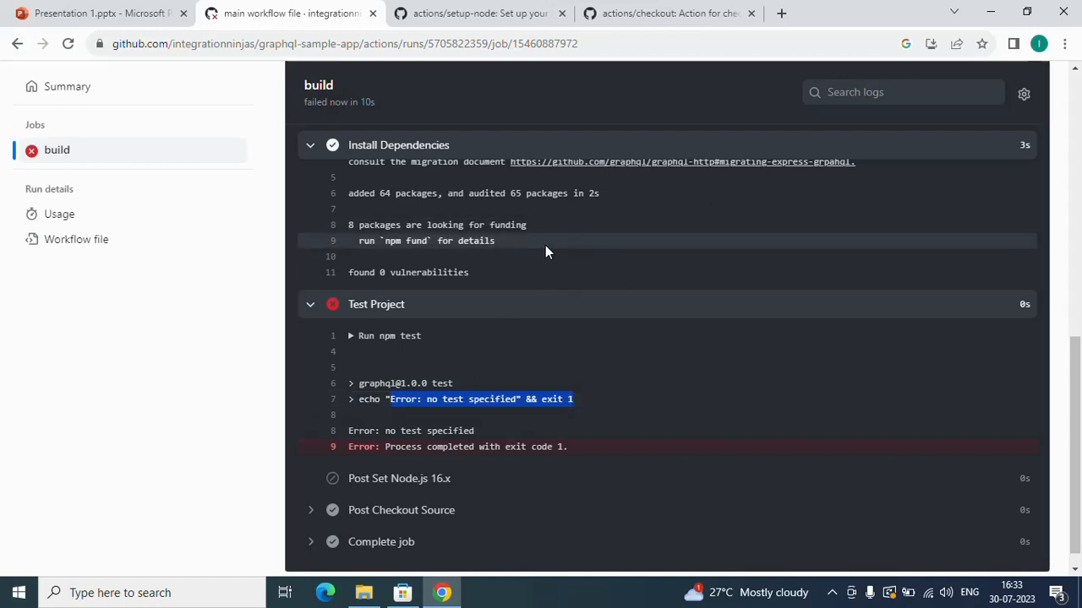
mouse_move(418, 277)
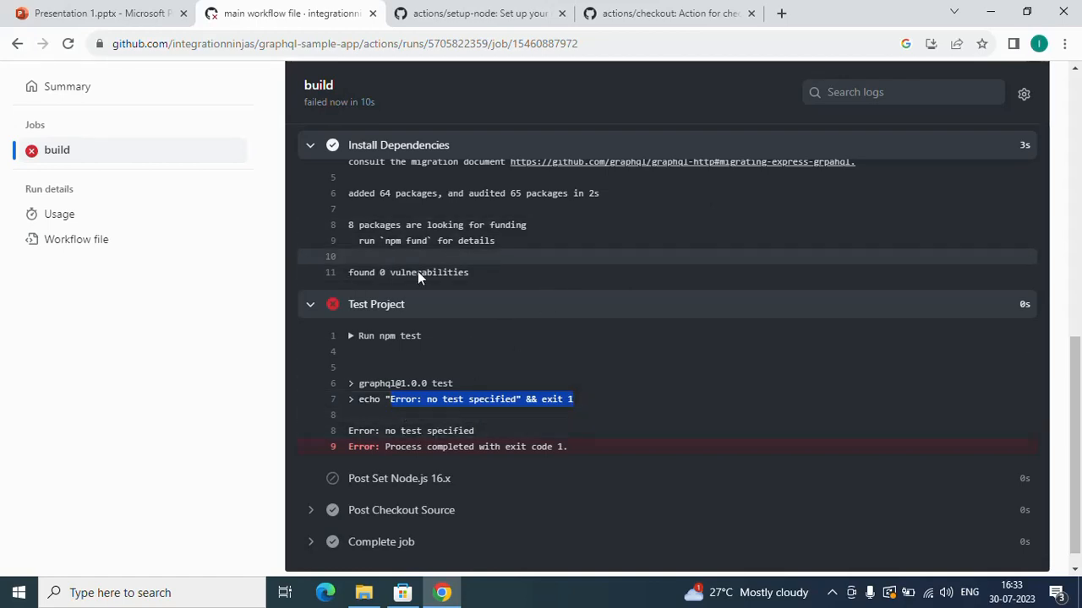
scroll(down, 3)
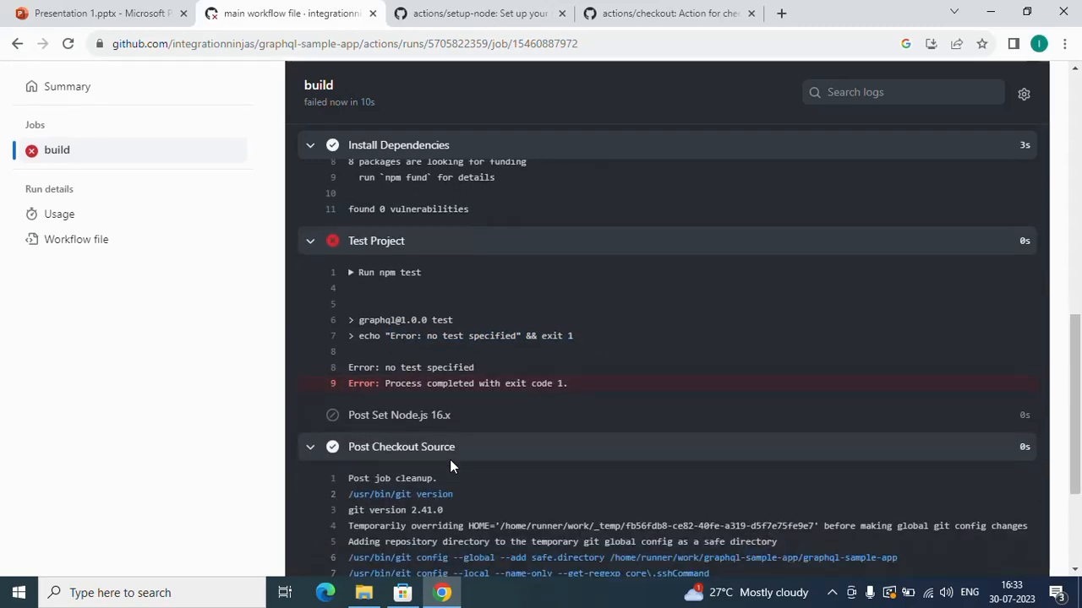
scroll(down, 3)
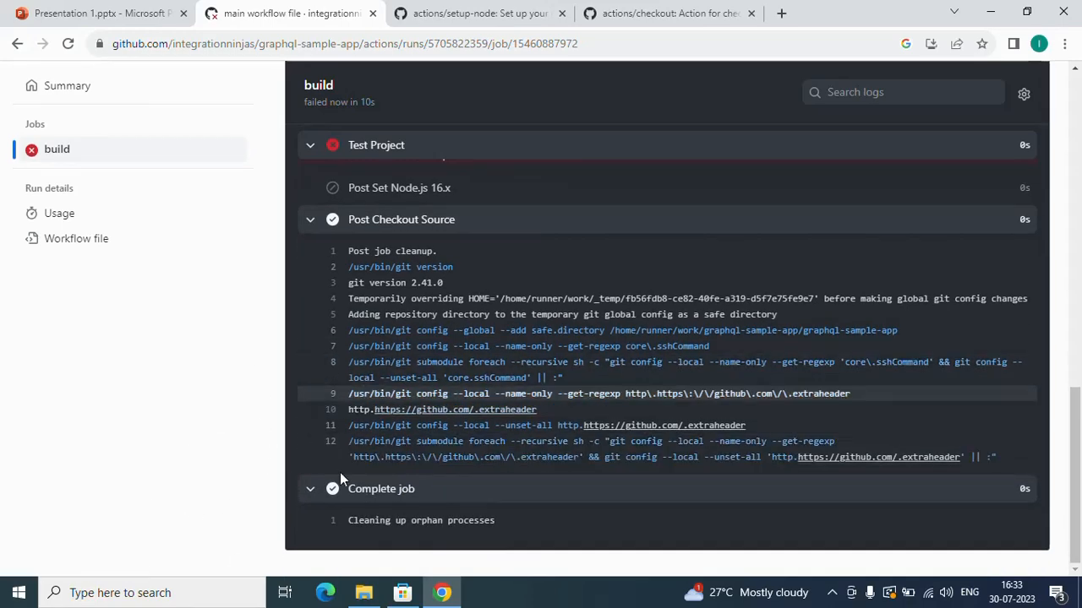
scroll(down, 3)
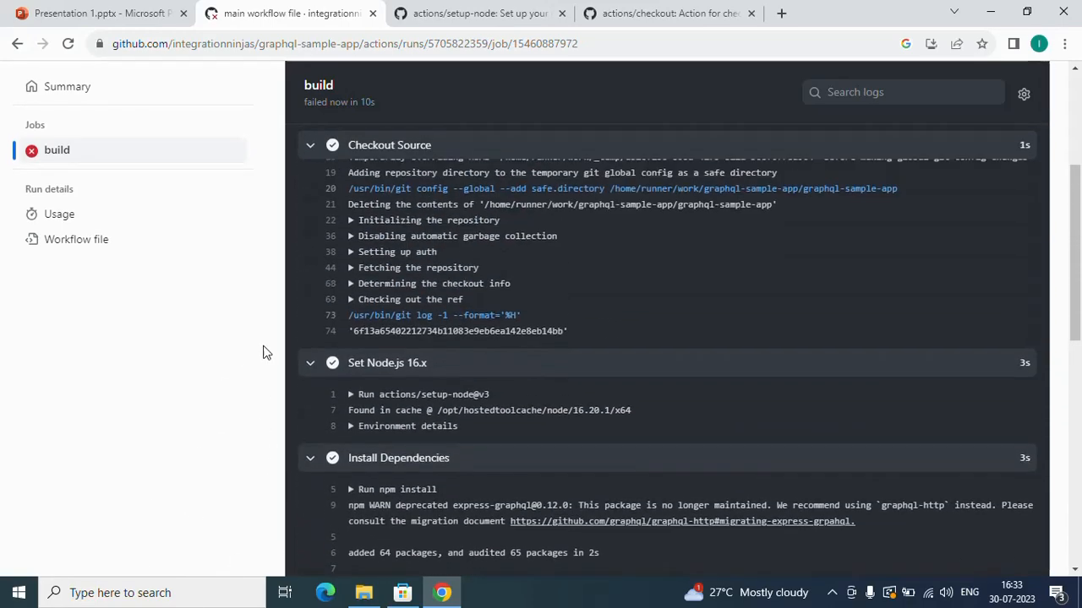
scroll(up, 3)
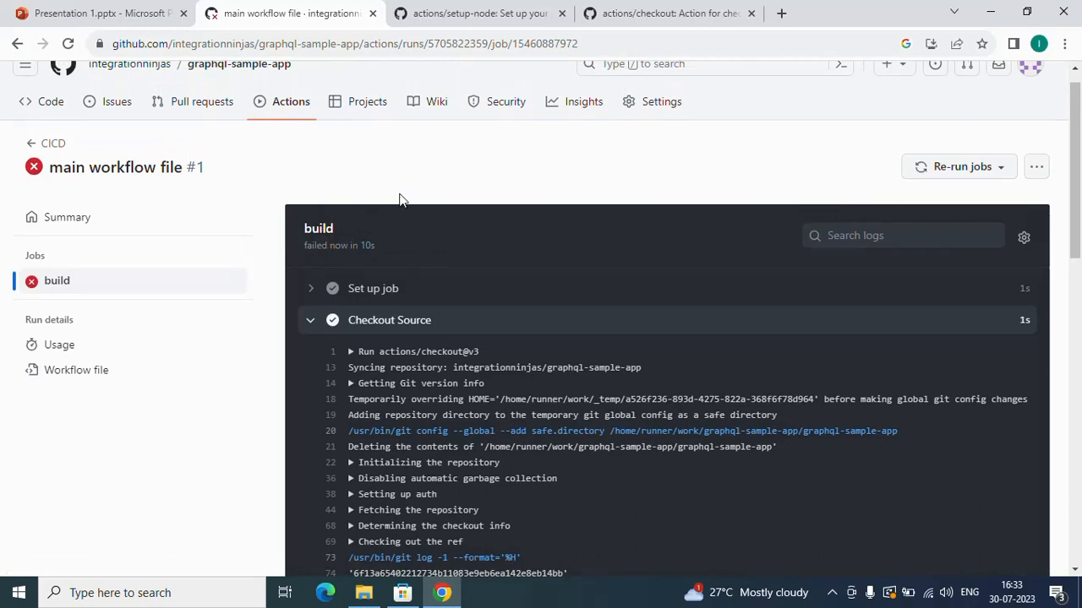
mouse_move(314, 320)
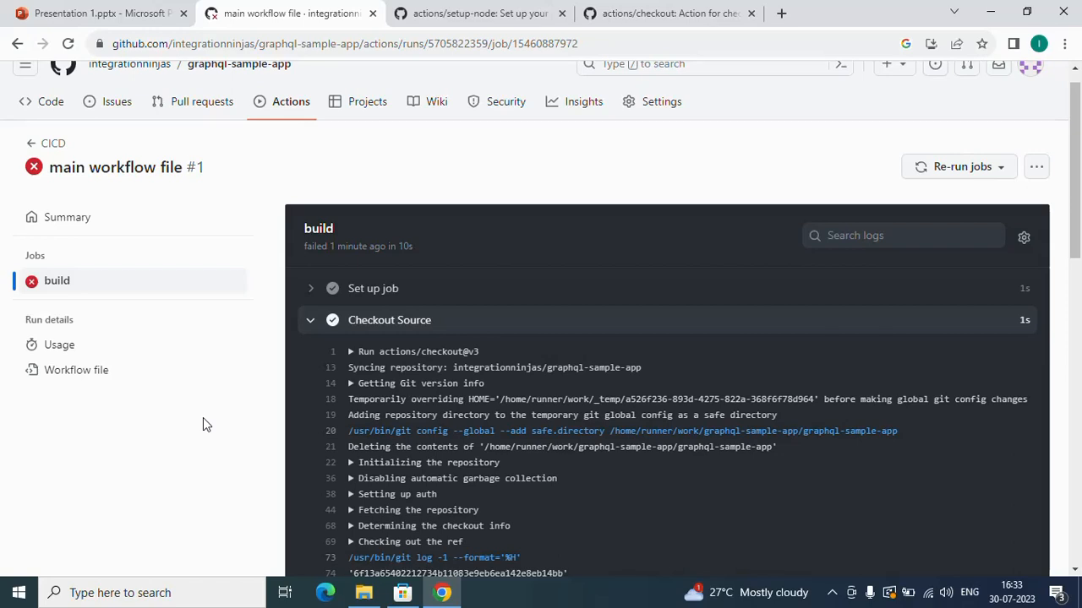
mouse_move(250, 377)
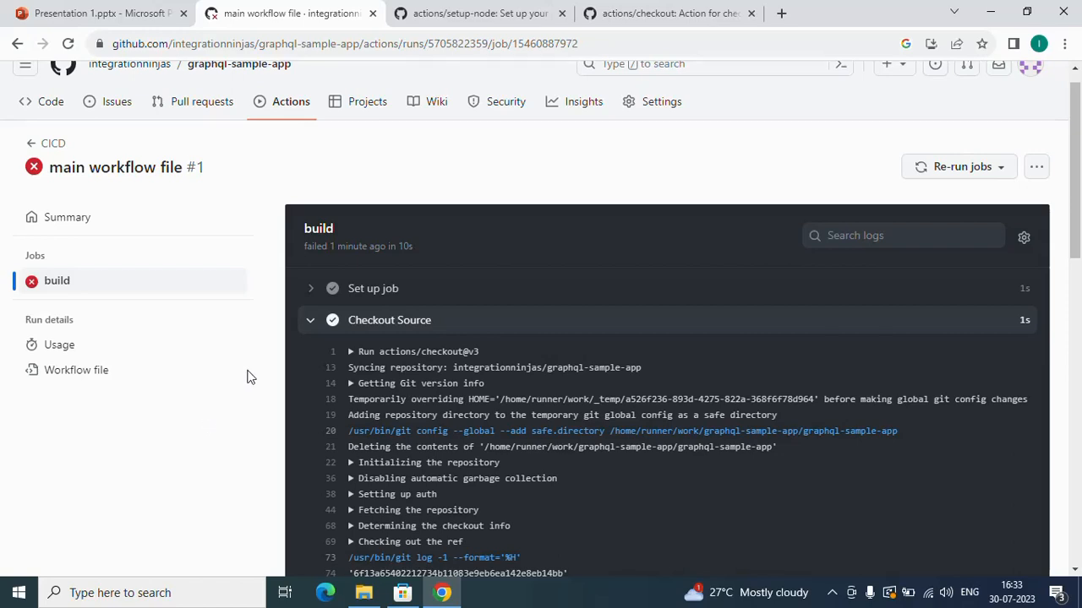